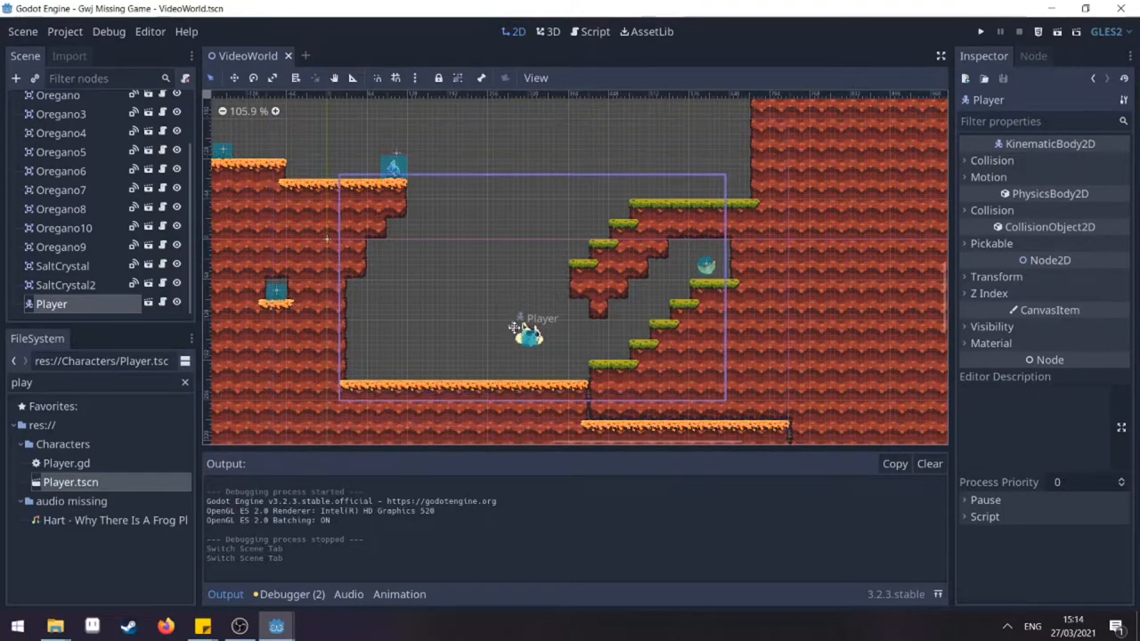
# Drag the Player across the VideoWorld level to a new spot, then begin a new scene.
pyautogui.moveTo(525, 331); pyautogui.dragTo(614, 331)
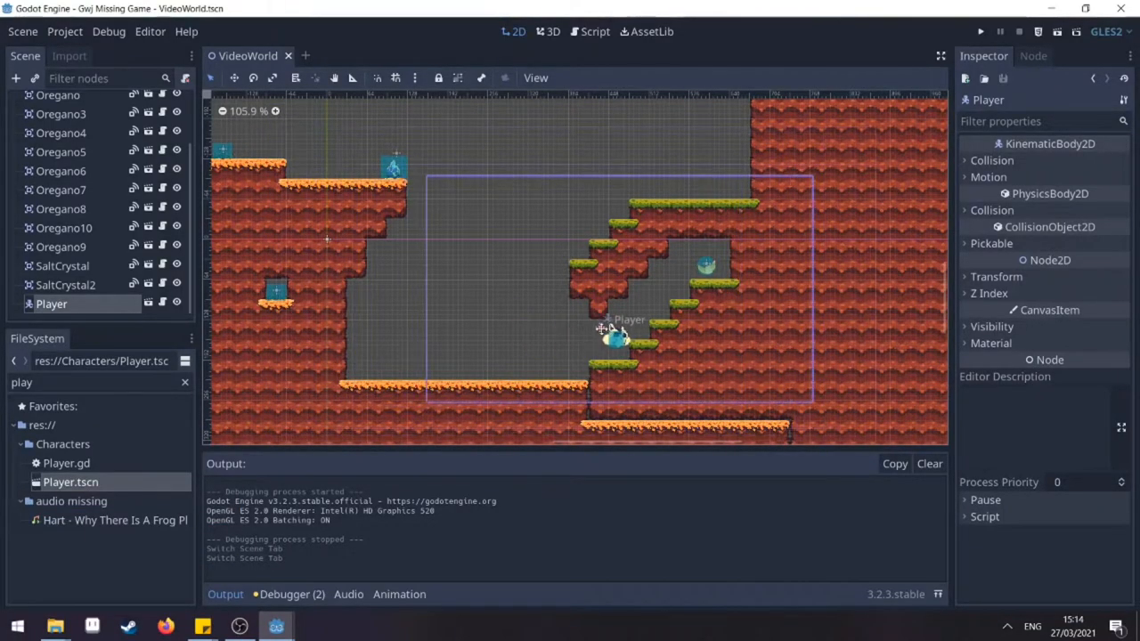
pyautogui.moveTo(606, 329); pyautogui.dragTo(677, 281)
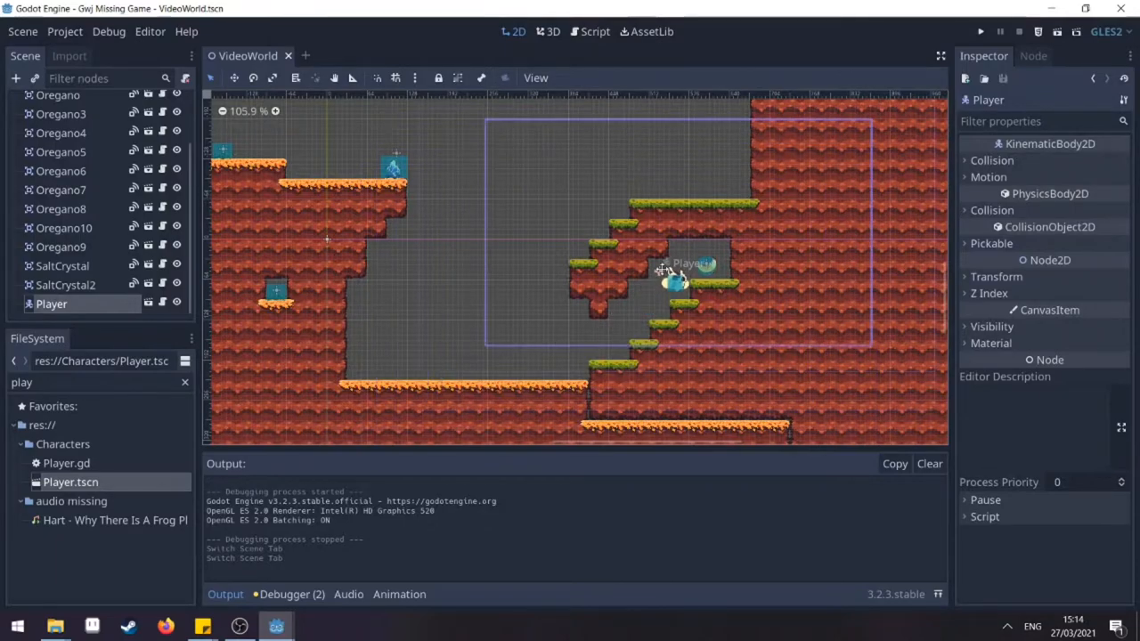
pyautogui.moveTo(677, 276); pyautogui.dragTo(508, 303)
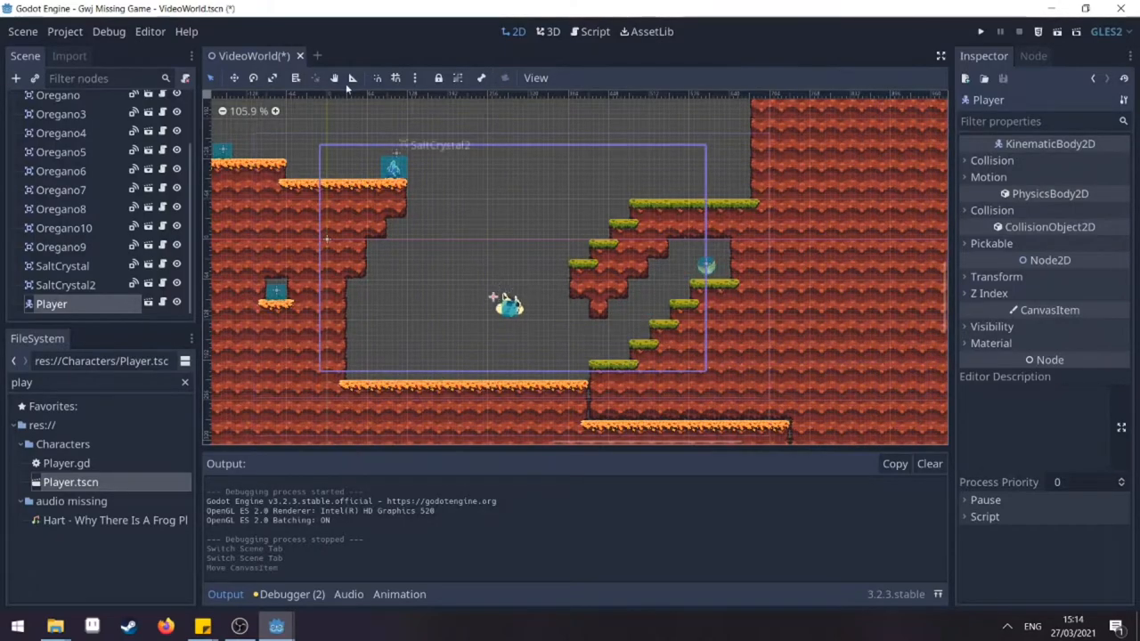
pyautogui.click(342, 56)
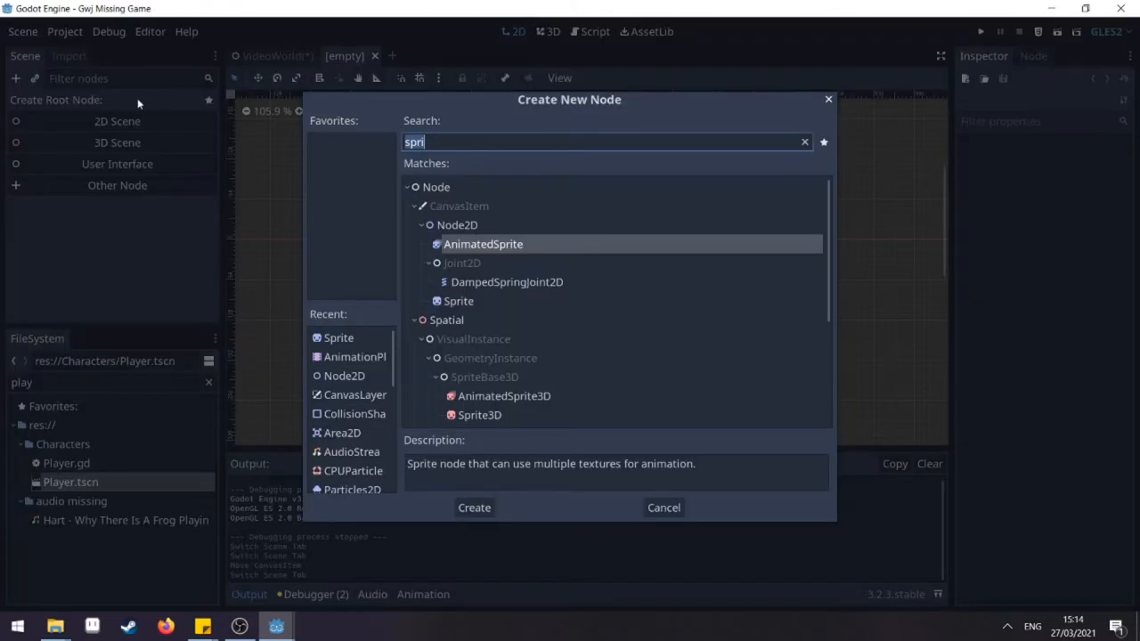
# Create a CanvasLayer root, rename it Overlay, and save the scene with Ctrl+S.
pyautogui.write('canva')
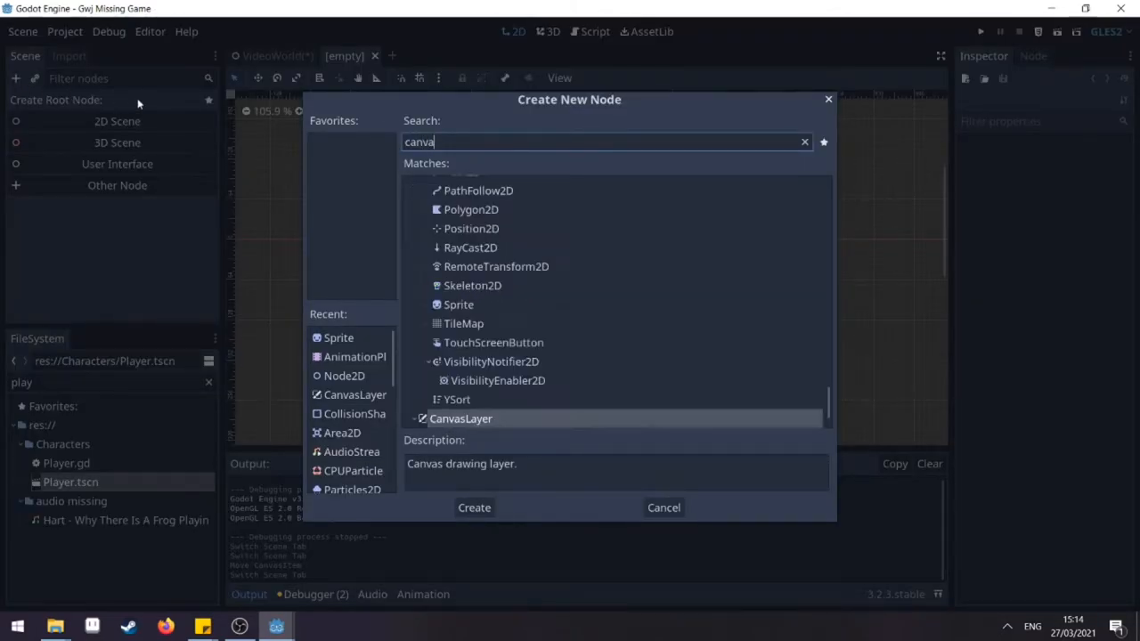
pyautogui.click(473, 508)
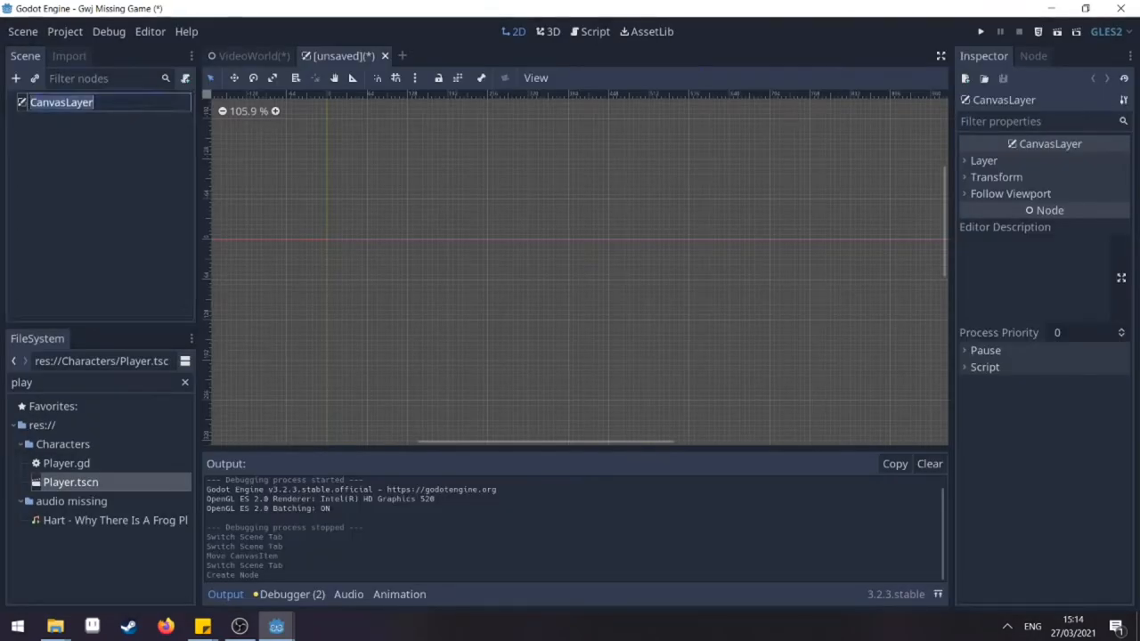
pyautogui.write('Overlay')
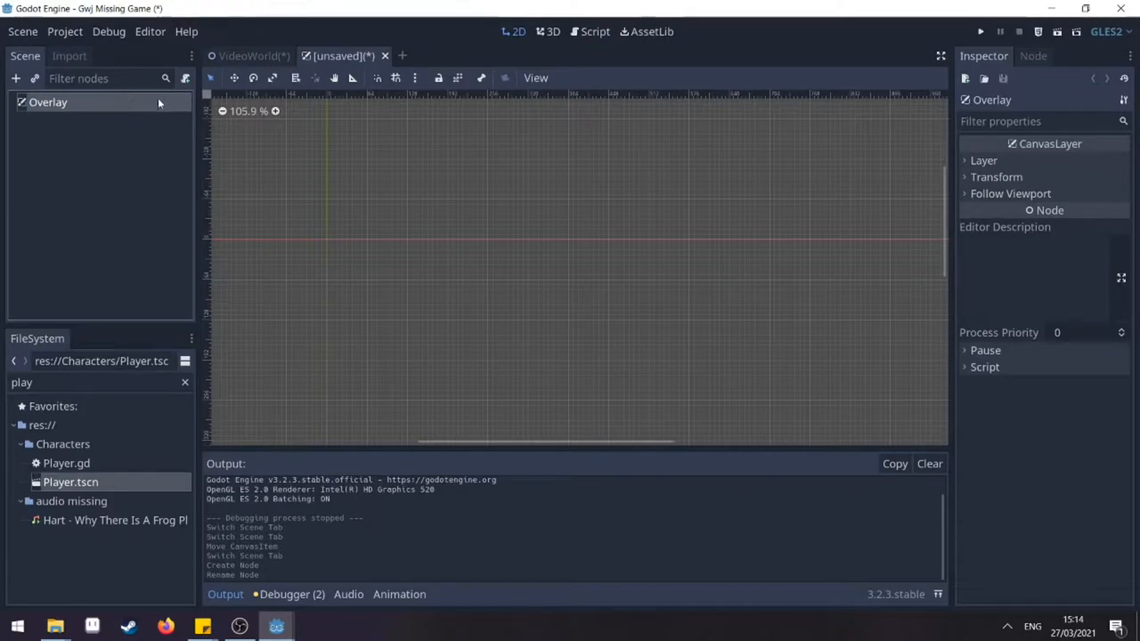
pyautogui.press('ctrl+s')
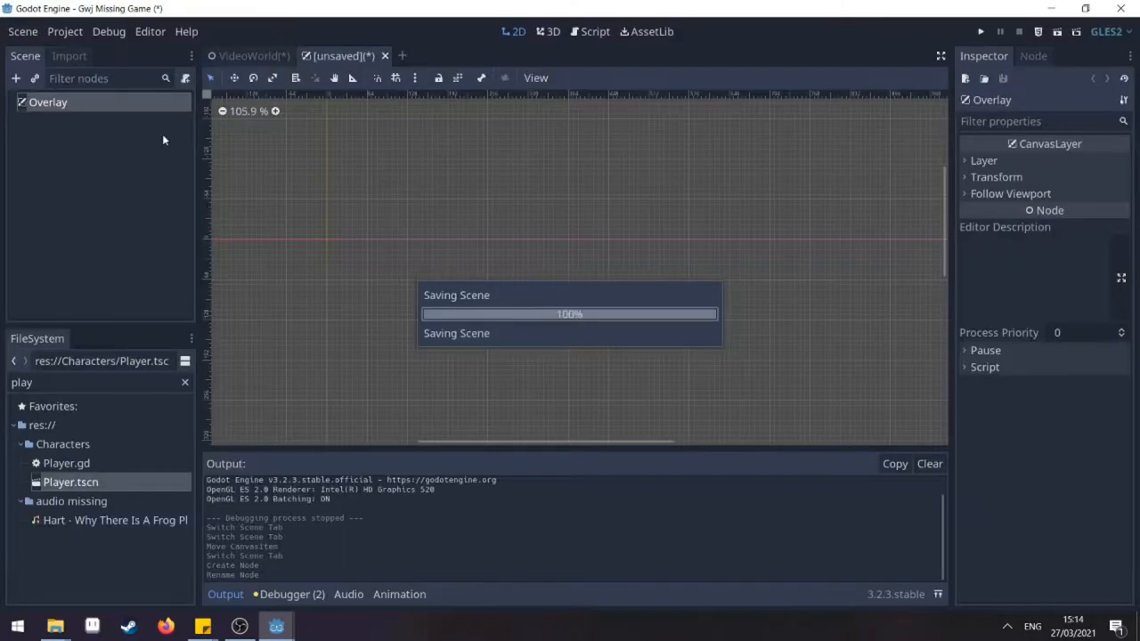
# Register res://Overlay.tscn as an AutoLoad singleton in Project Settings.
pyautogui.click(64, 32)
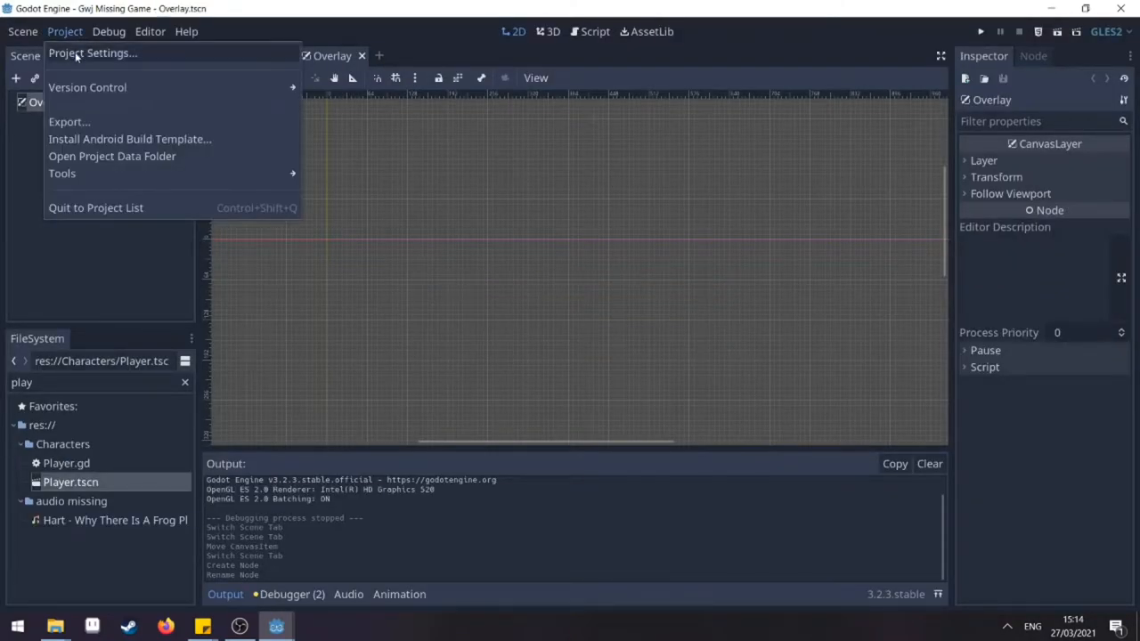
pyautogui.click(93, 54)
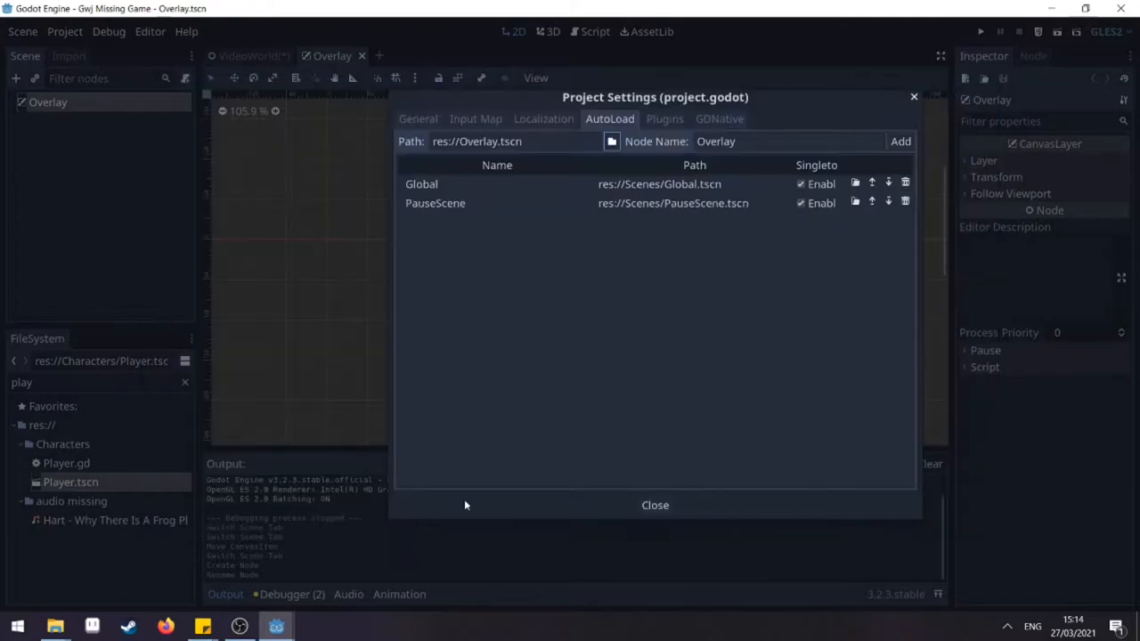
pyautogui.click(901, 140)
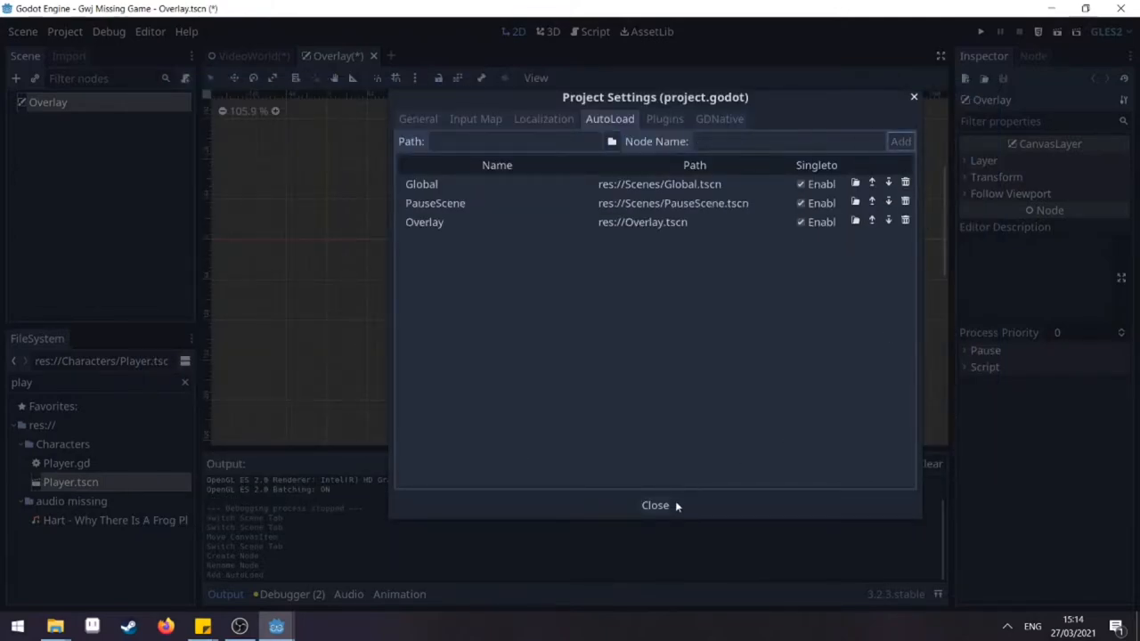
pyautogui.click(656, 506)
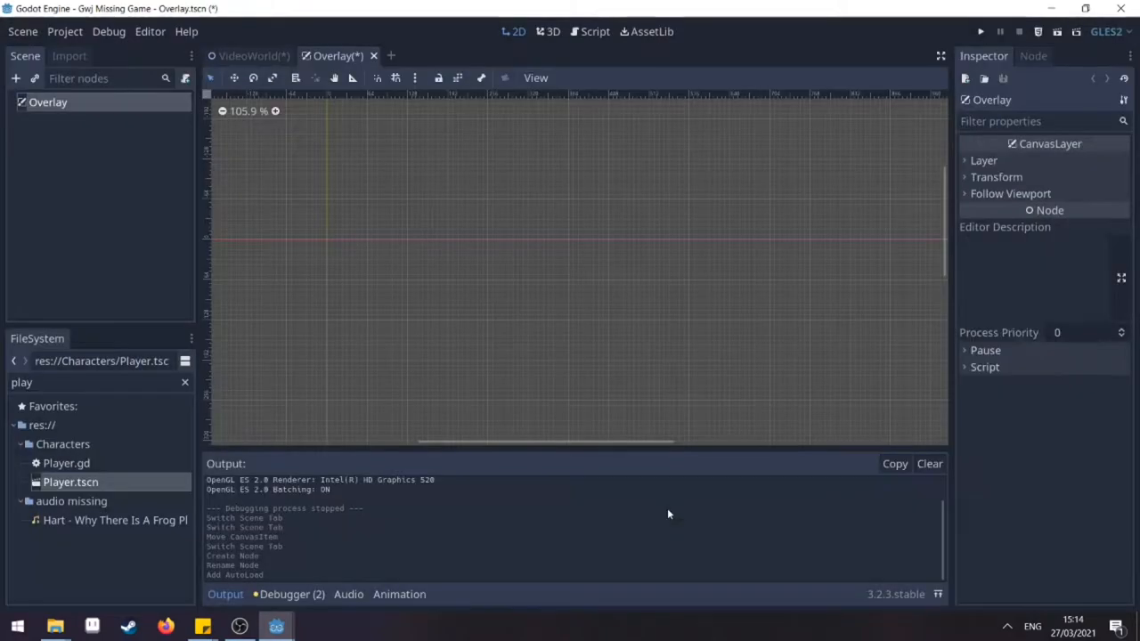
pyautogui.scroll(-3)
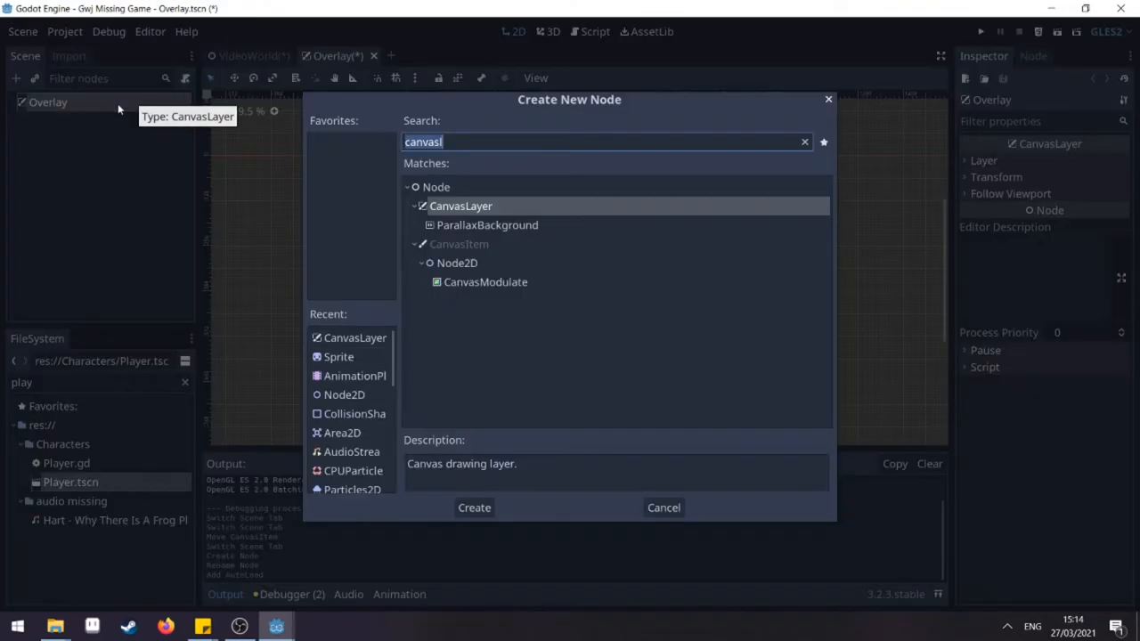
# Add two Node2D children under Overlay named Location and PowerUp.
pyautogui.click(474, 508)
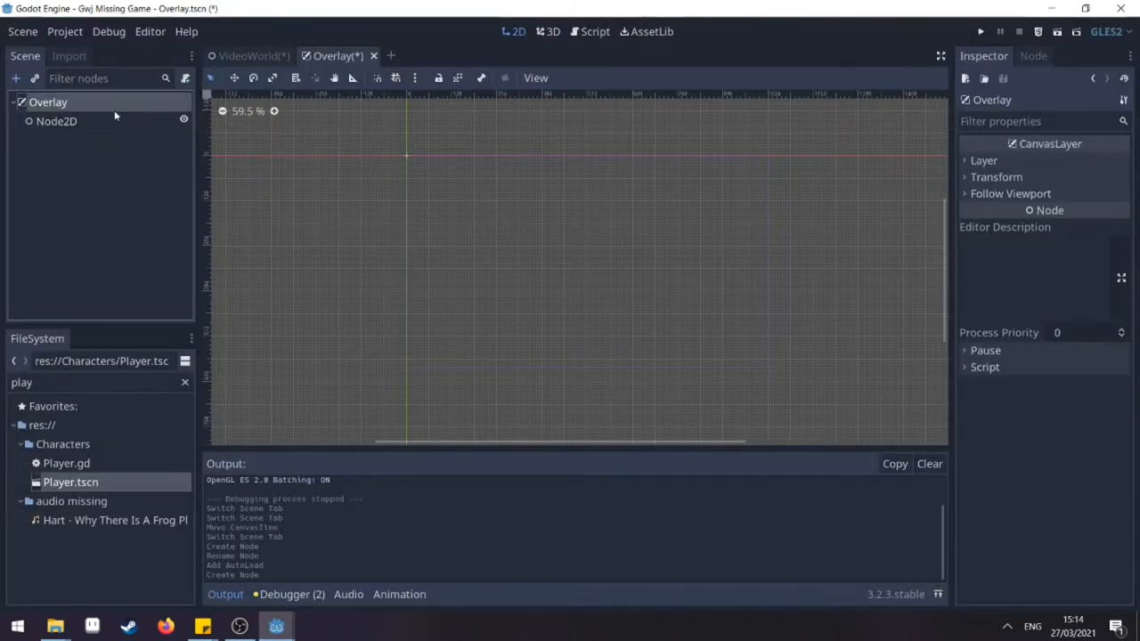
pyautogui.write('Local')
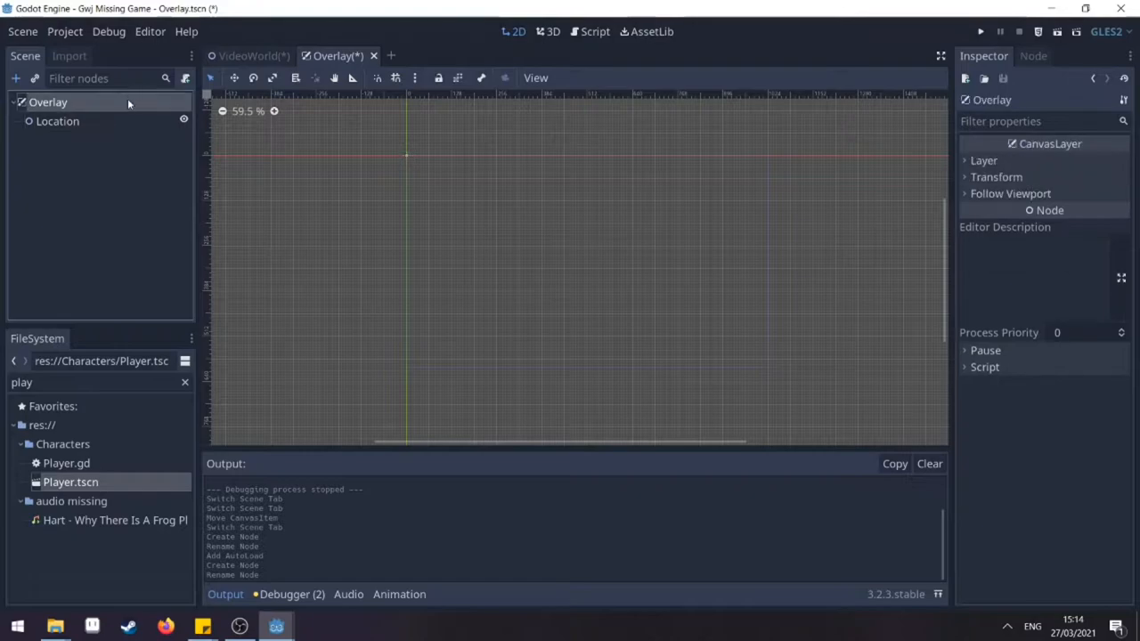
pyautogui.click(14, 78)
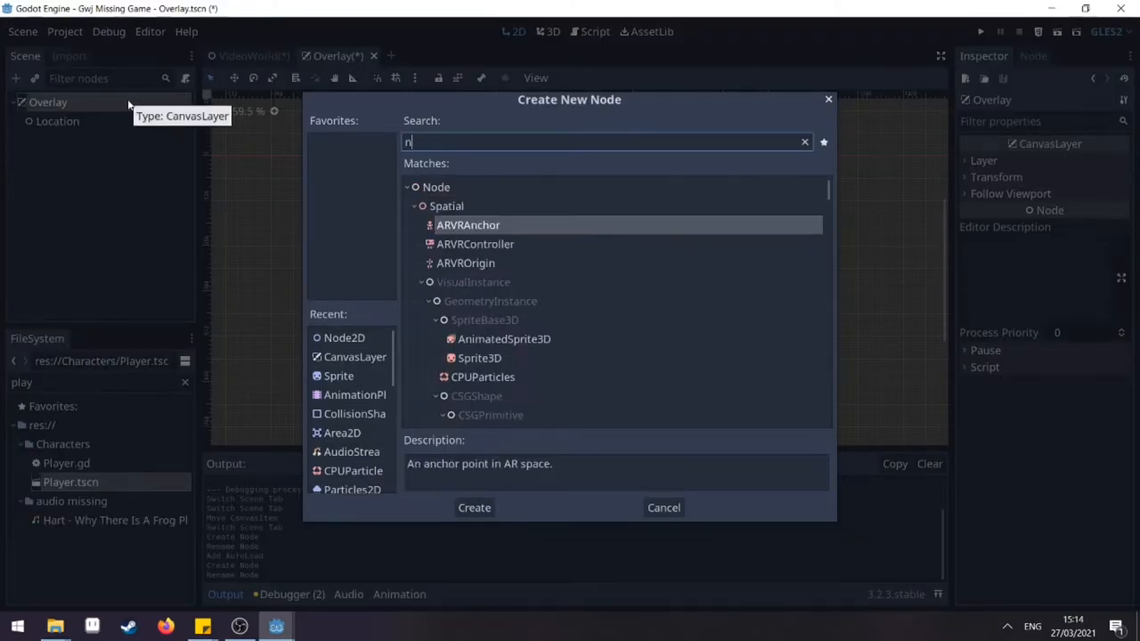
pyautogui.click(474, 508)
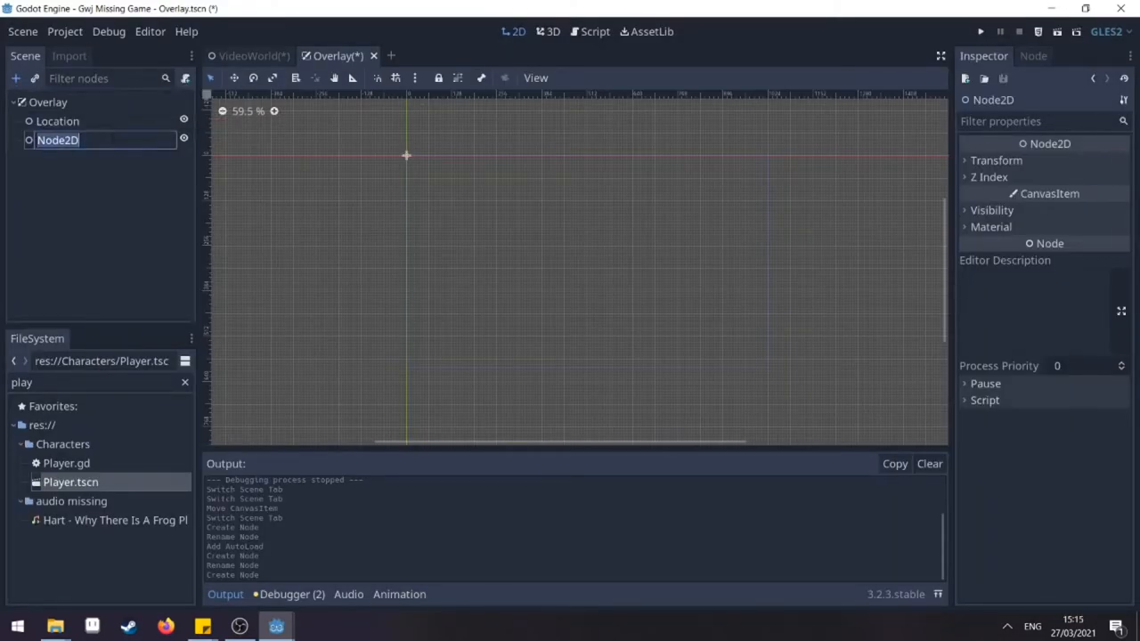
pyautogui.write('PowerUp')
pyautogui.write('spr')
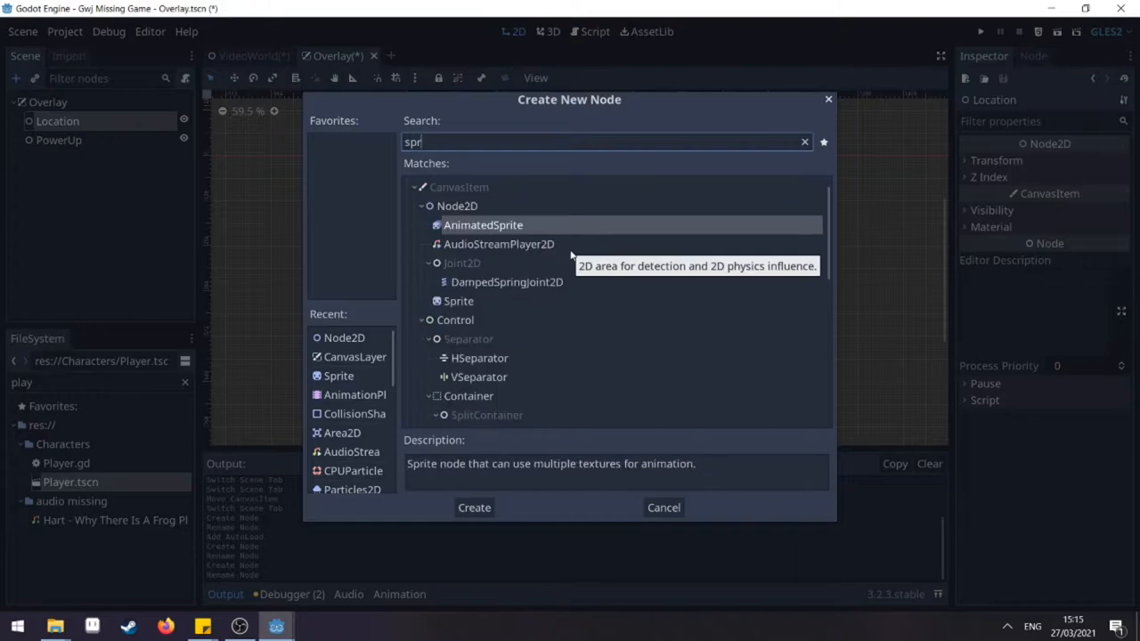
# Add a Sprite under Location and assign locations.png as its texture.
pyautogui.click(474, 507)
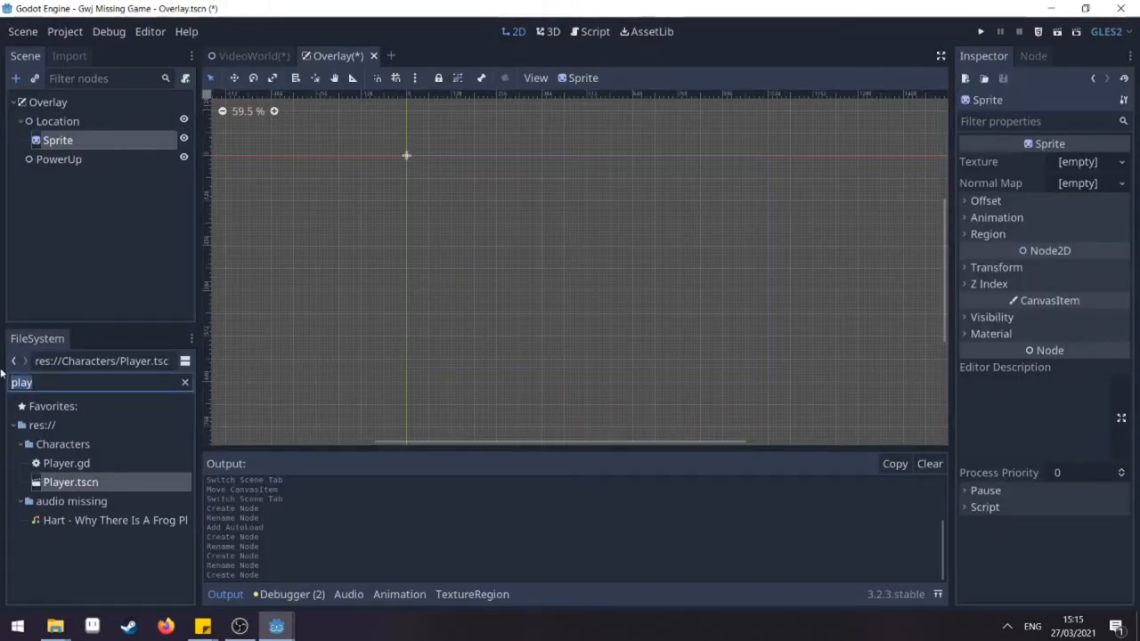
pyautogui.write('loca')
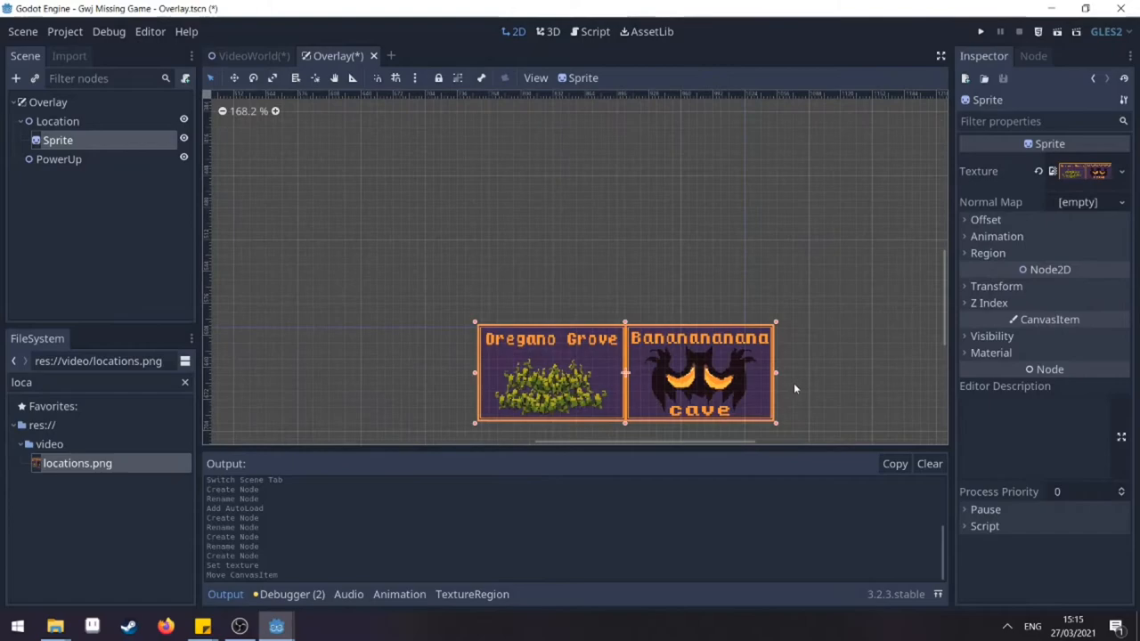
pyautogui.click(997, 235)
pyautogui.write('ani')
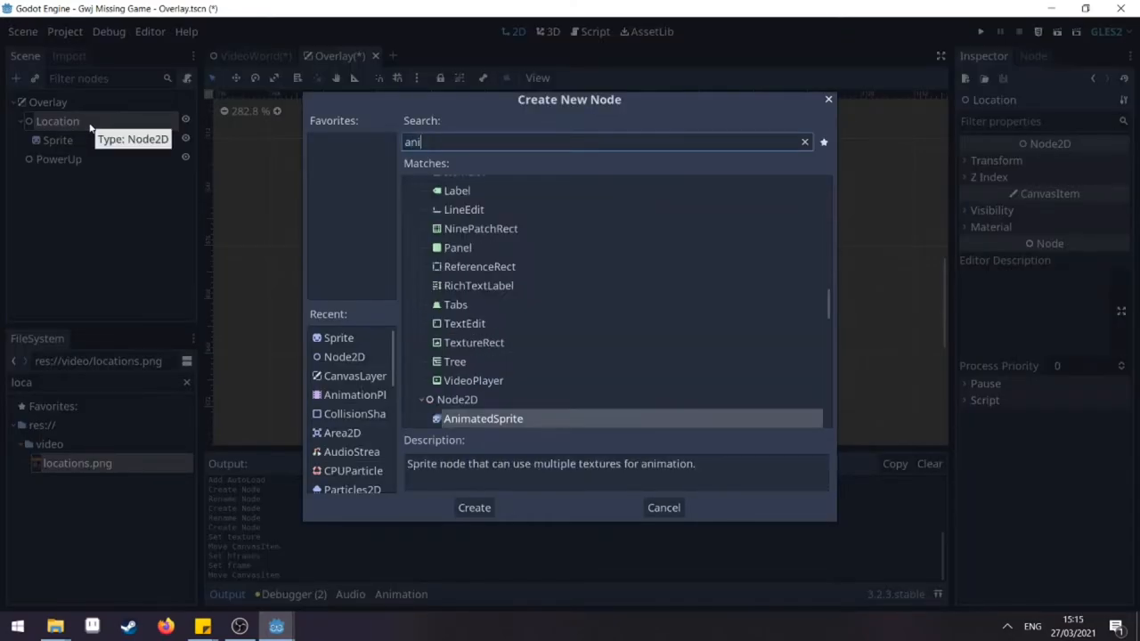
# Add an AnimationPlayer under Location with a new animation named pop.
pyautogui.click(474, 508)
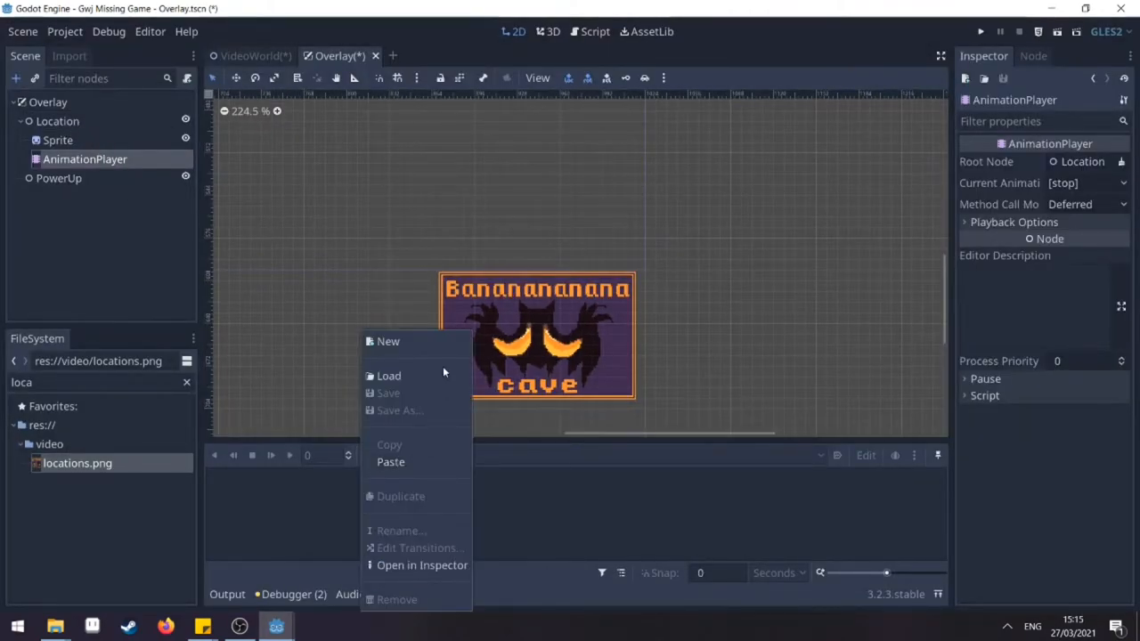
pyautogui.click(388, 342)
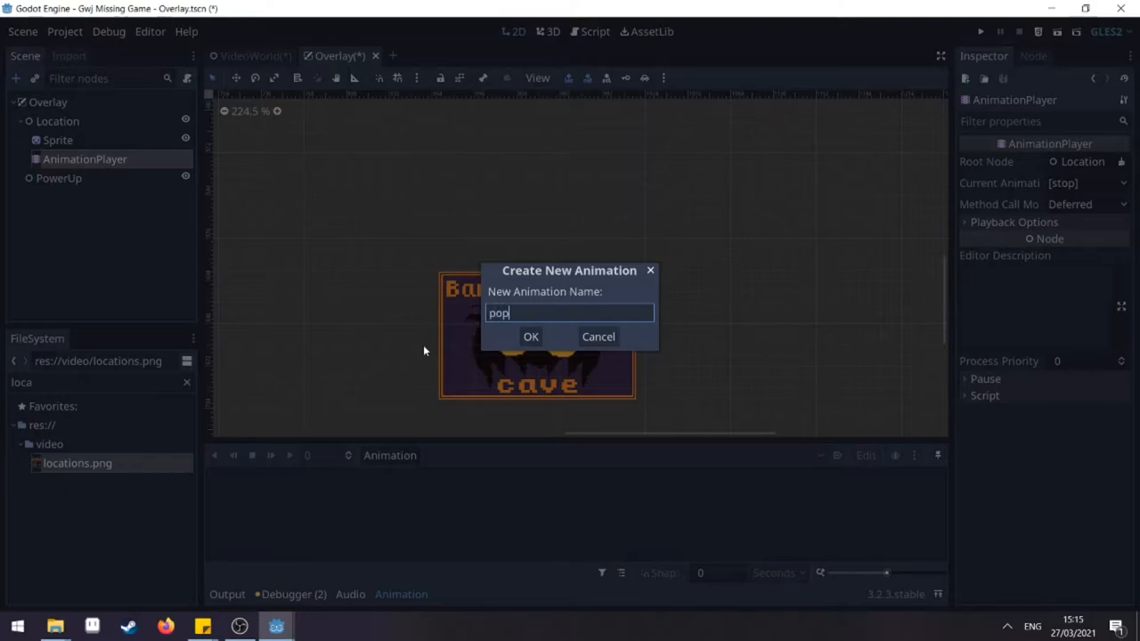
pyautogui.click(530, 336)
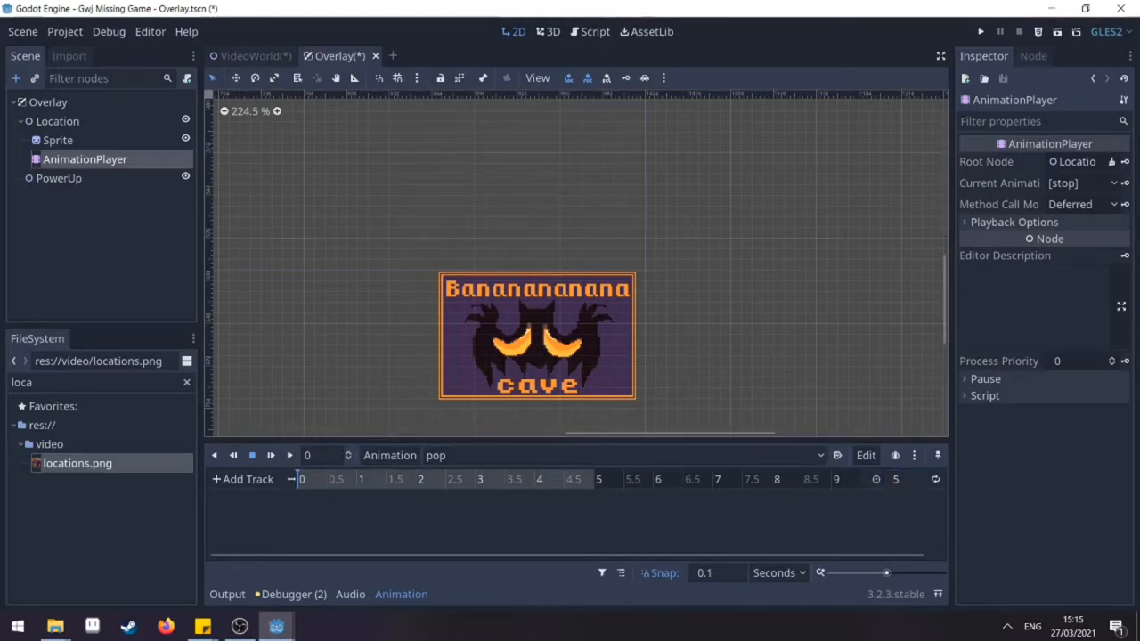
# Move the playhead and raise the cave sign Sprite to key its position in pop.
pyautogui.click(57, 139)
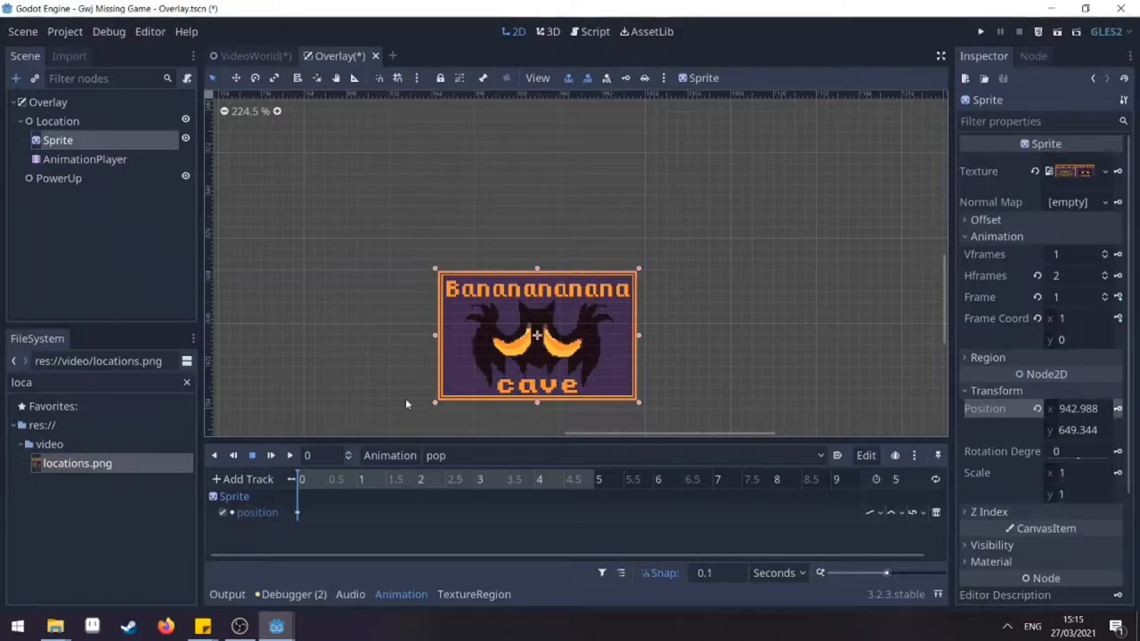
pyautogui.click(599, 479)
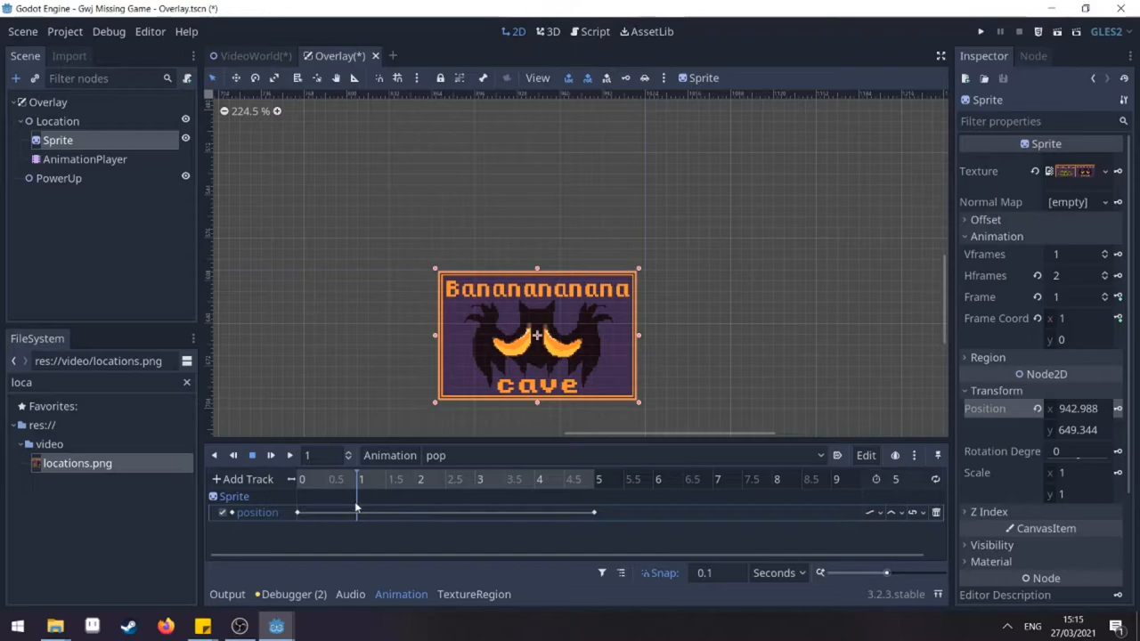
pyautogui.moveTo(579, 360)
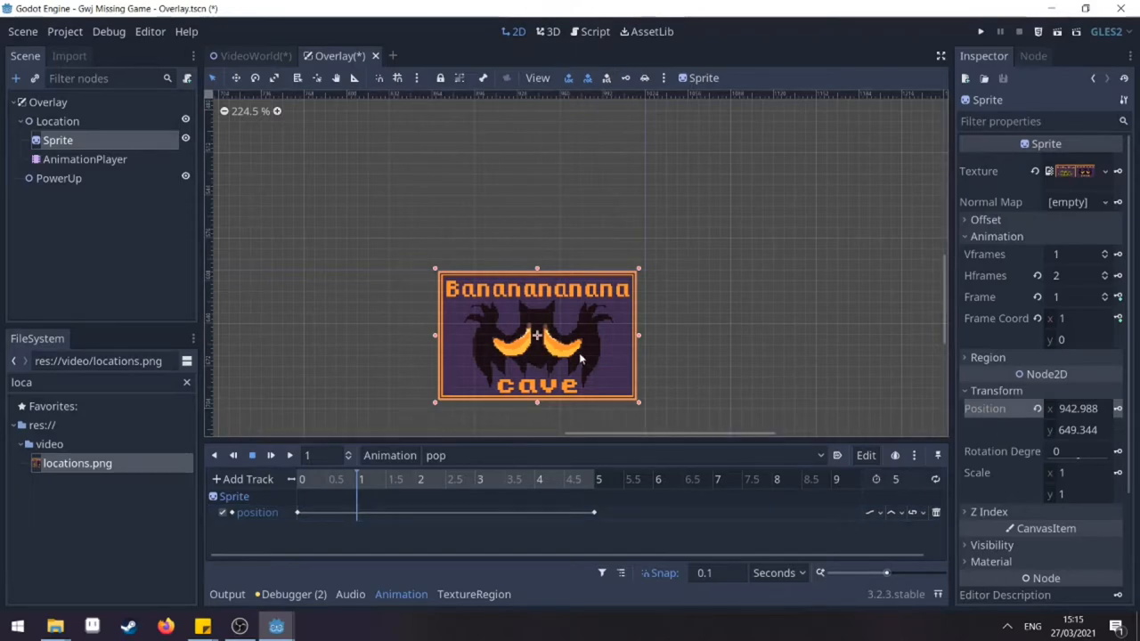
pyautogui.moveTo(536, 337); pyautogui.dragTo(537, 307)
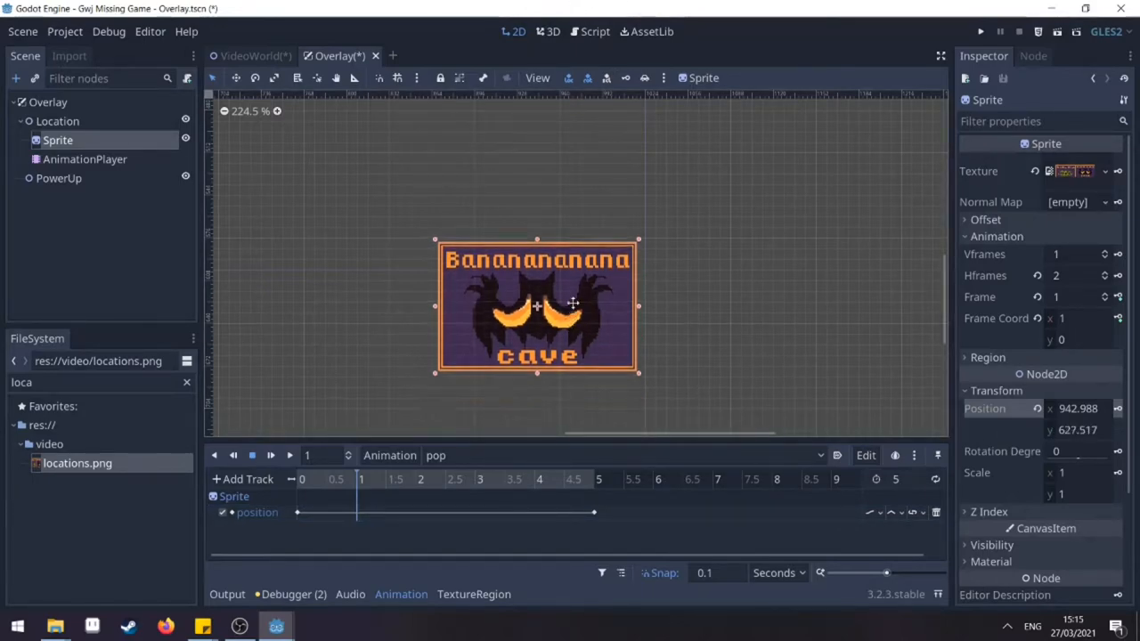
pyautogui.moveTo(538, 306); pyautogui.dragTo(538, 205)
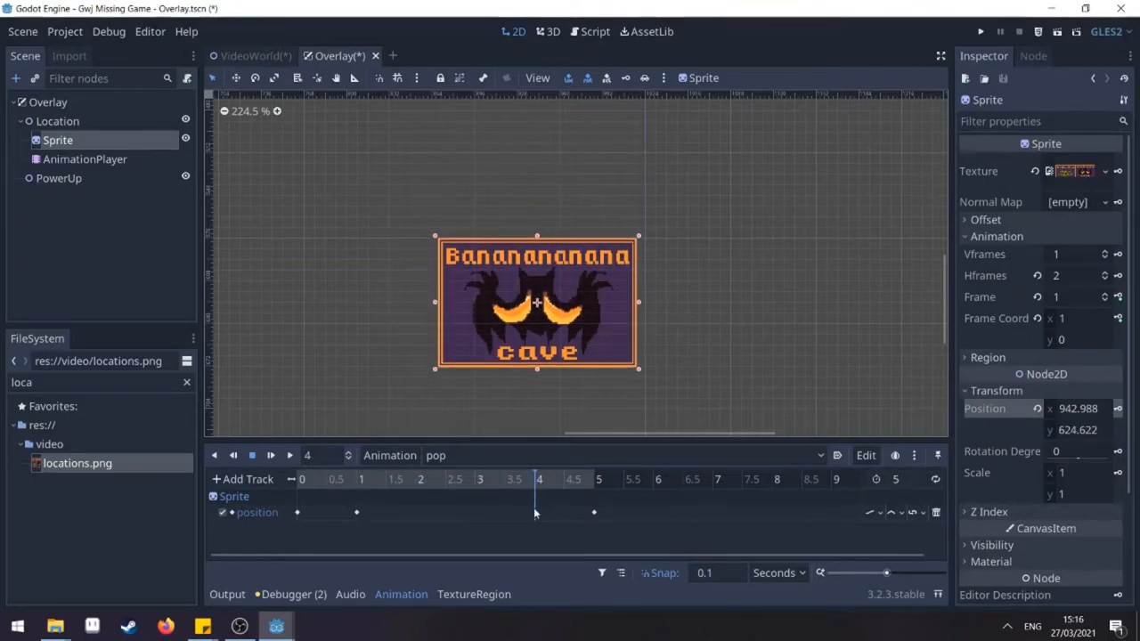
# Select the 1 s position key to set its y value to 550.454.
pyautogui.click(356, 513)
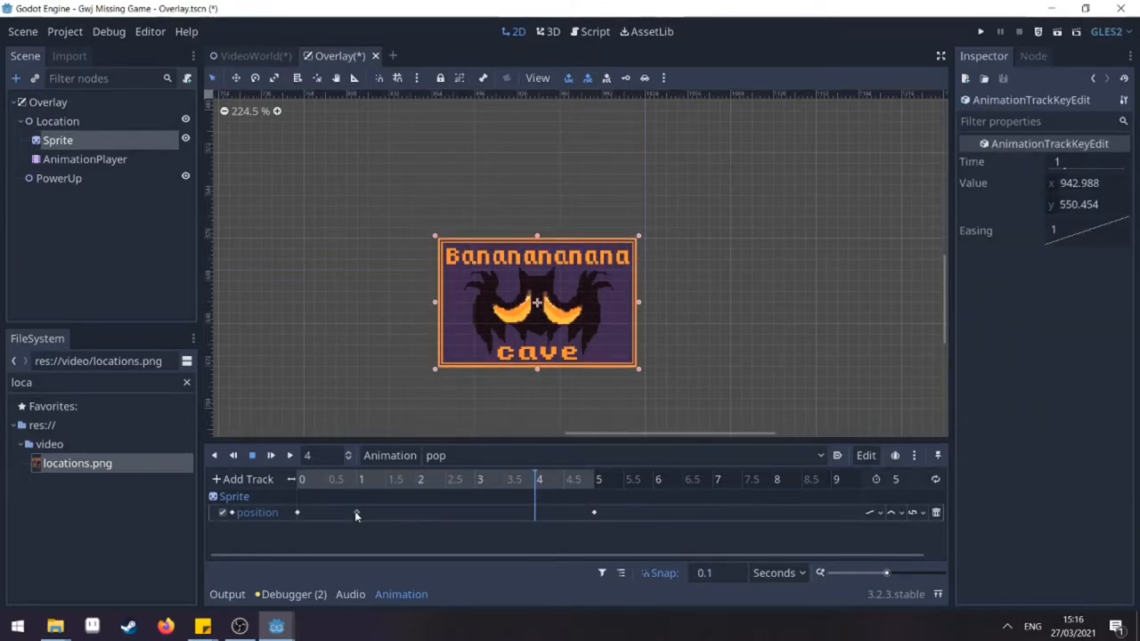
pyautogui.rightClick(356, 513)
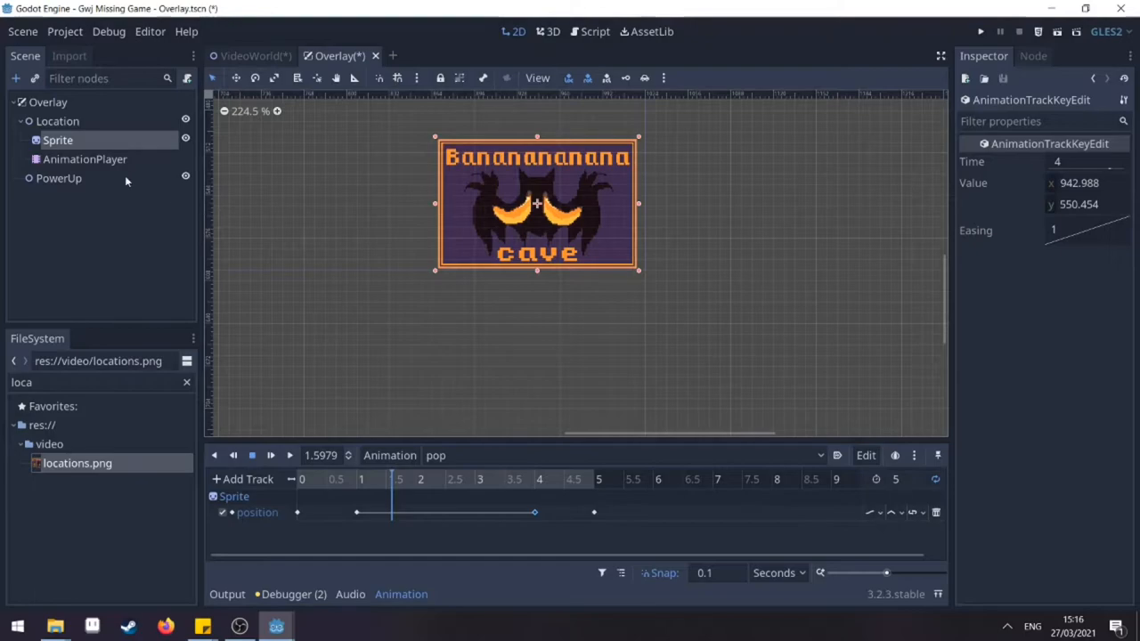
# Give PowerUp a power-ups.png Sprite and pop AnimationPlayer, then select the Overlay root.
pyautogui.click(59, 178)
pyautogui.write('power')
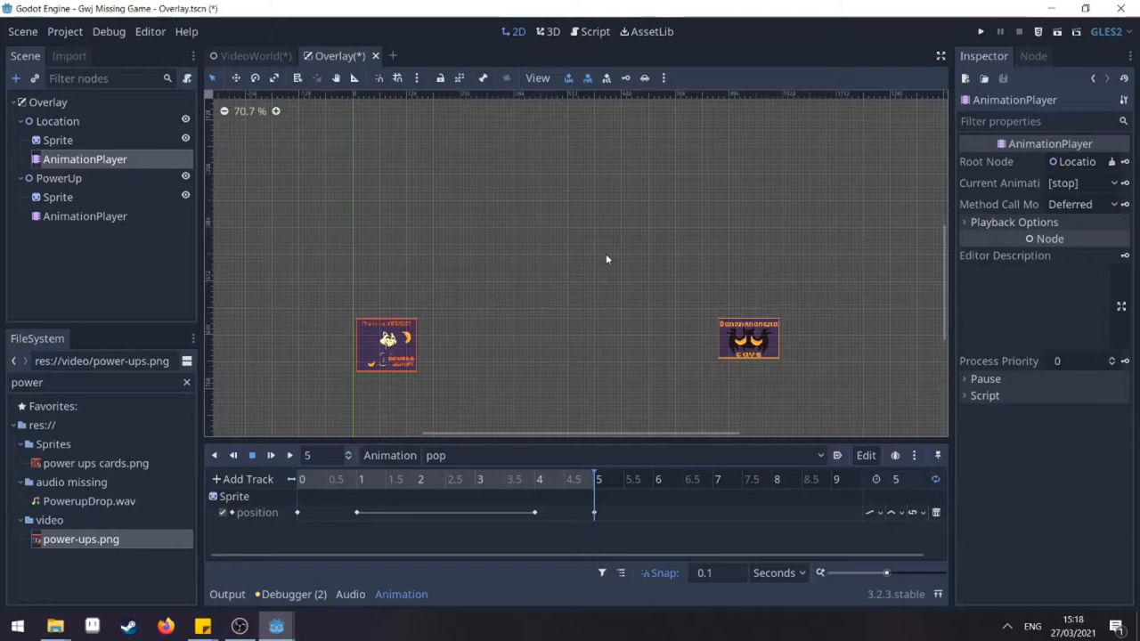
pyautogui.moveTo(527, 243)
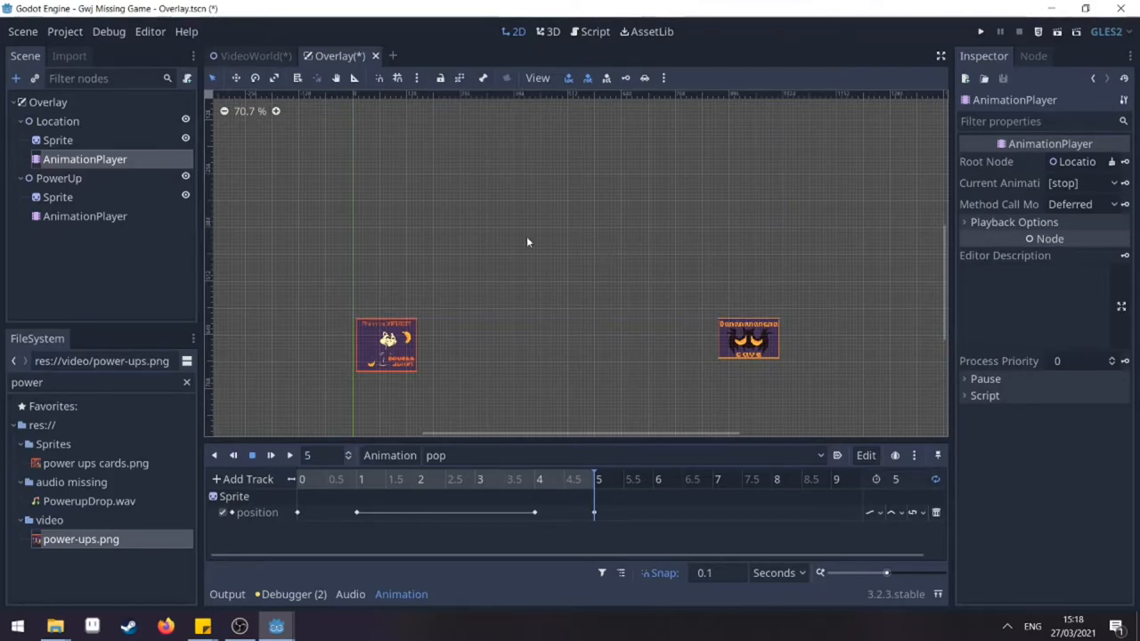
pyautogui.moveTo(158, 121)
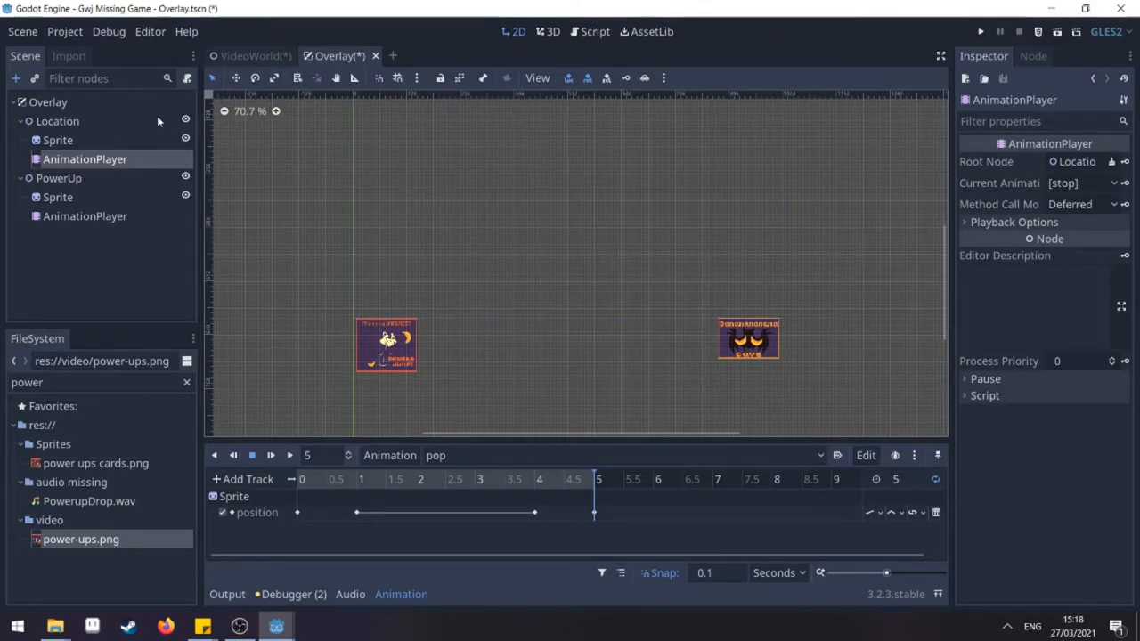
pyautogui.click(48, 102)
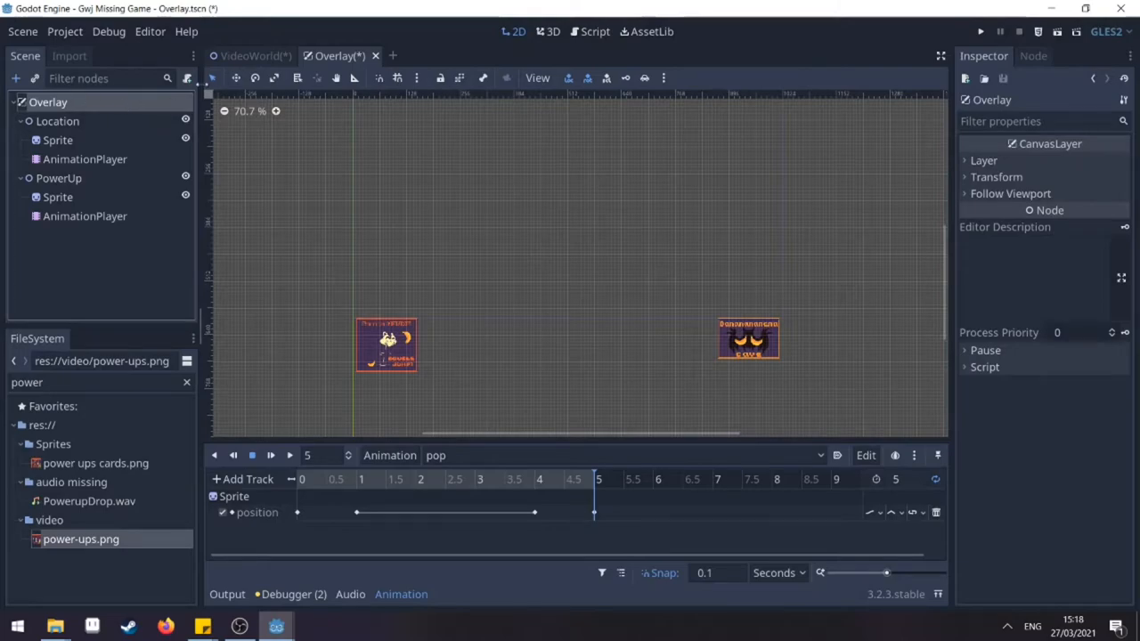
# In Overlay.gd, declare func loc_pop() and func power_pop().
pyautogui.click(589, 32)
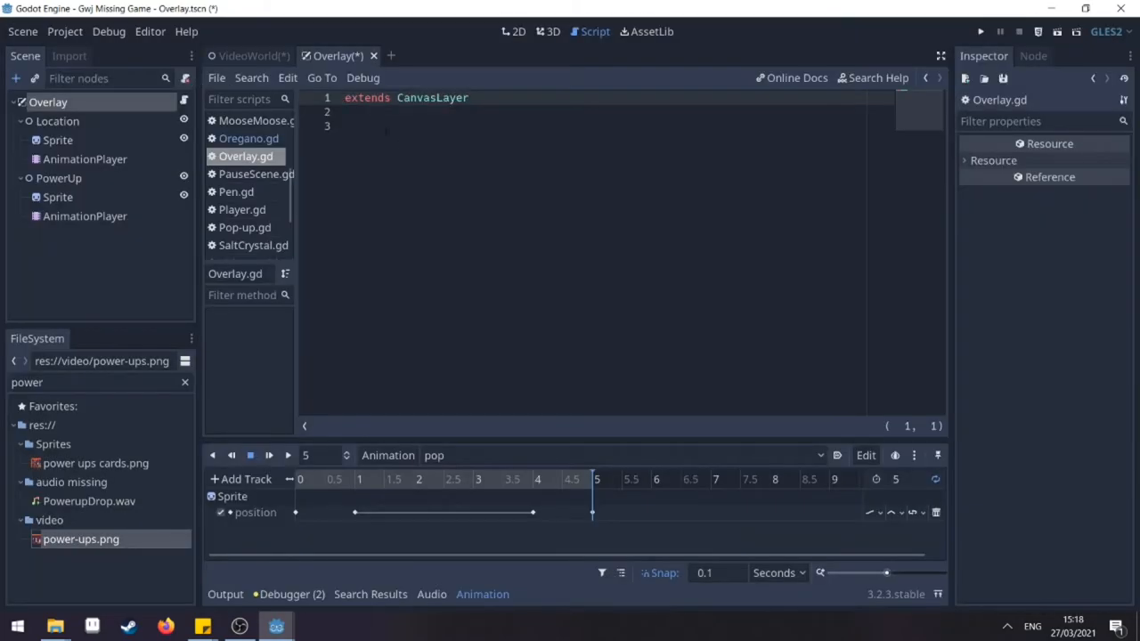
pyautogui.write('func')
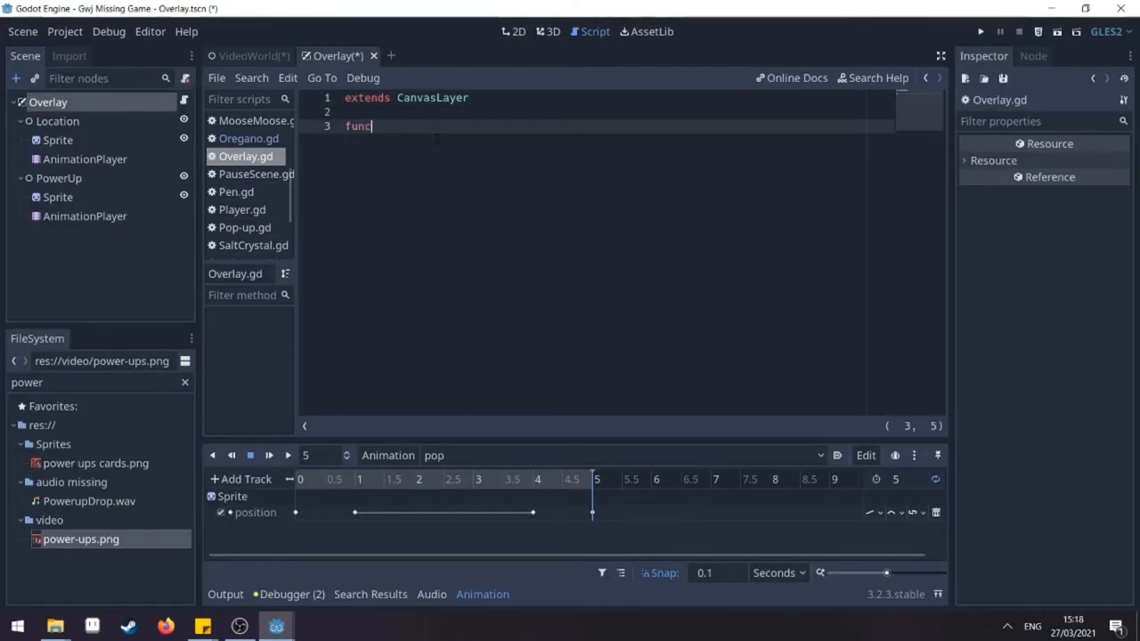
pyautogui.write('" "')
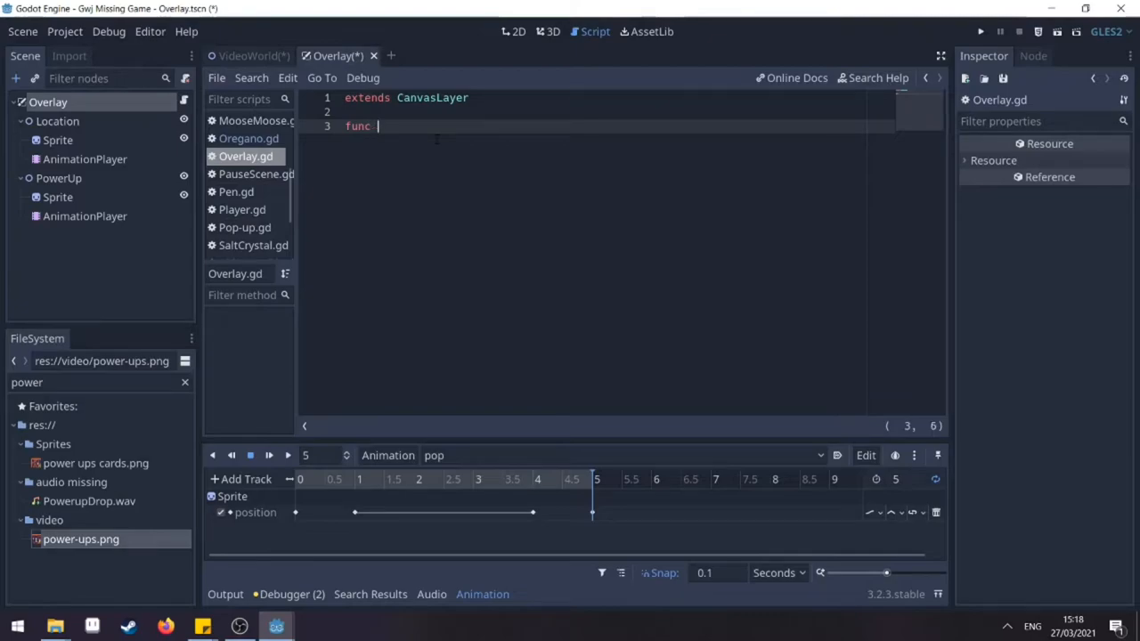
pyautogui.write('loc_')
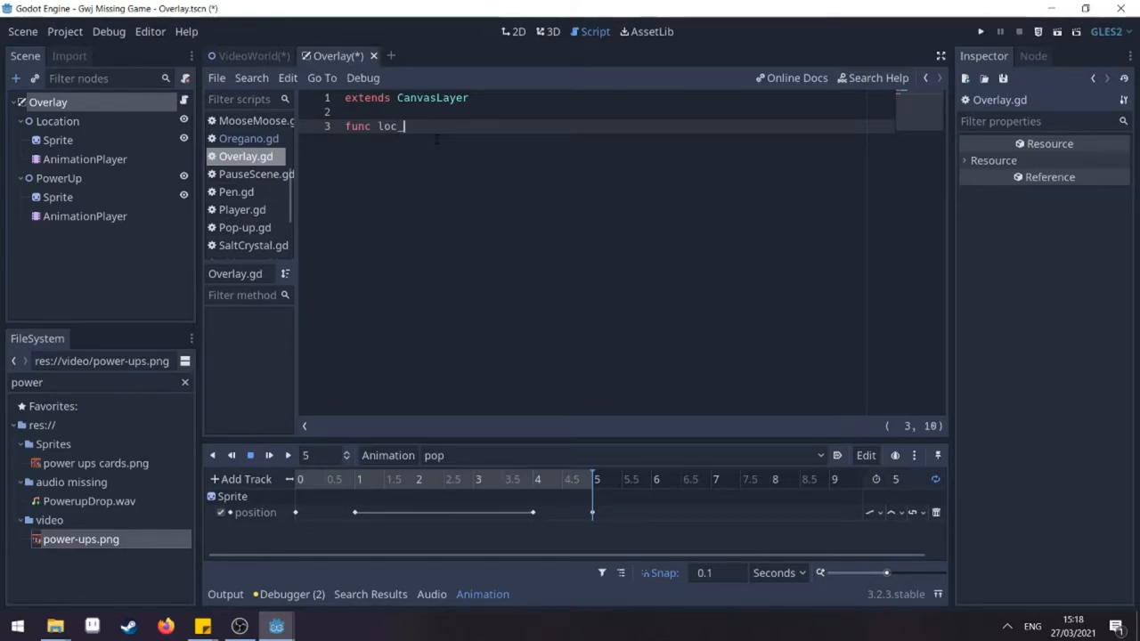
pyautogui.write('pop():')
pyautogui.write('func')
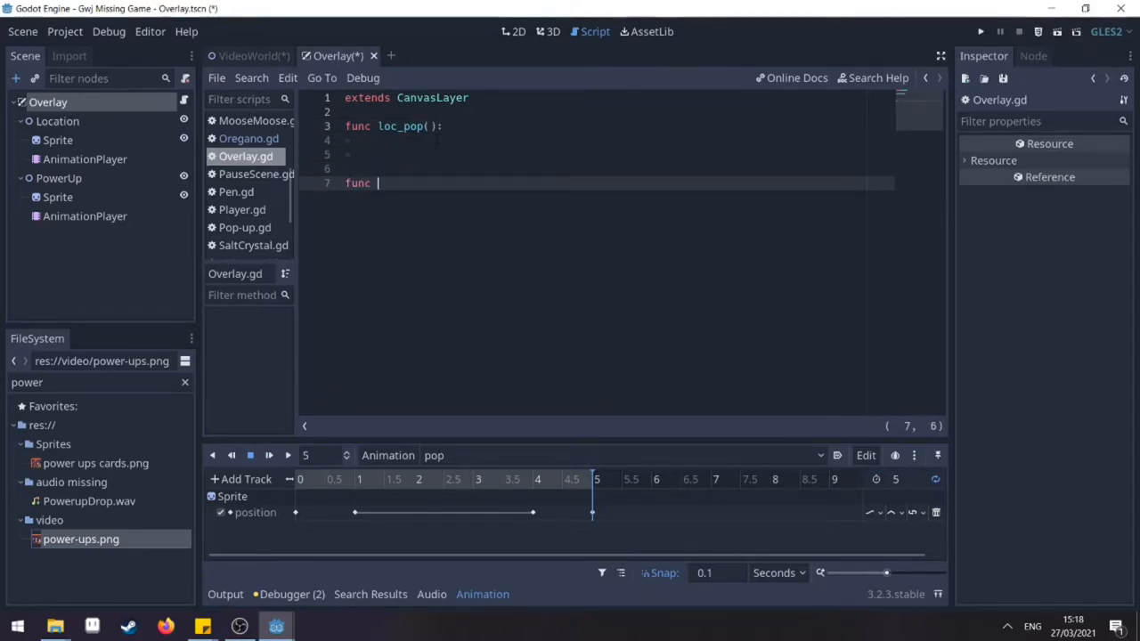
pyautogui.write('power_pop')
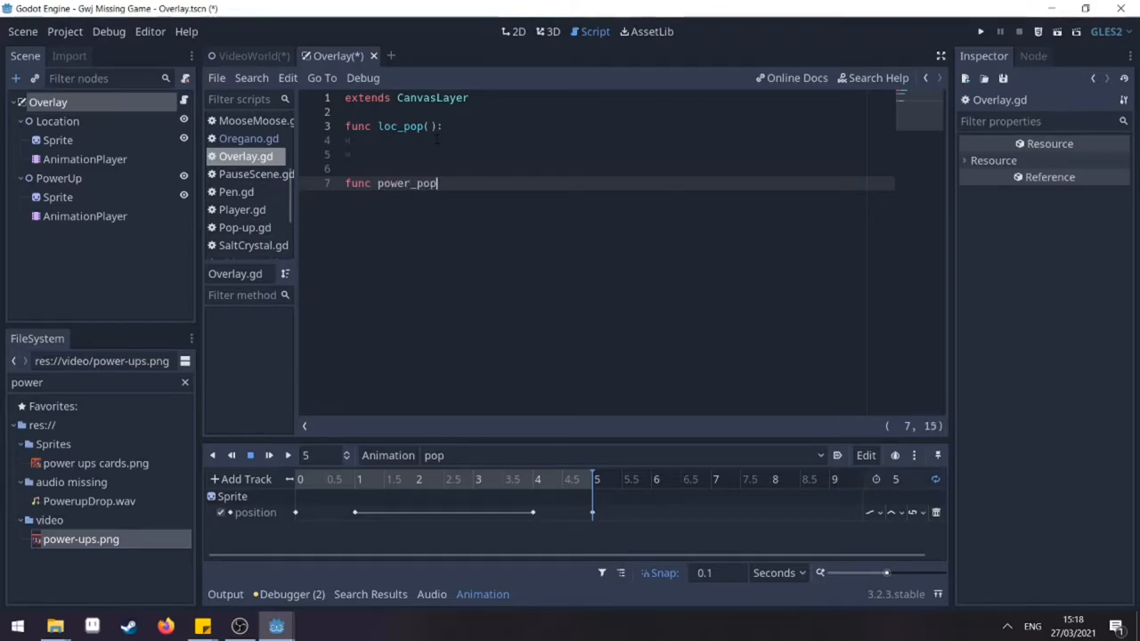
pyautogui.write('():')
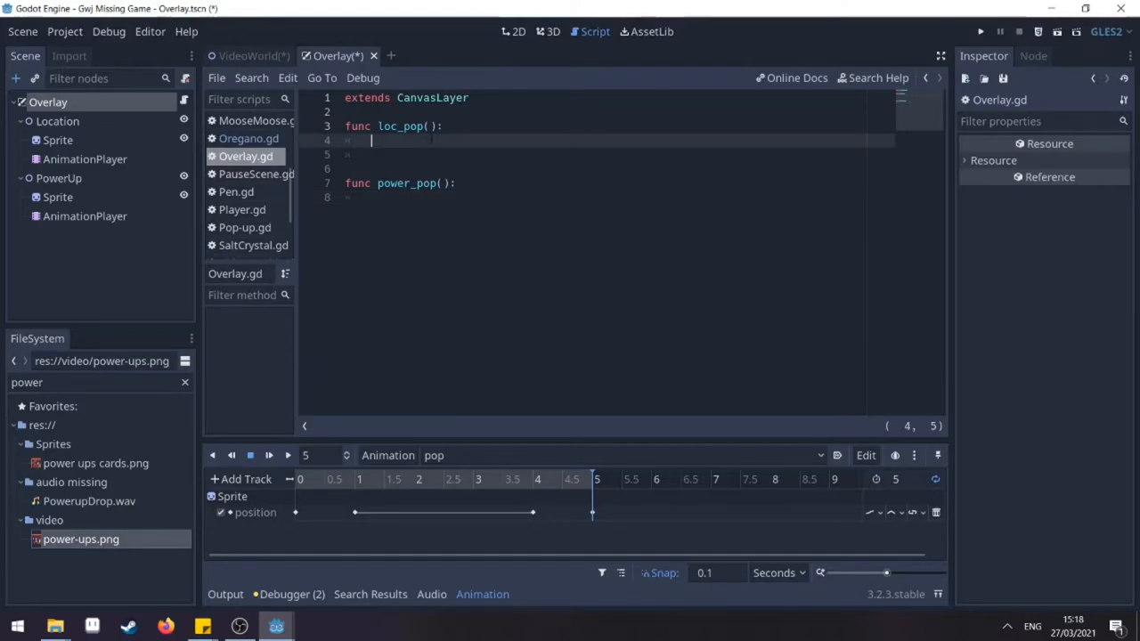
# Make each function call its $Location or $PowerUp AnimationPlayer.play("pop").
pyautogui.write('$')
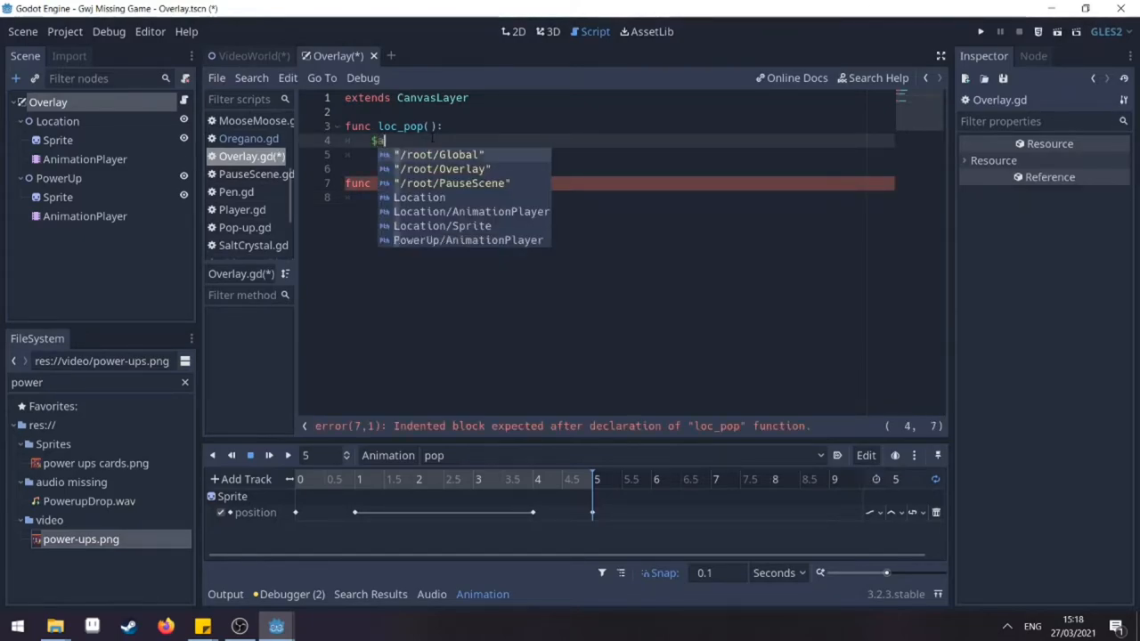
pyautogui.write('animationPlayer.play("pop')
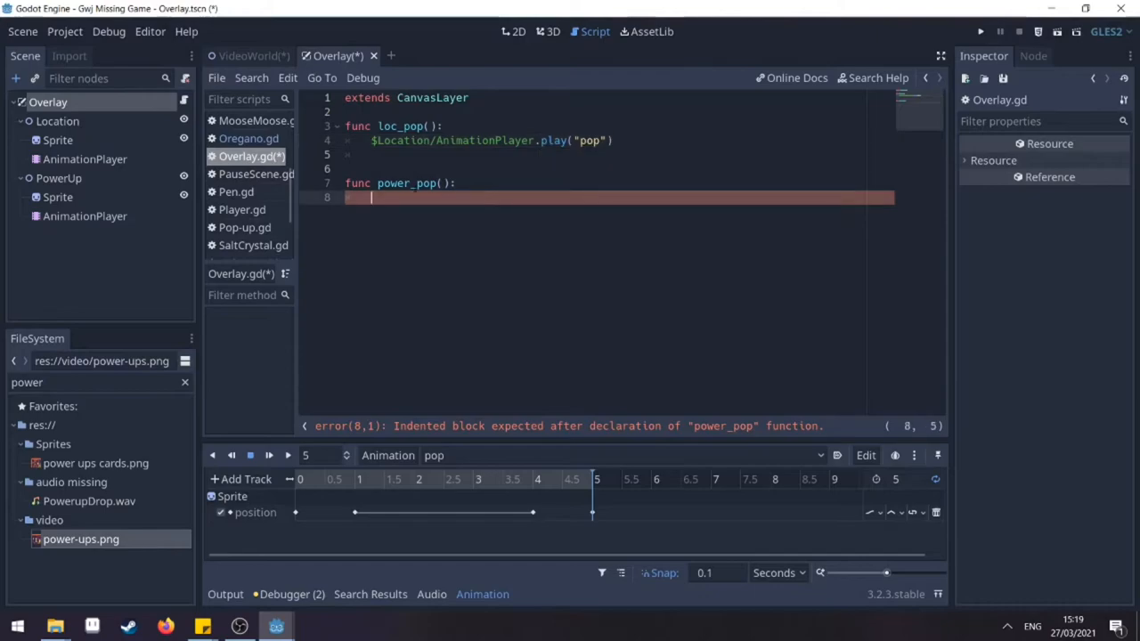
pyautogui.write('$anim')
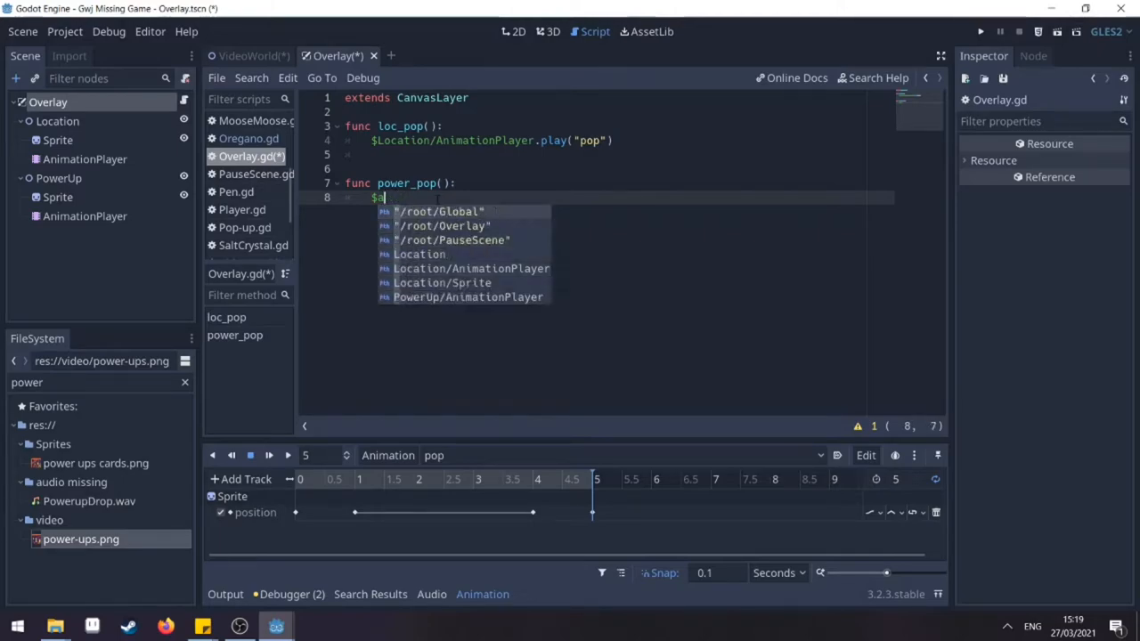
pyautogui.write('owerUp/AnimationPlayer.play(')
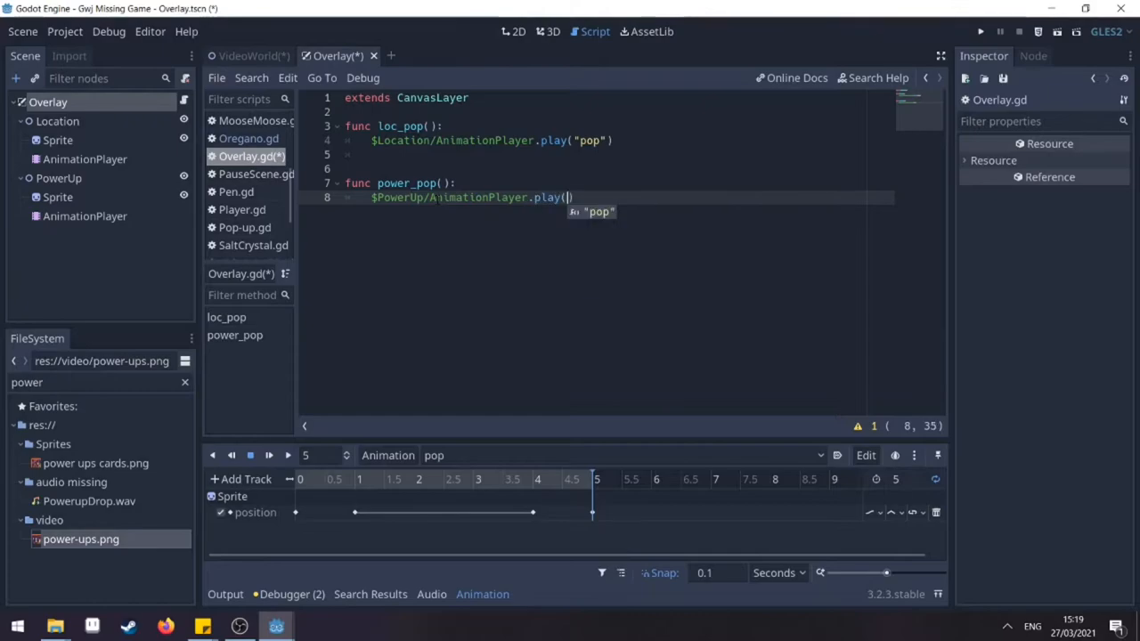
pyautogui.write('"pop"')
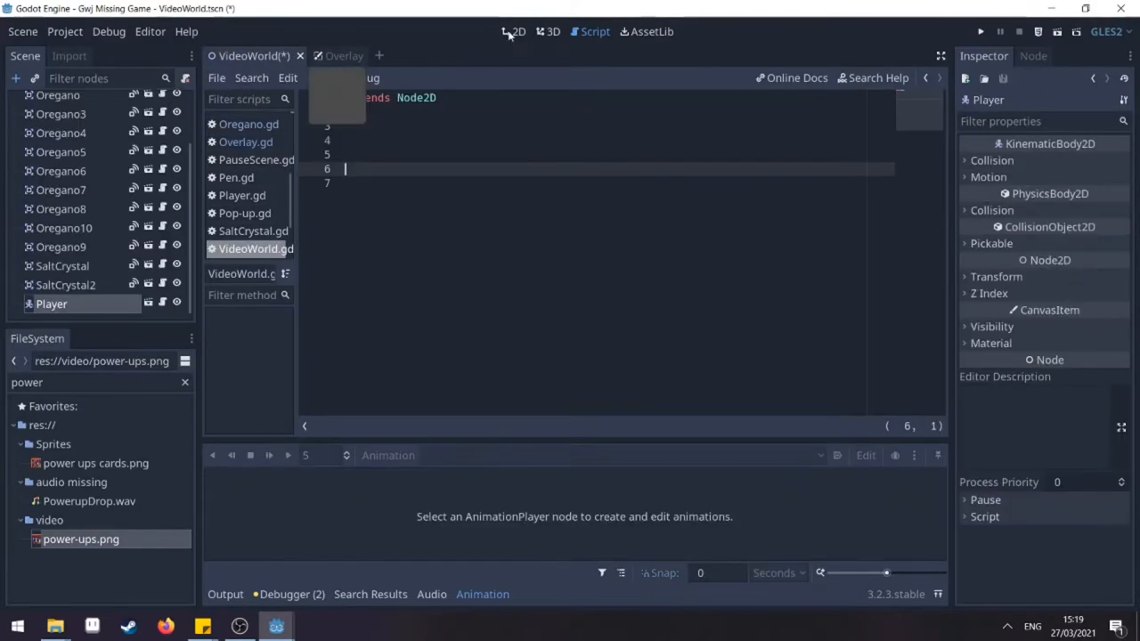
# Add an Area2D named Area2See to VideoWorld with a CircleShape2D collision shape over the stairs.
pyautogui.click(515, 32)
pyautogui.write('are')
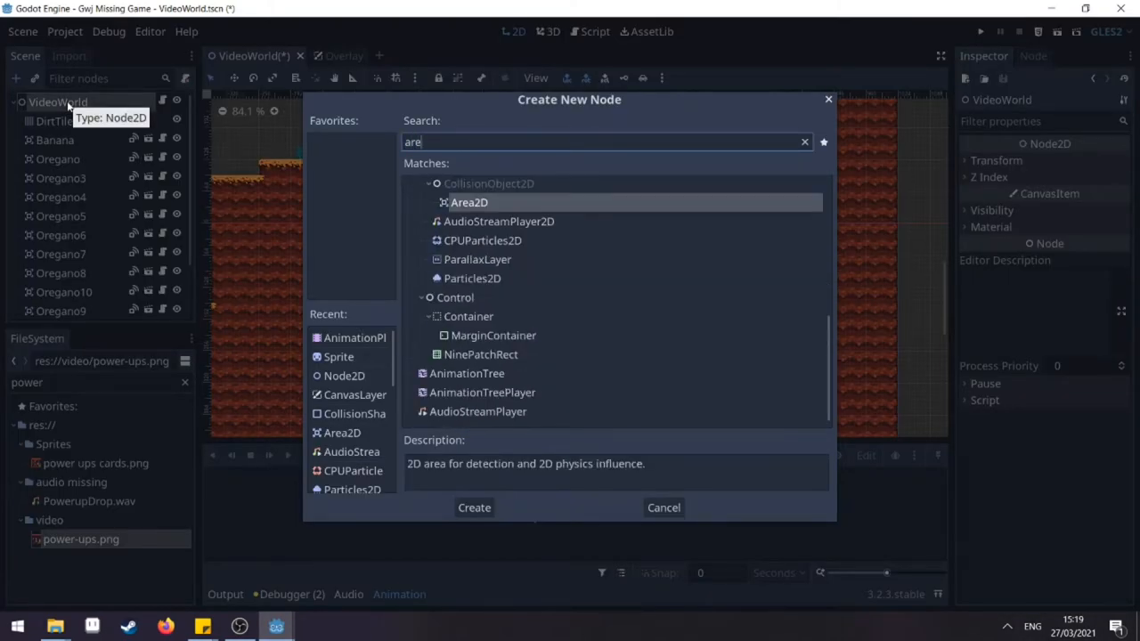
pyautogui.click(474, 507)
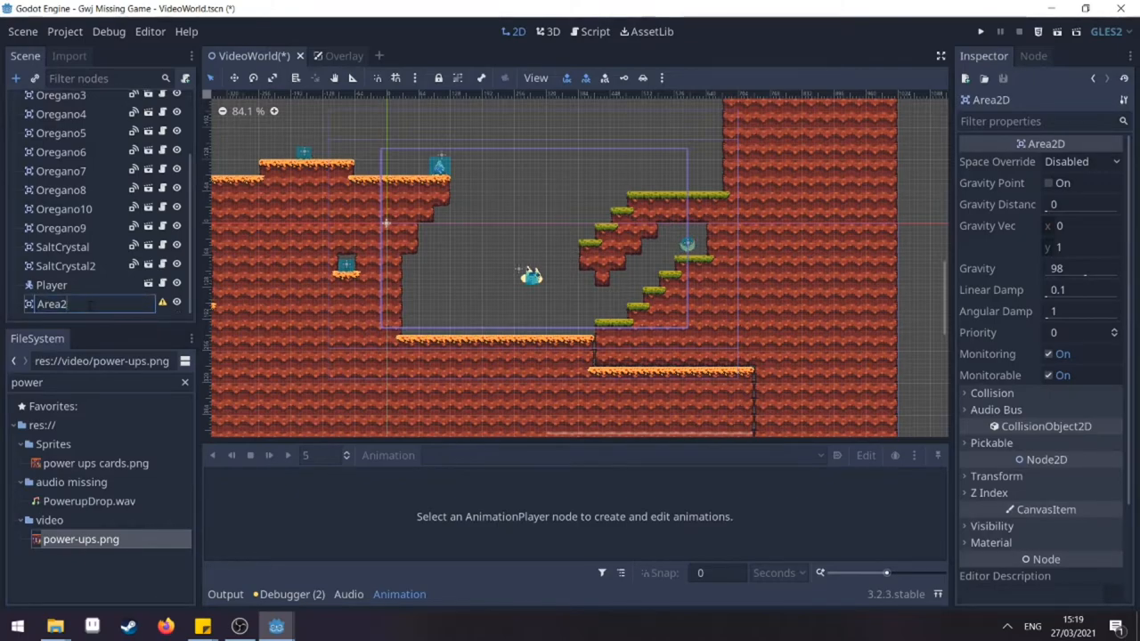
pyautogui.write('See')
pyautogui.write('coll')
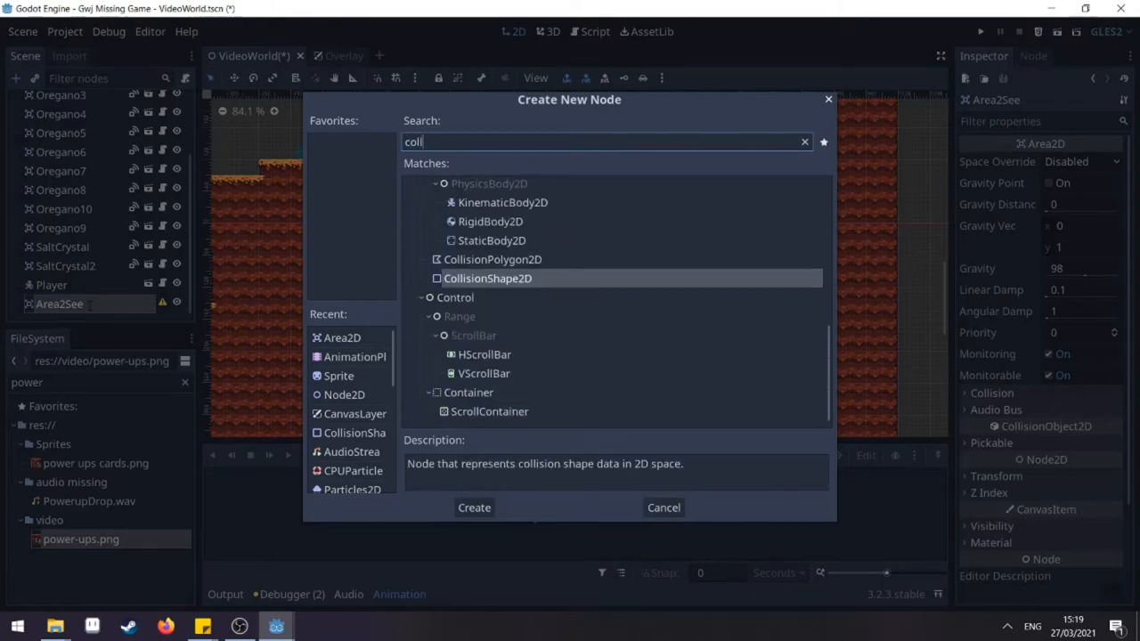
pyautogui.click(474, 506)
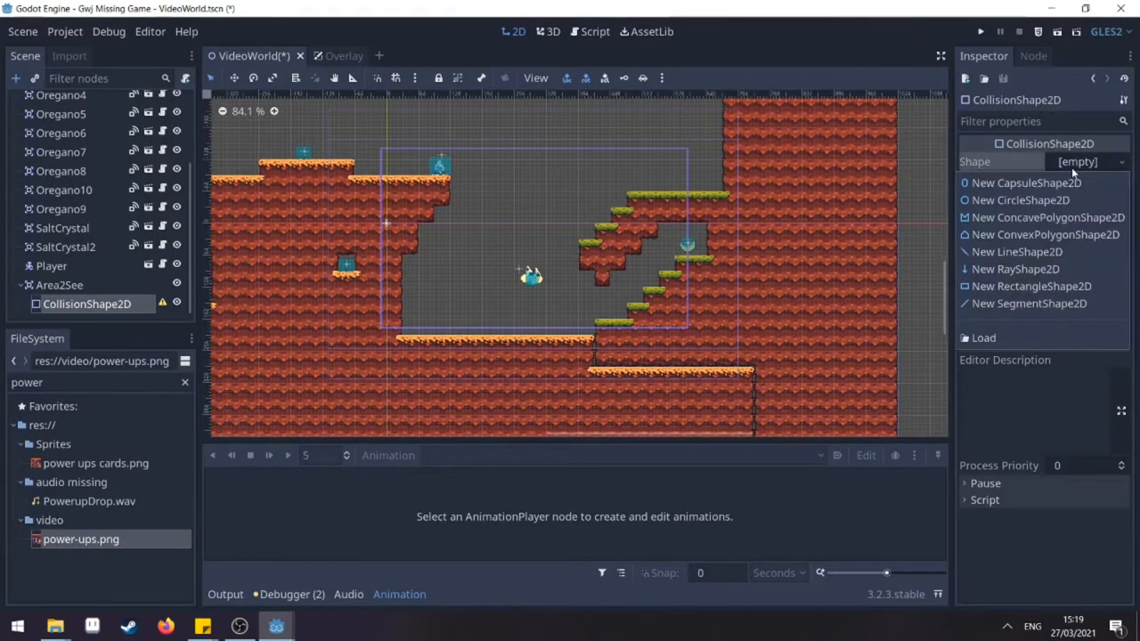
pyautogui.click(1026, 182)
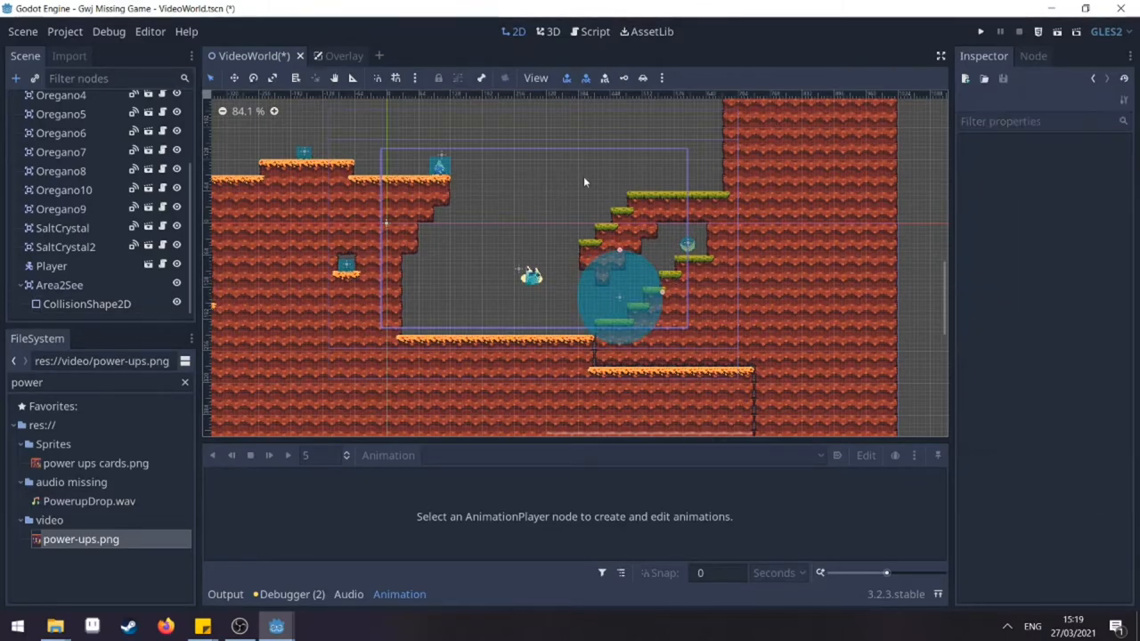
# Select Area2See and list the signals it can emit.
pyautogui.click(61, 285)
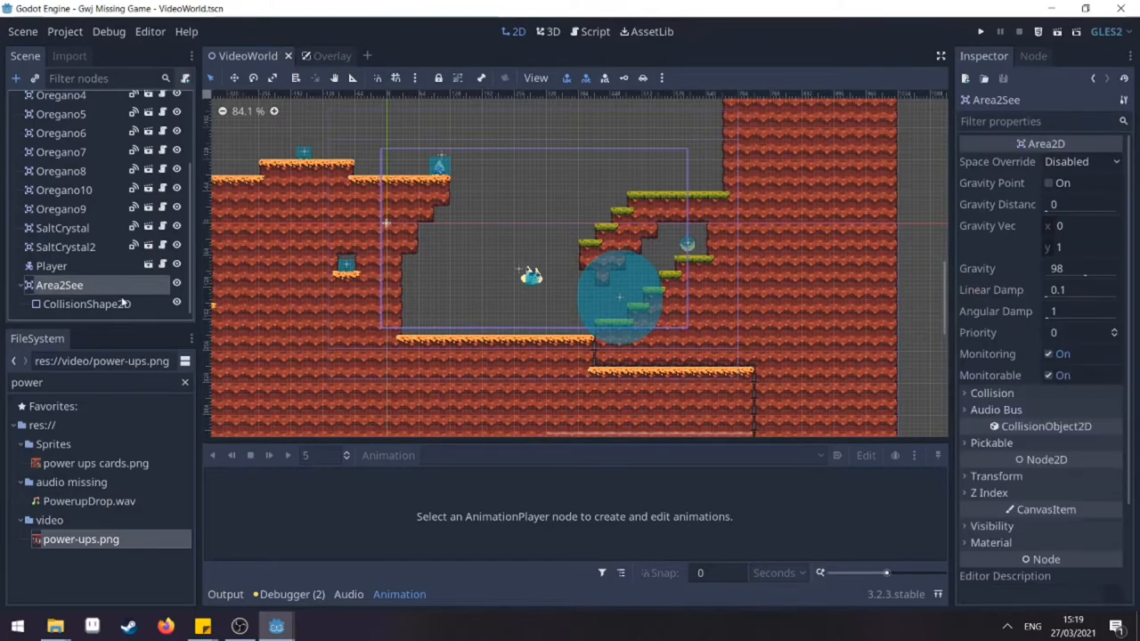
pyautogui.click(1033, 55)
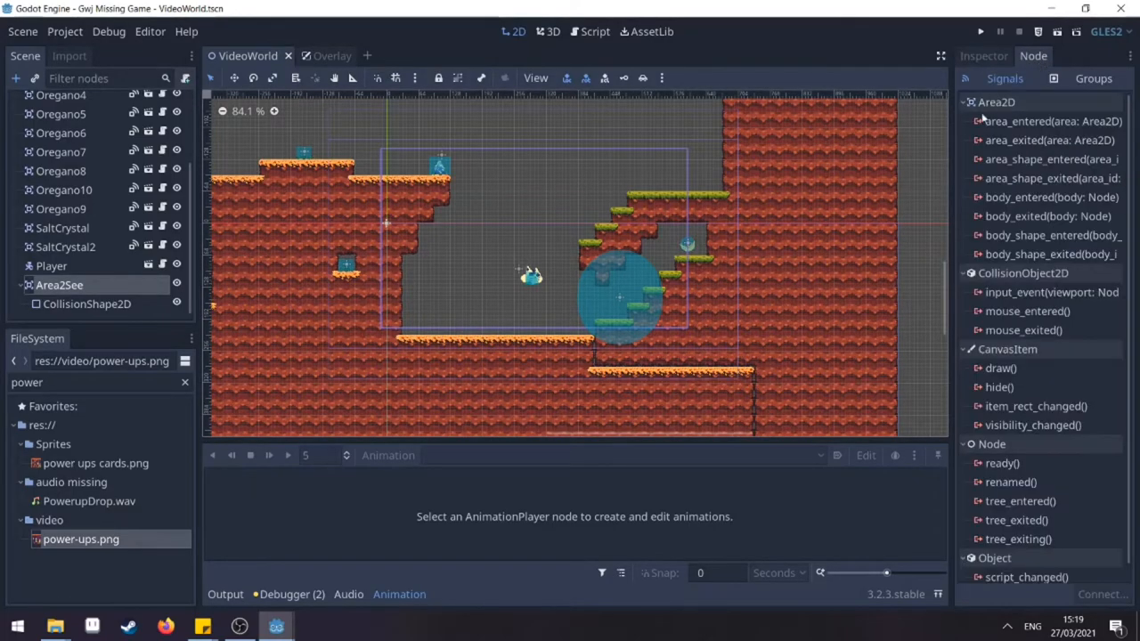
pyautogui.moveTo(934, 201)
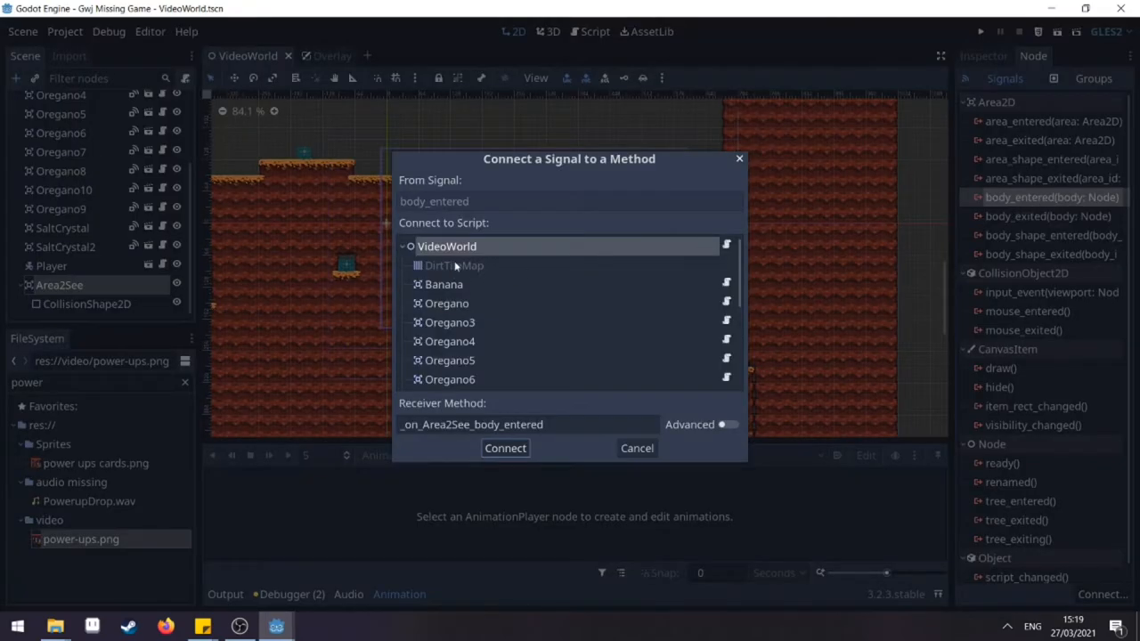
# Connect body_entered to a VideoWorld handler calling Overlay.loc_pop() for the Player, and save the scene.
pyautogui.click(506, 449)
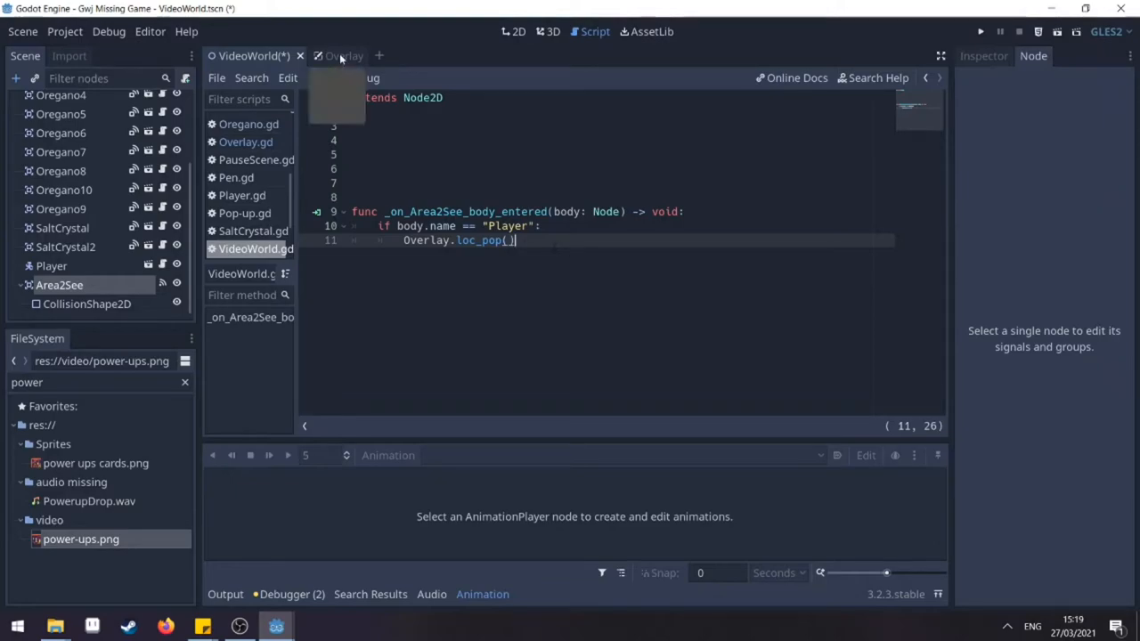
pyautogui.click(332, 55)
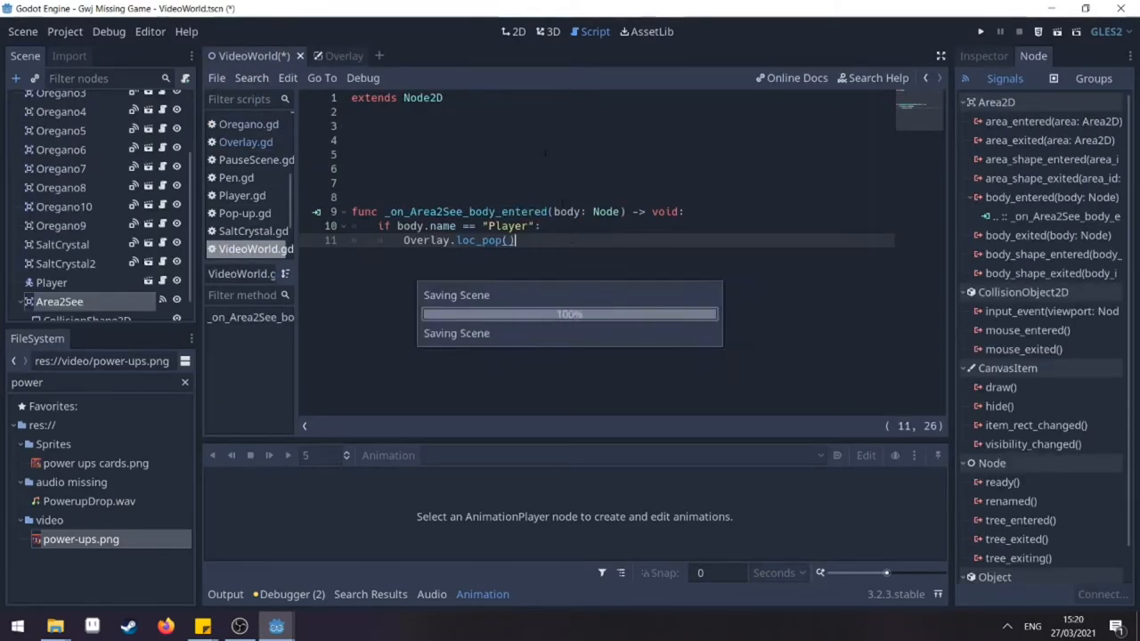
pyautogui.click(513, 32)
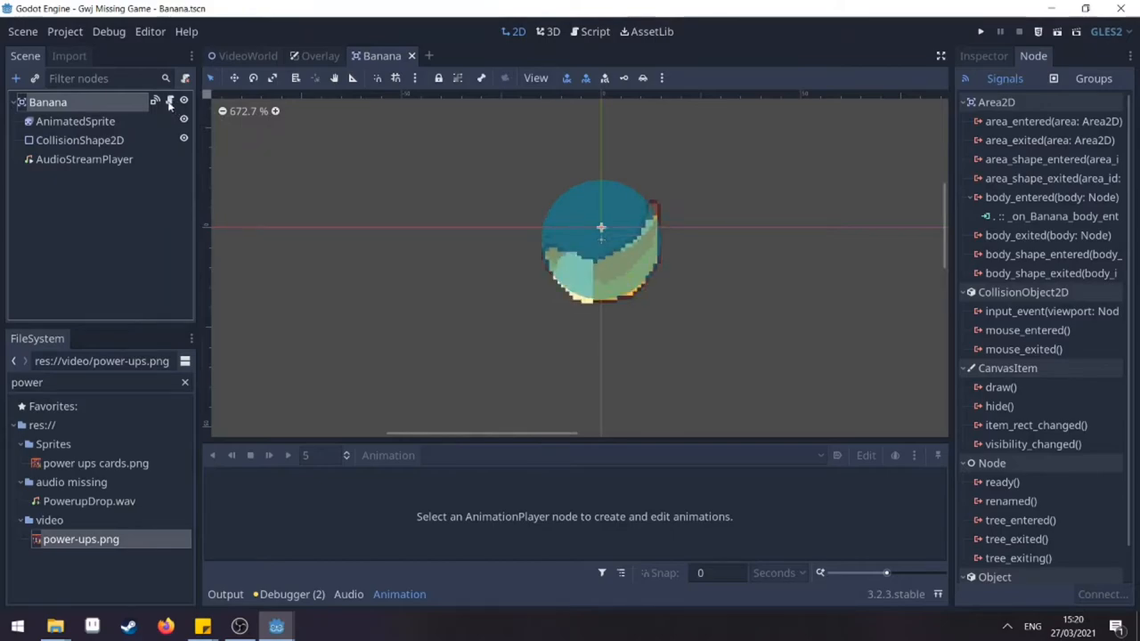
# Add Overlay.power_pop() to the Banana's body_entered handler and test-run the game.
pyautogui.click(595, 32)
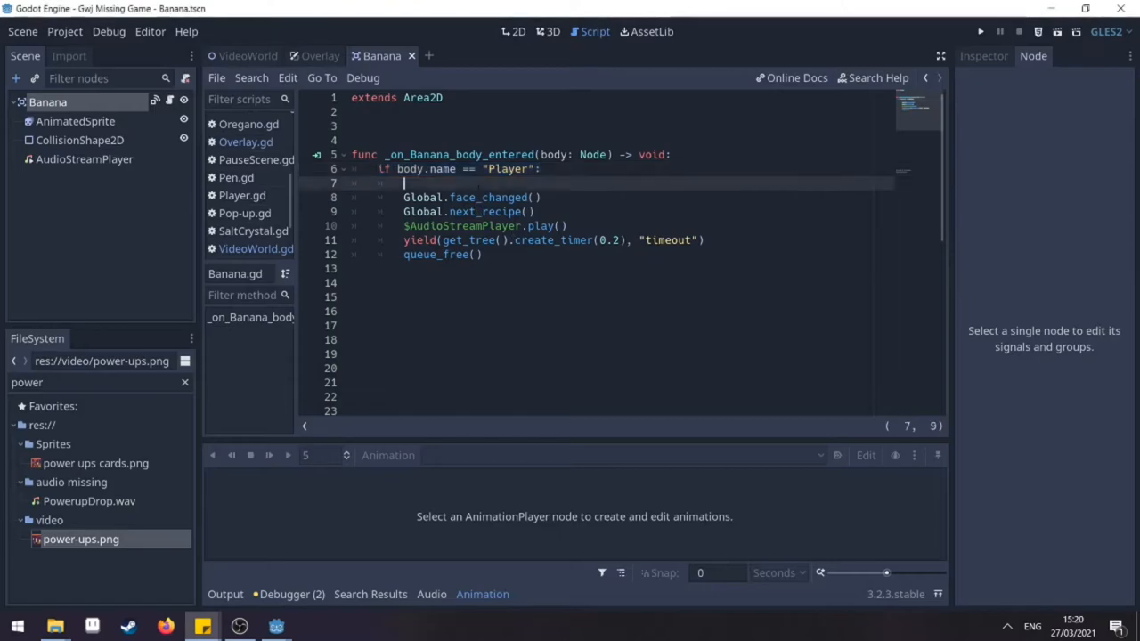
pyautogui.write('Overlay.power_pop()')
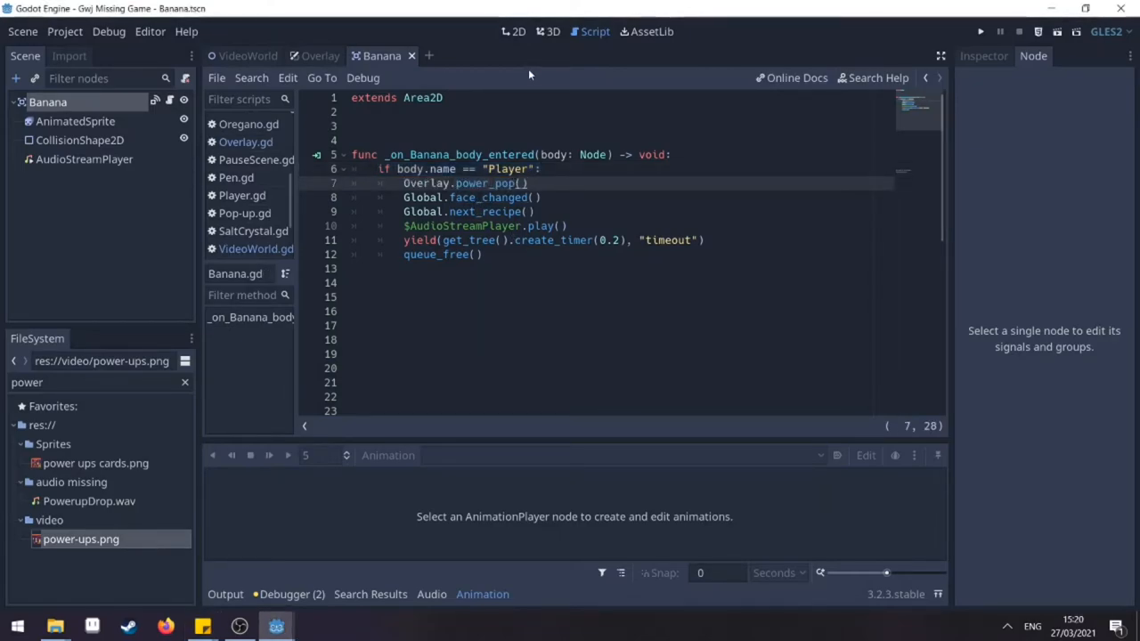
pyautogui.click(980, 33)
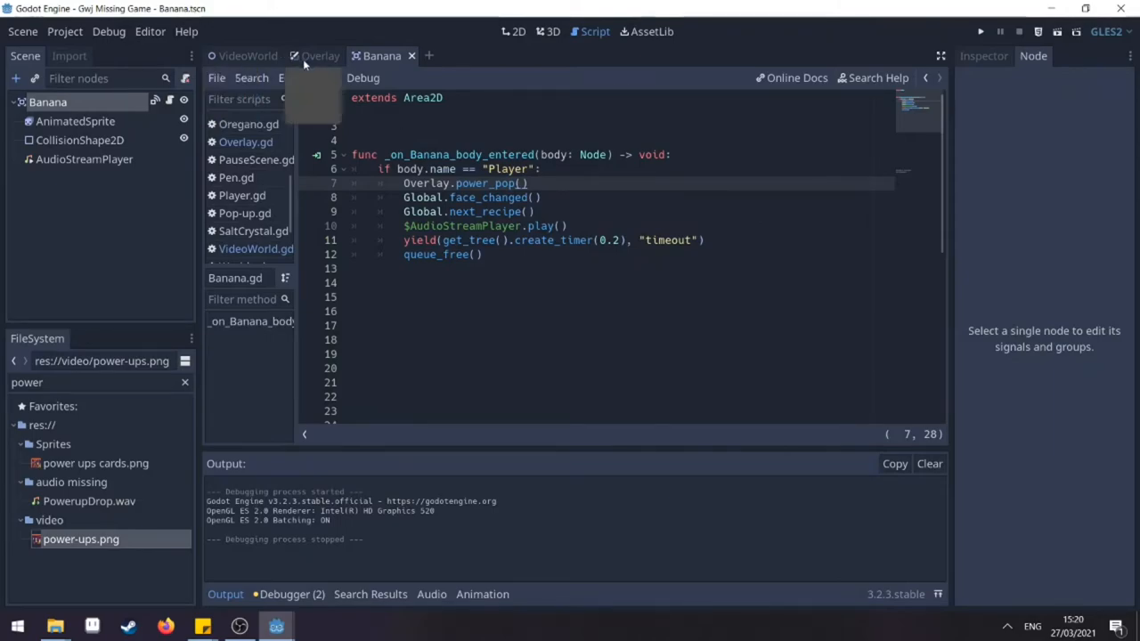
pyautogui.click(513, 32)
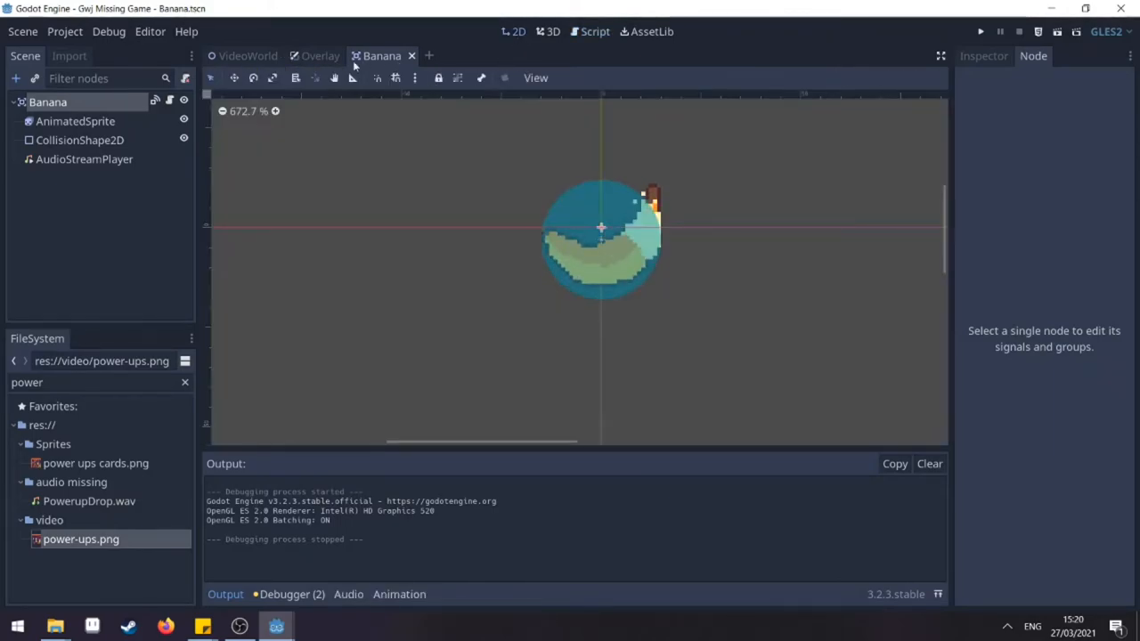
# Add $Area2See.queue_free() after Overlay.loc_pop() in VideoWorld.gd.
pyautogui.click(248, 55)
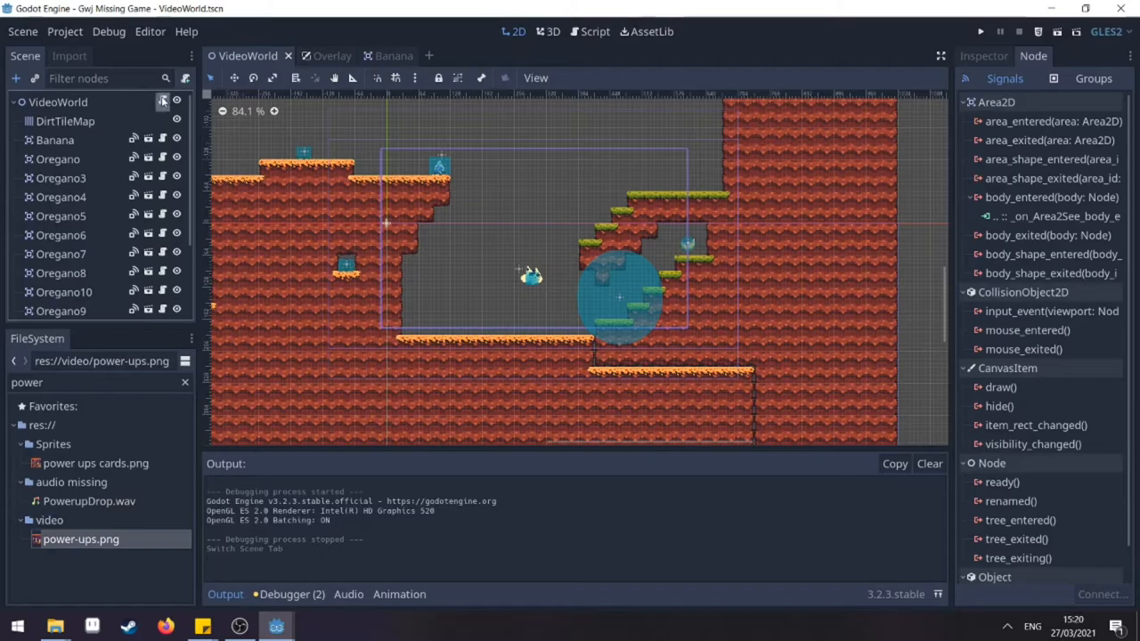
pyautogui.click(595, 32)
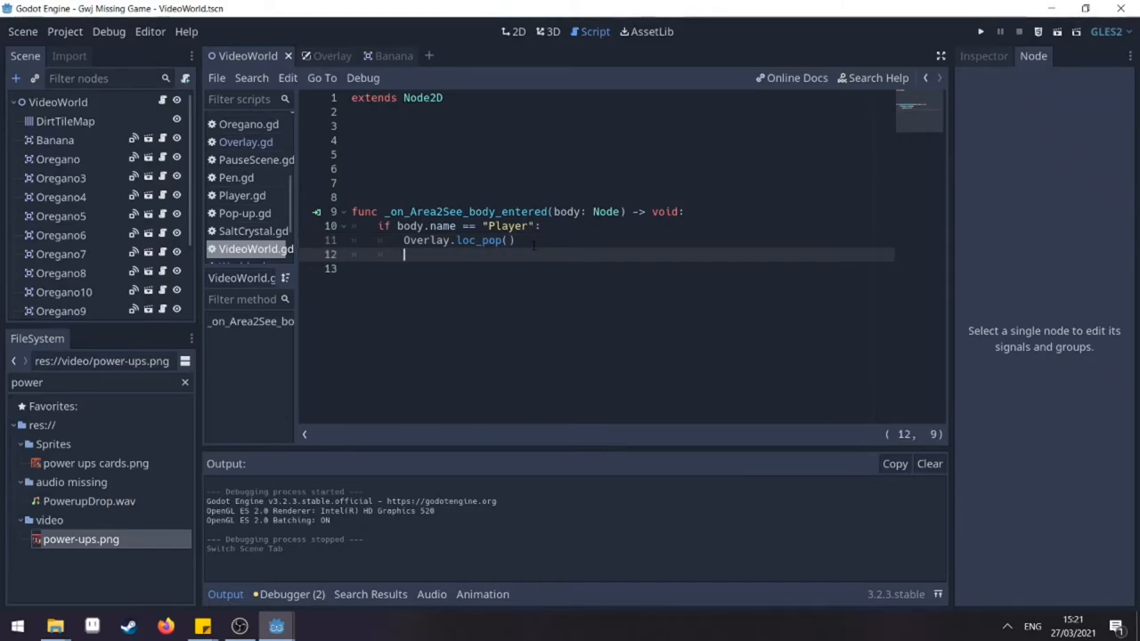
pyautogui.write('$Area2See.qut')
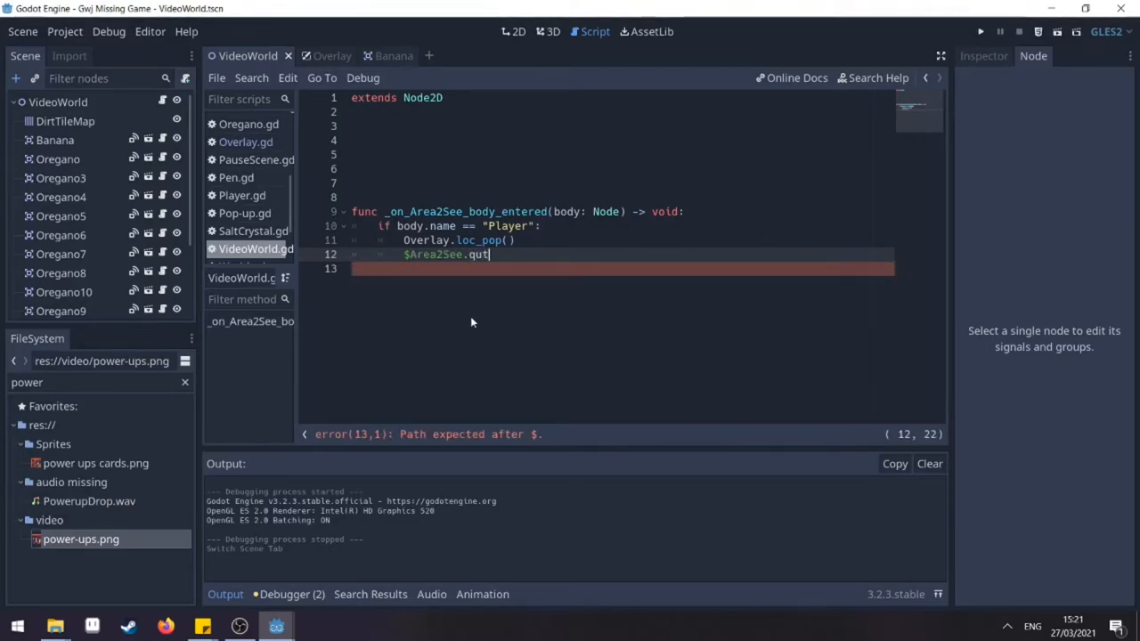
pyautogui.write('ueue_free()')
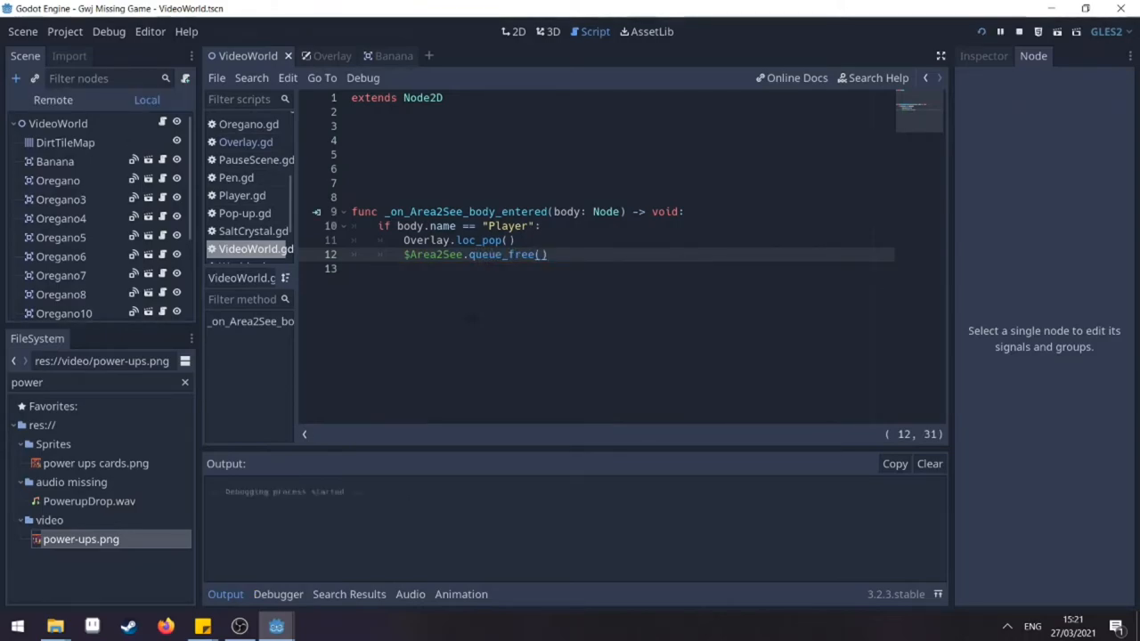
# Test-run the game, then return to the VideoWorld scene.
pyautogui.click(983, 32)
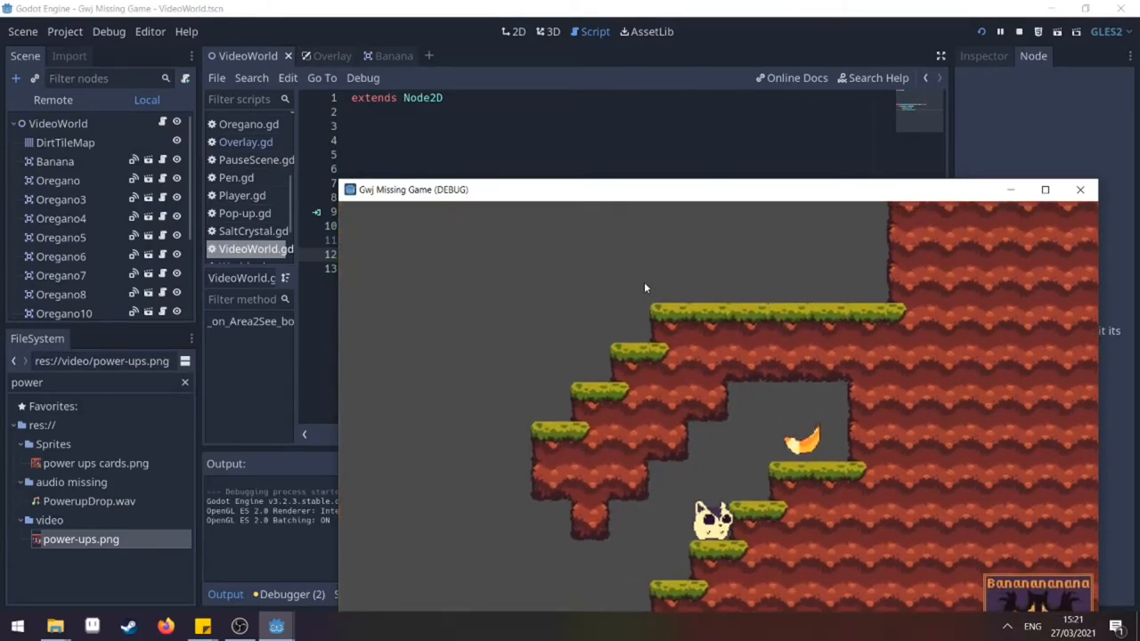
pyautogui.click(1044, 189)
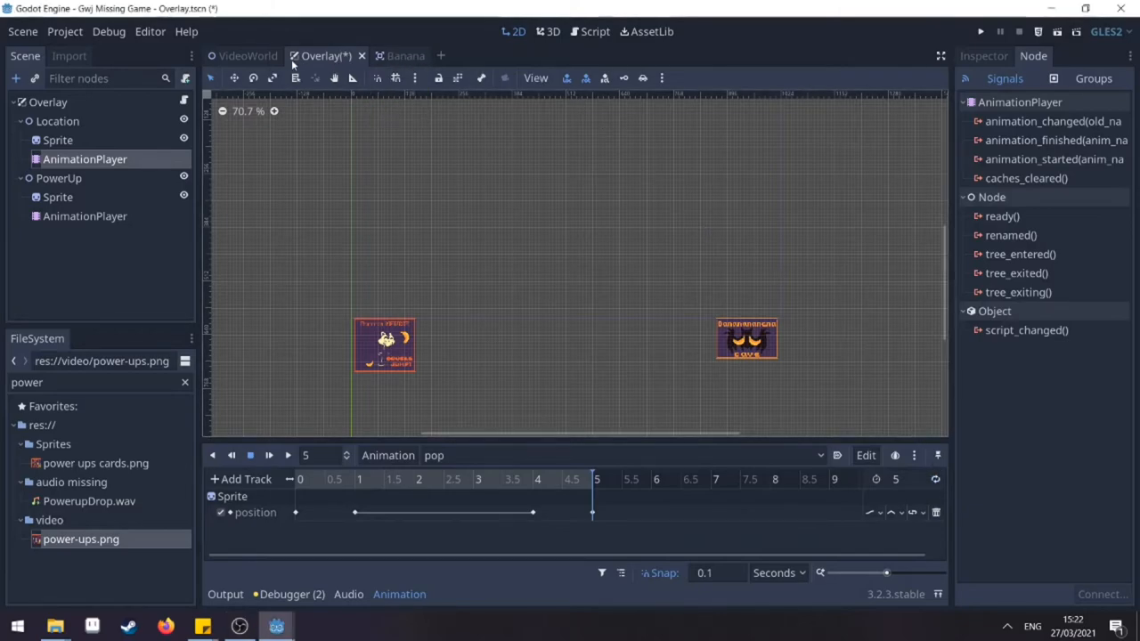
pyautogui.click(246, 56)
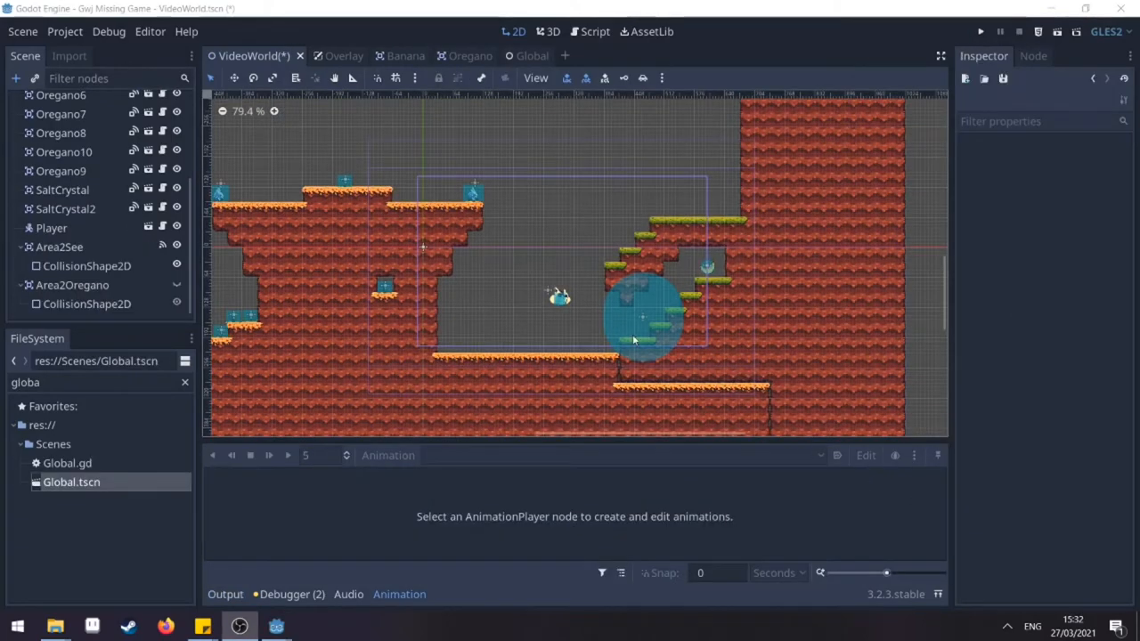
pyautogui.moveTo(552, 237)
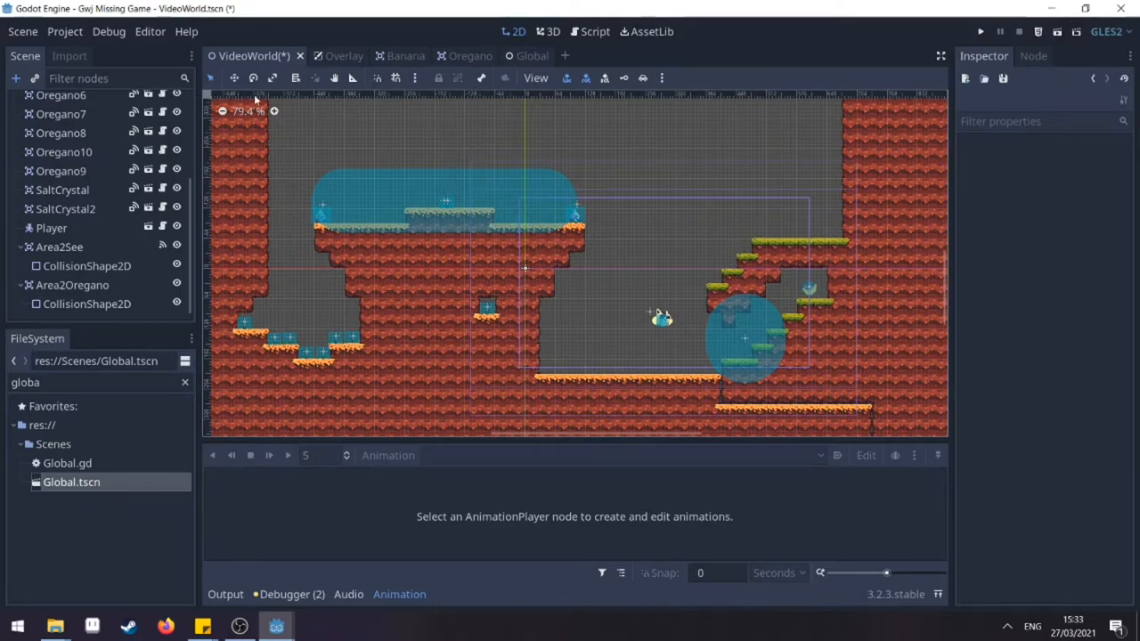
# Set the Overlay's Location sprite up as a two-frame banner sheet and reopen Overlay.gd.
pyautogui.click(331, 55)
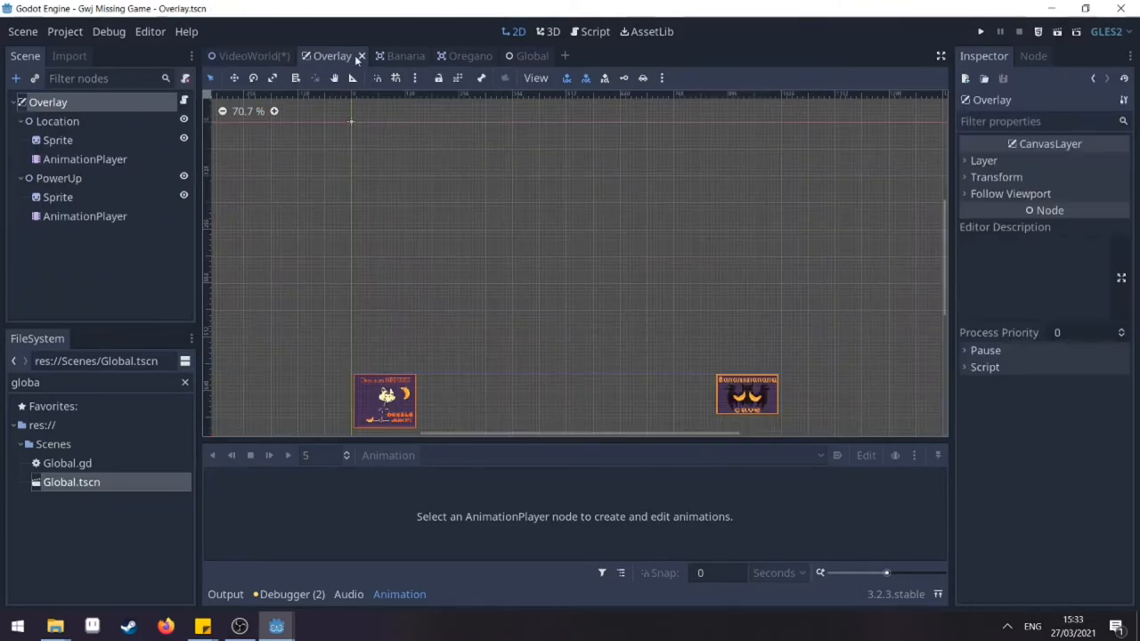
pyautogui.click(57, 139)
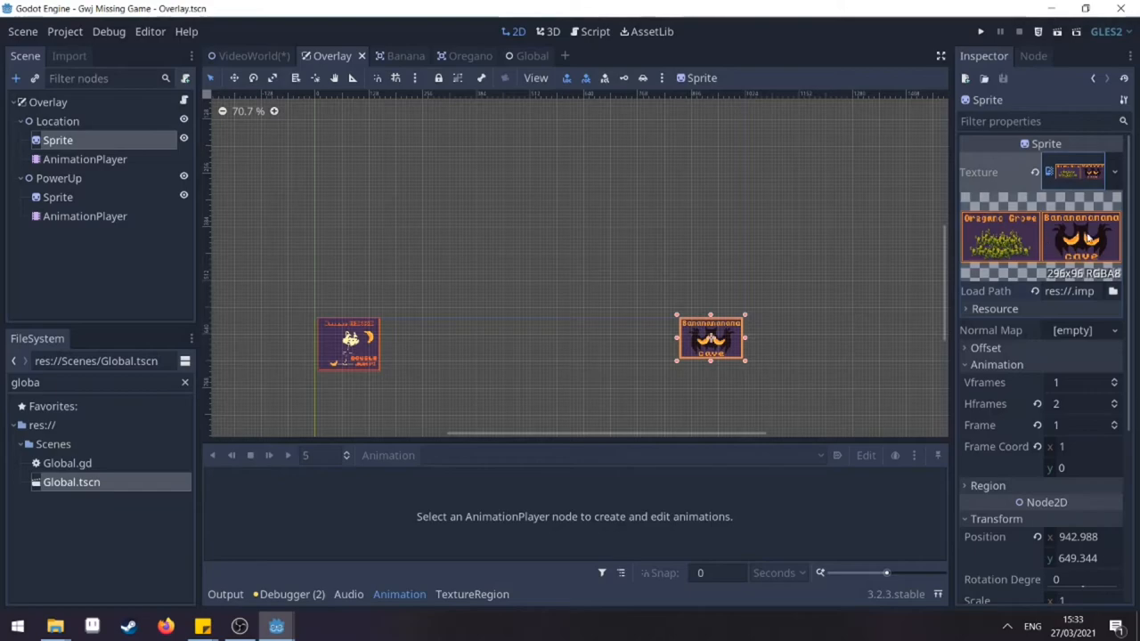
pyautogui.moveTo(1119, 422)
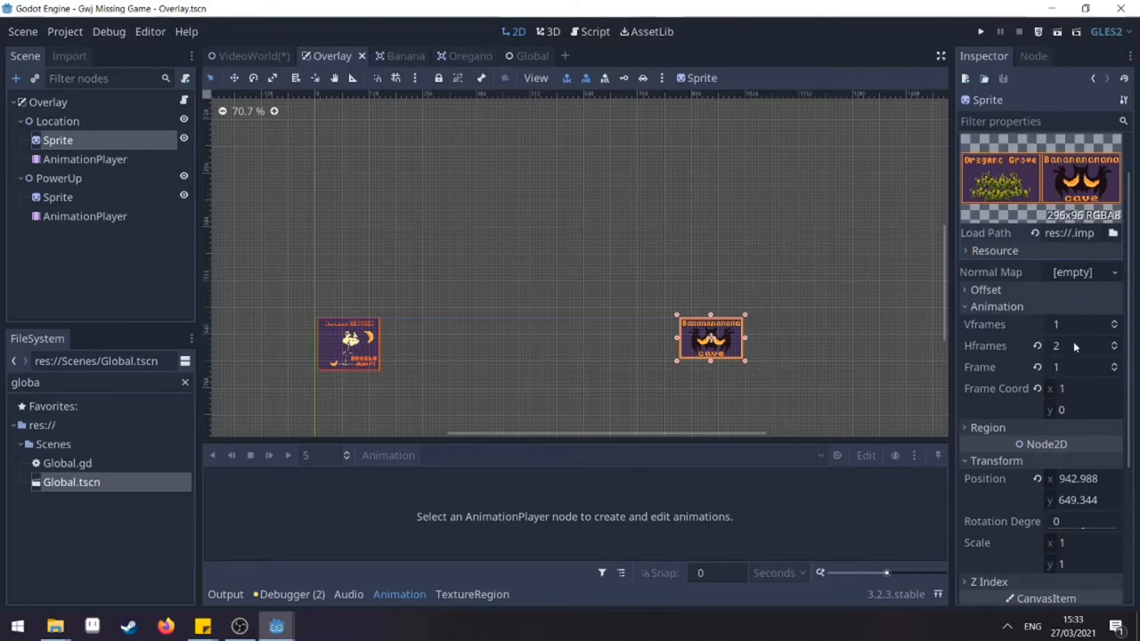
pyautogui.click(1078, 367)
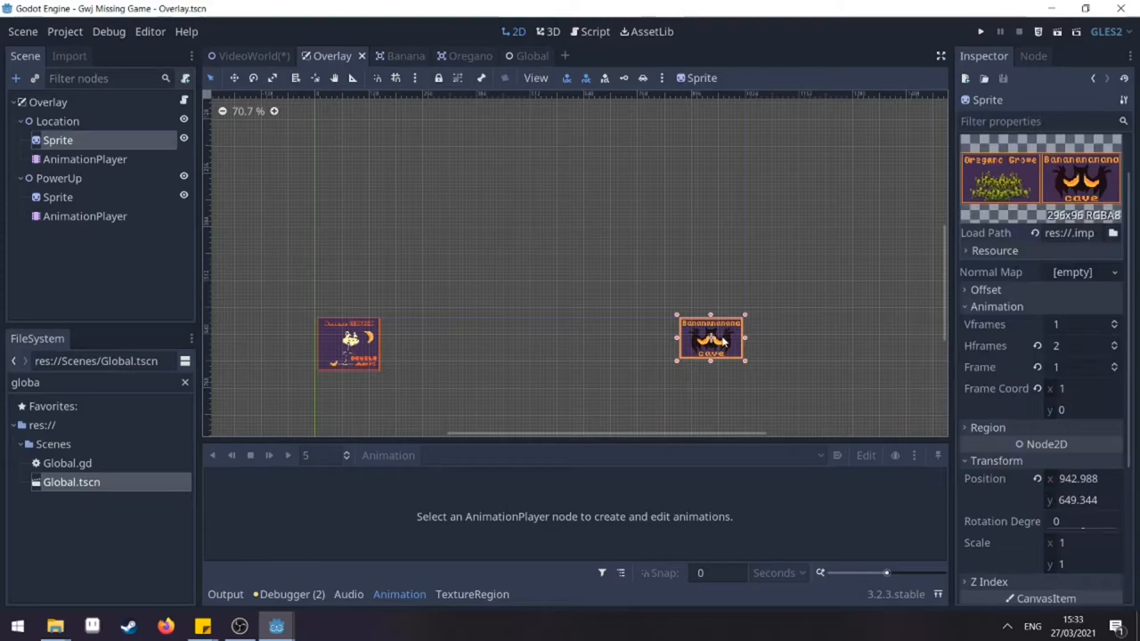
pyautogui.click(1116, 367)
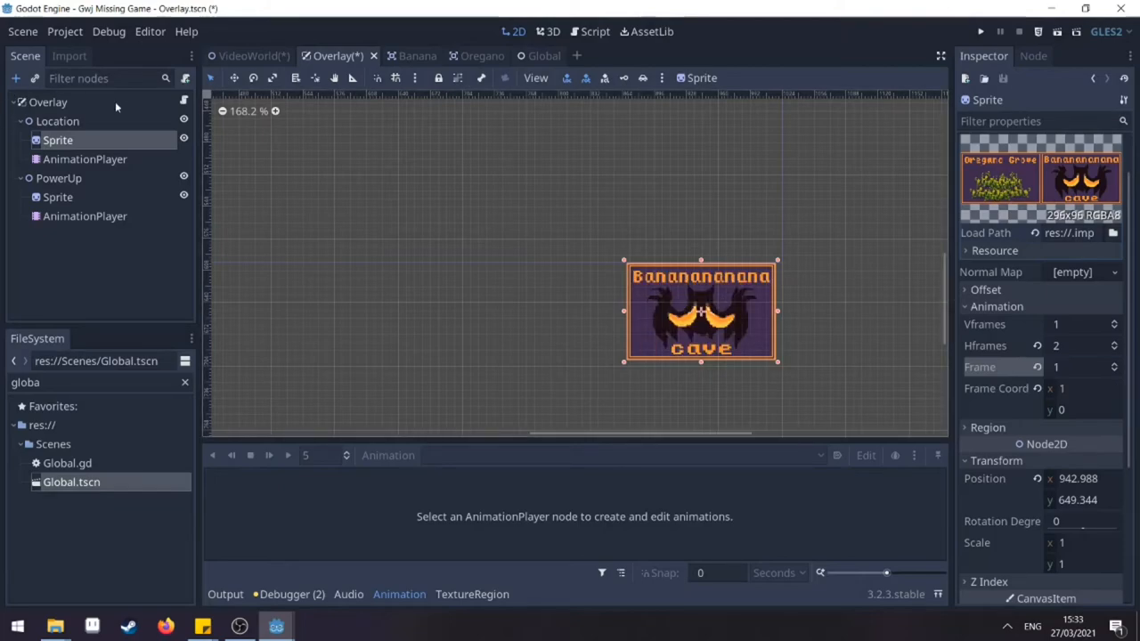
pyautogui.click(595, 32)
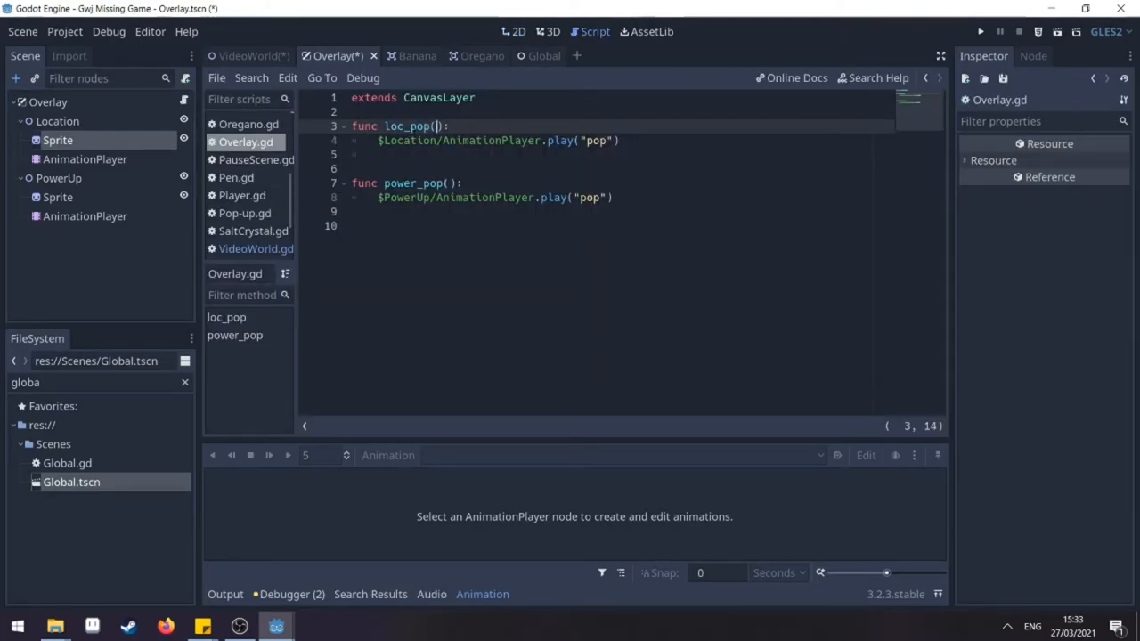
# Give loc_pop a value parameter that sets $Location/Sprite.frame before the pop plays.
pyautogui.write('val')
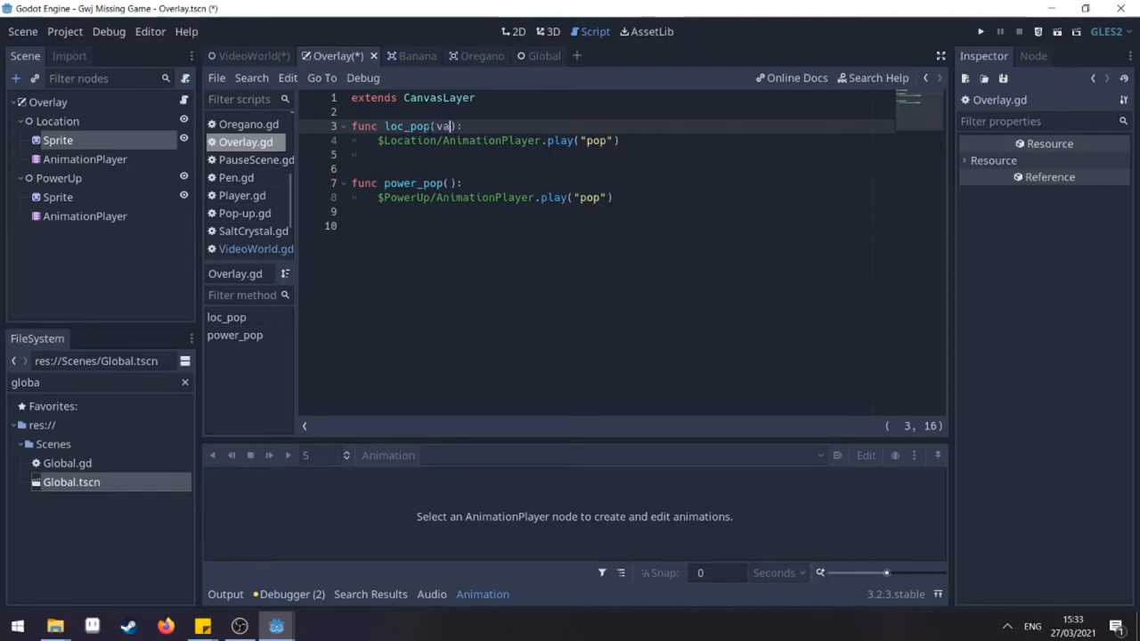
pyautogui.write('lue')
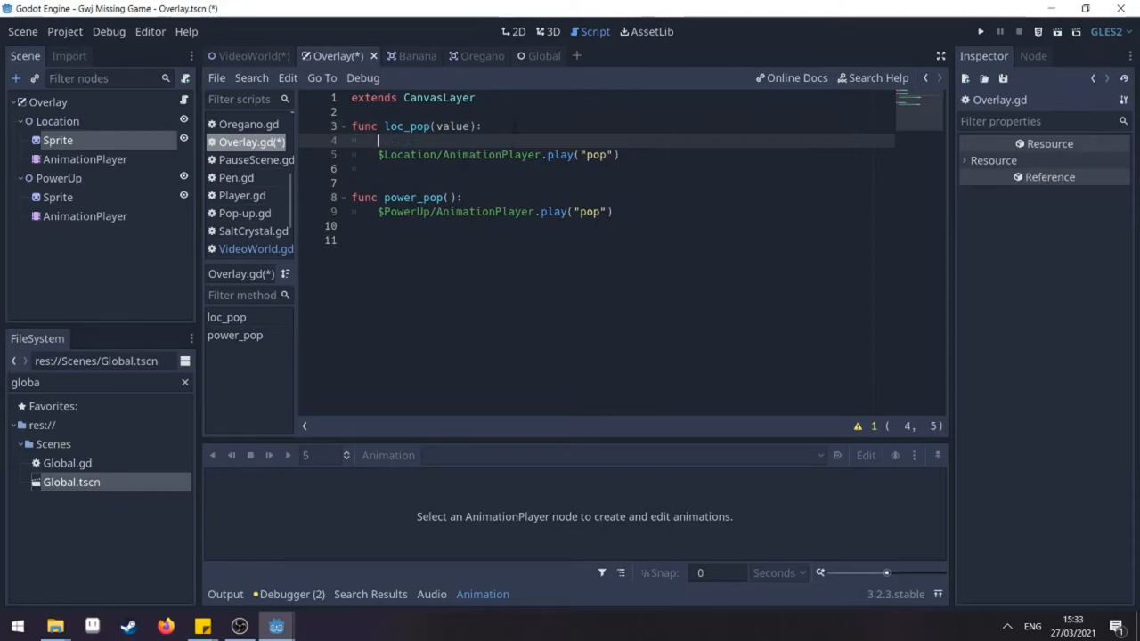
pyautogui.write('$sp')
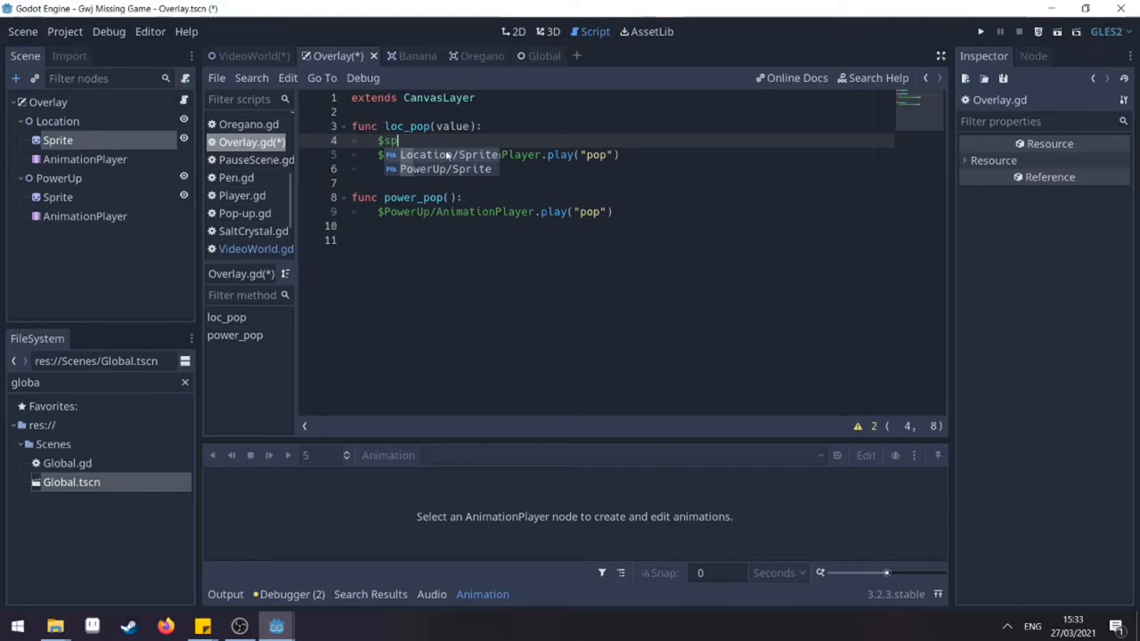
pyautogui.write('Location/Sprite.frame = value')
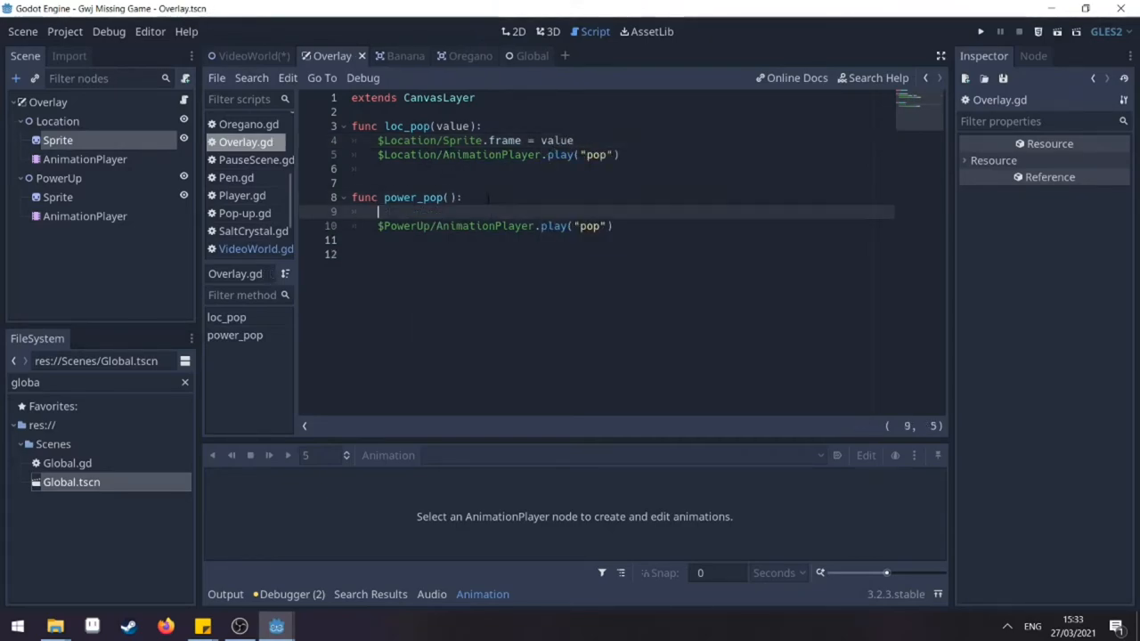
# Give power_pop a value parameter that sets $PowerUp/Sprite.frame before the pop plays.
pyautogui.write('$PowerUp/Sprite')
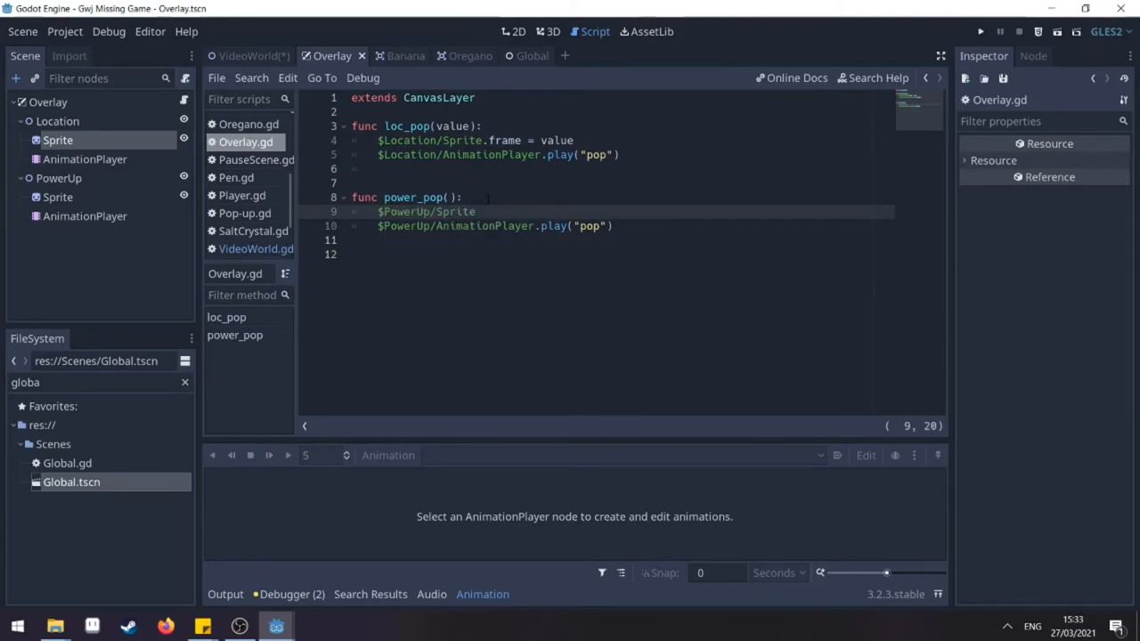
pyautogui.write('.frame')
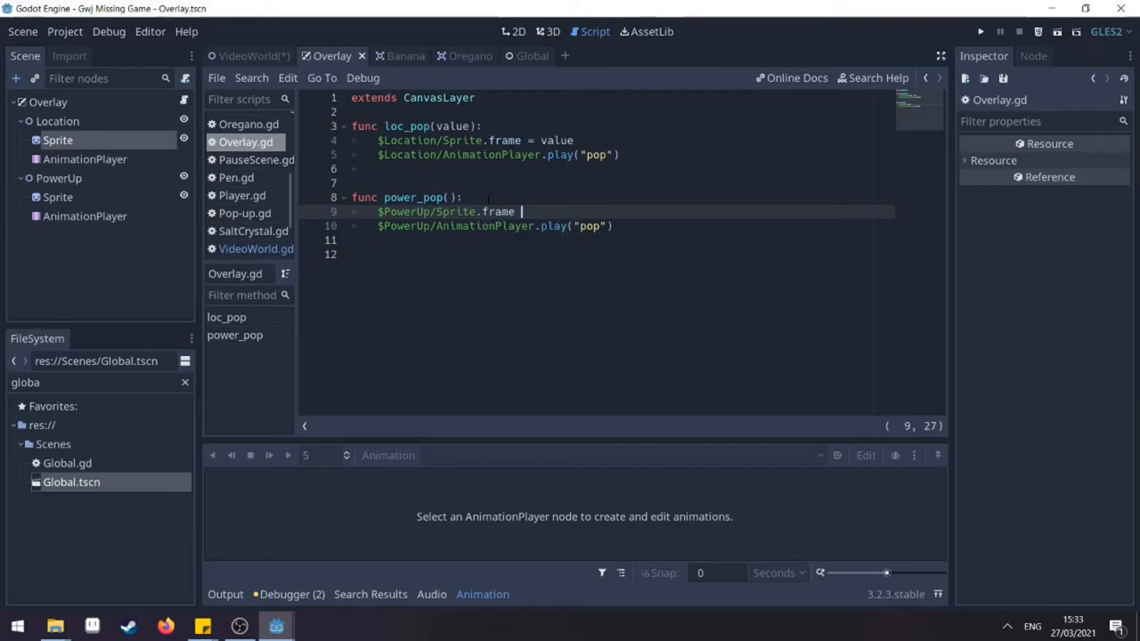
pyautogui.write('= value')
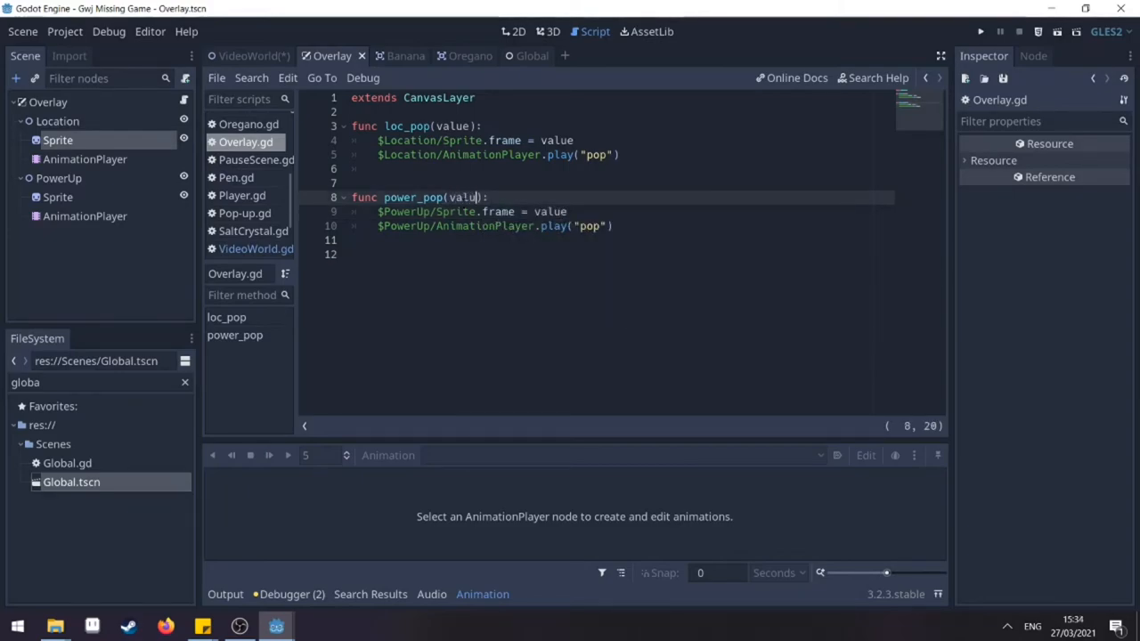
pyautogui.write('e')
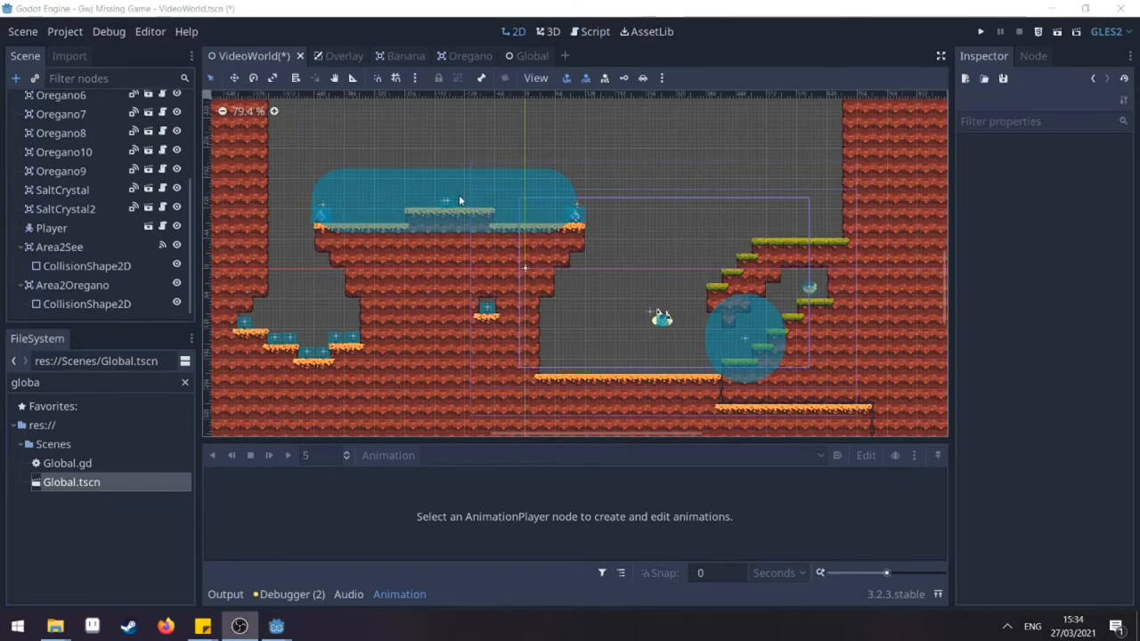
# Select Area2Oregano and view its signal connections to reach its VideoWorld handler.
pyautogui.click(71, 285)
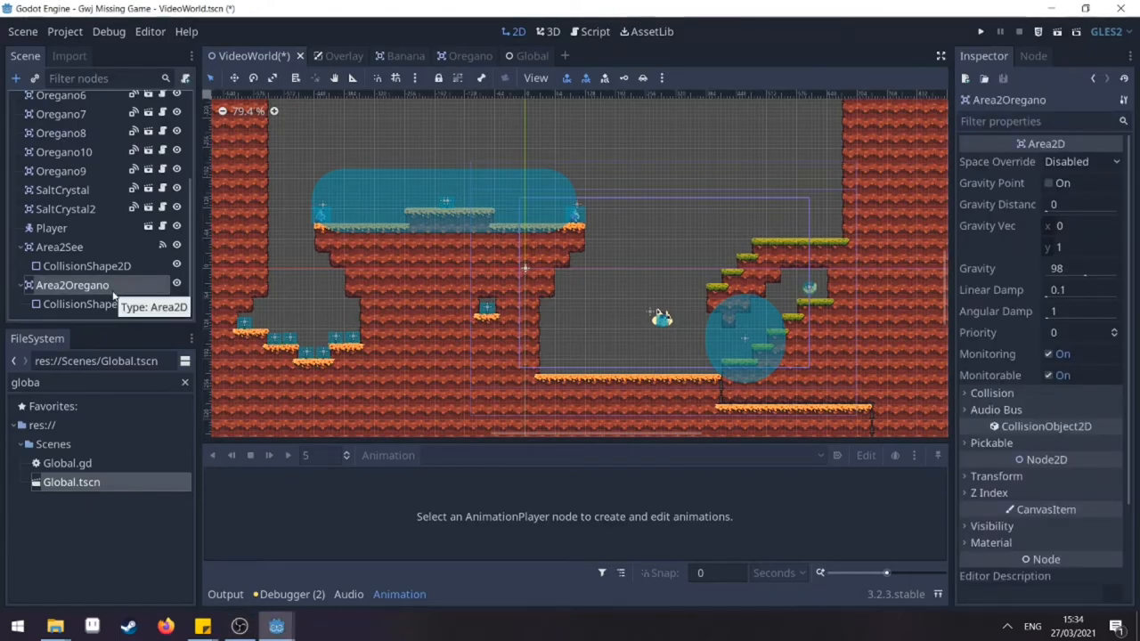
pyautogui.moveTo(1027, 71)
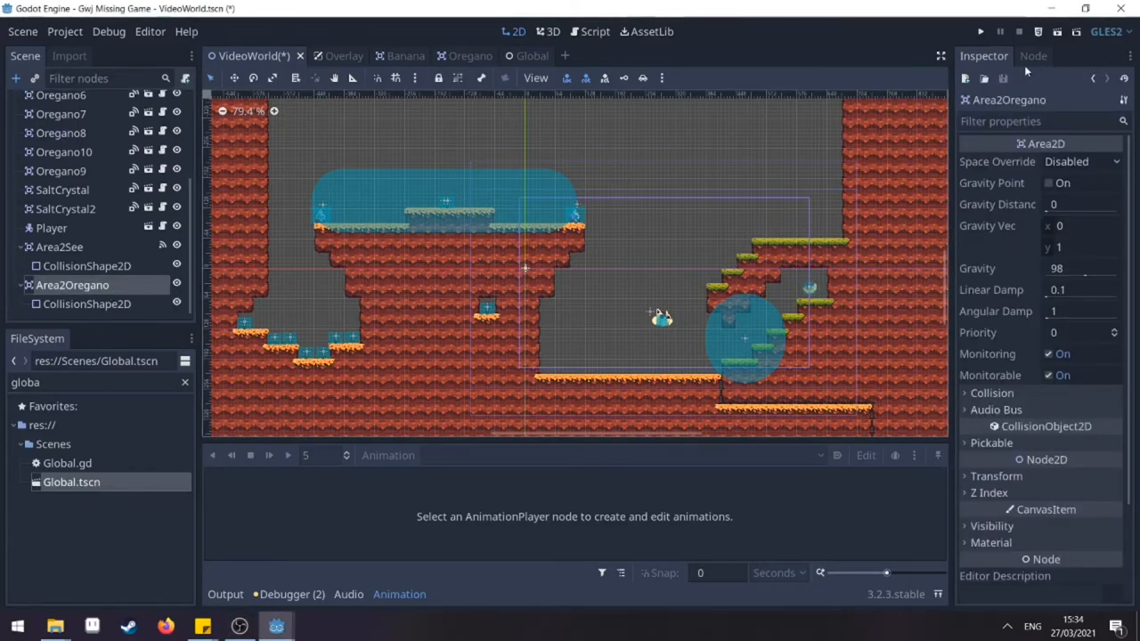
pyautogui.click(1033, 55)
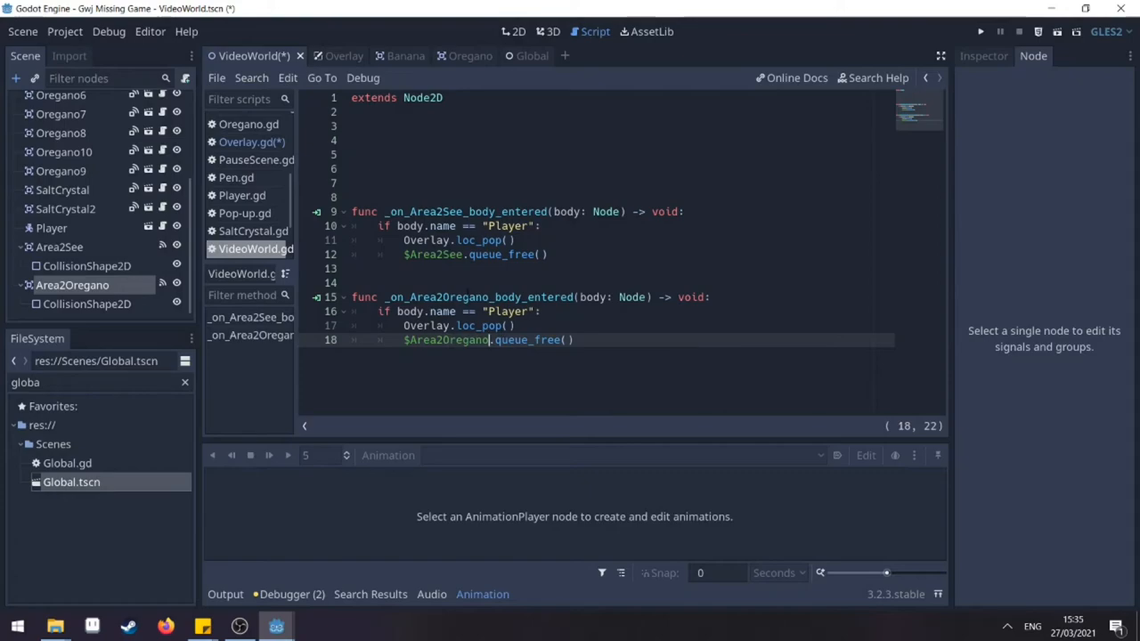
# Check the Overlay sprite frames, then make Area2See call Overlay.loc_pop(1) and Area2Oregano loc_pop(0).
pyautogui.click(463, 239)
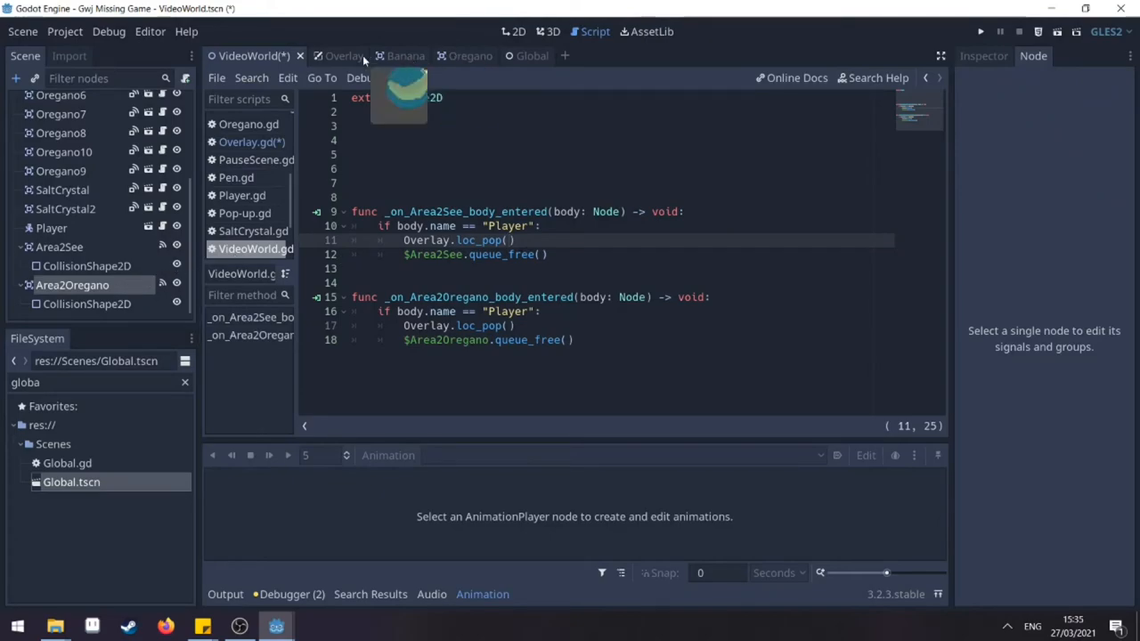
pyautogui.click(331, 55)
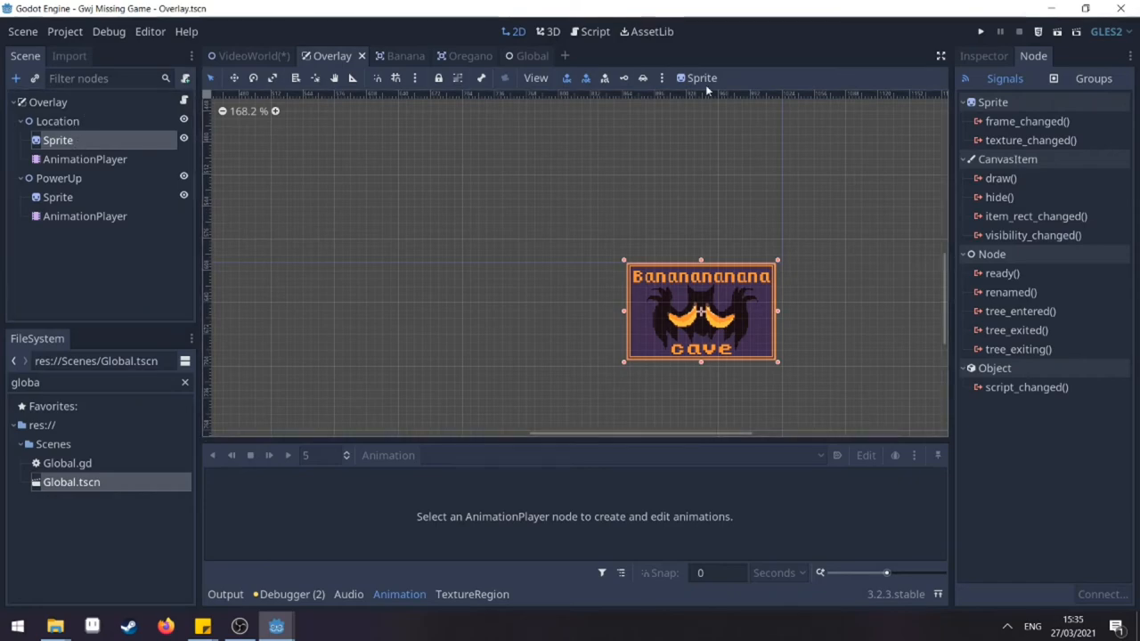
pyautogui.click(984, 56)
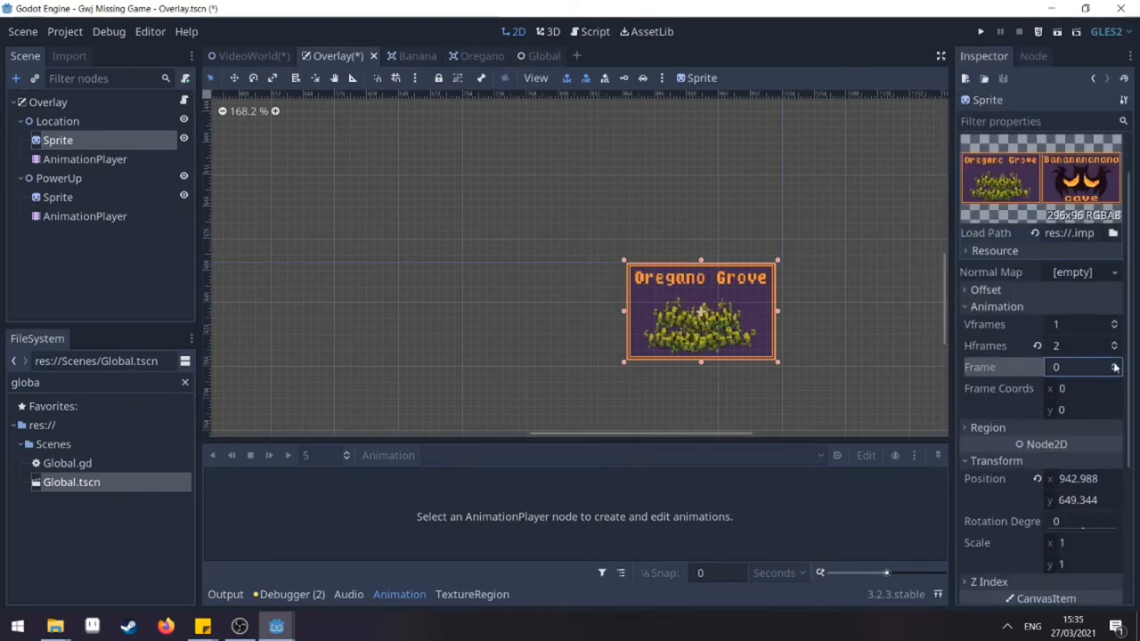
pyautogui.click(253, 55)
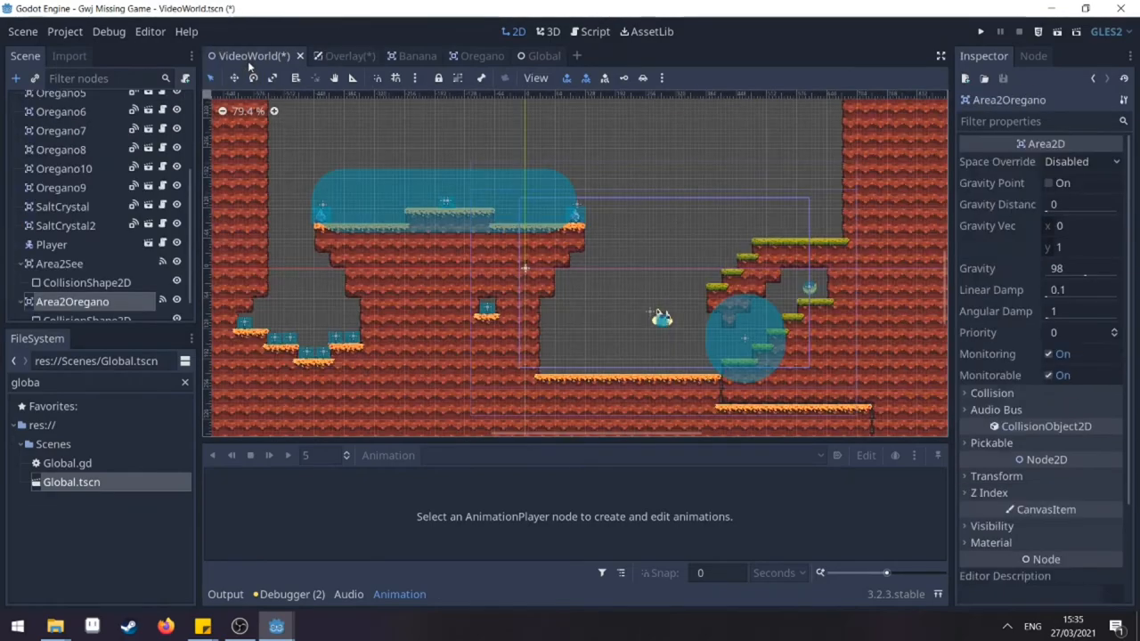
pyautogui.click(595, 32)
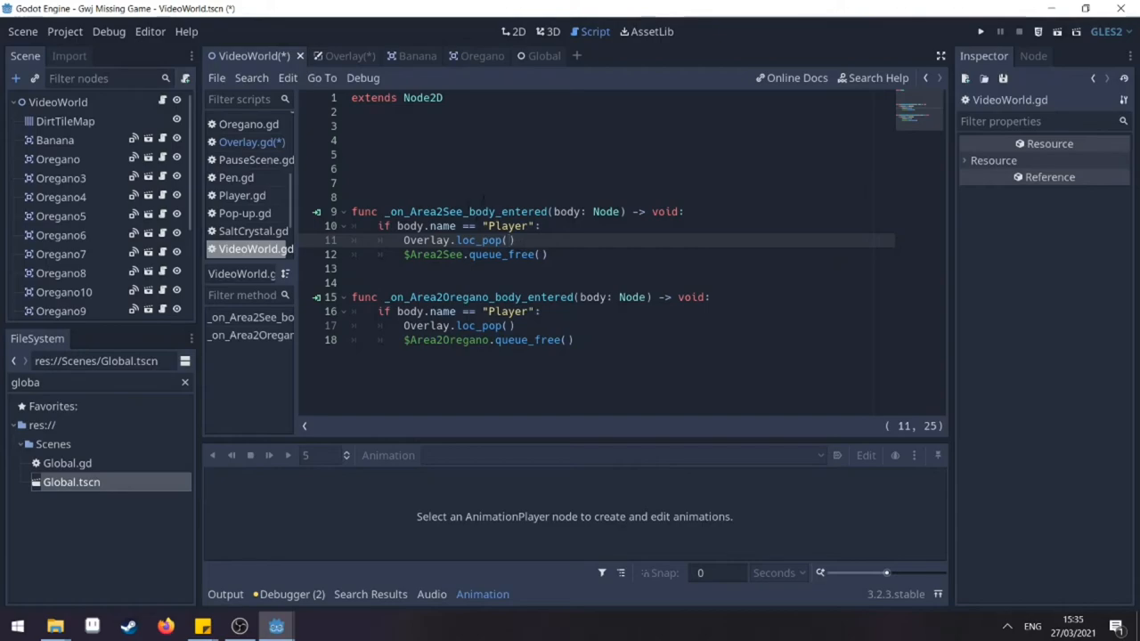
pyautogui.write('1')
pyautogui.click(459, 326)
pyautogui.write('0')
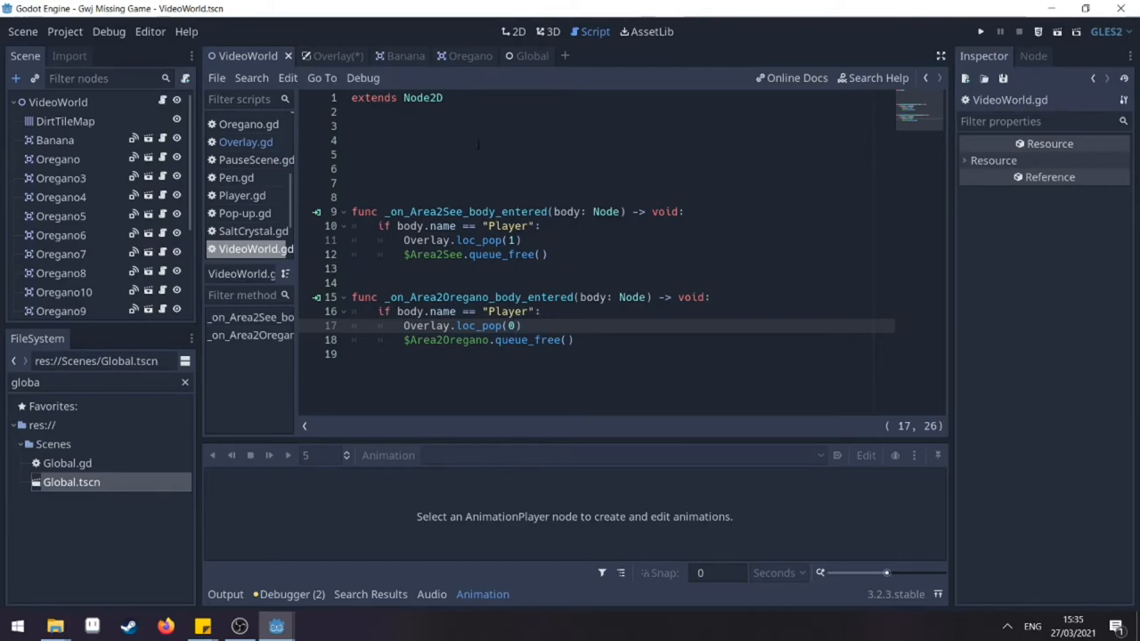
pyautogui.click(392, 55)
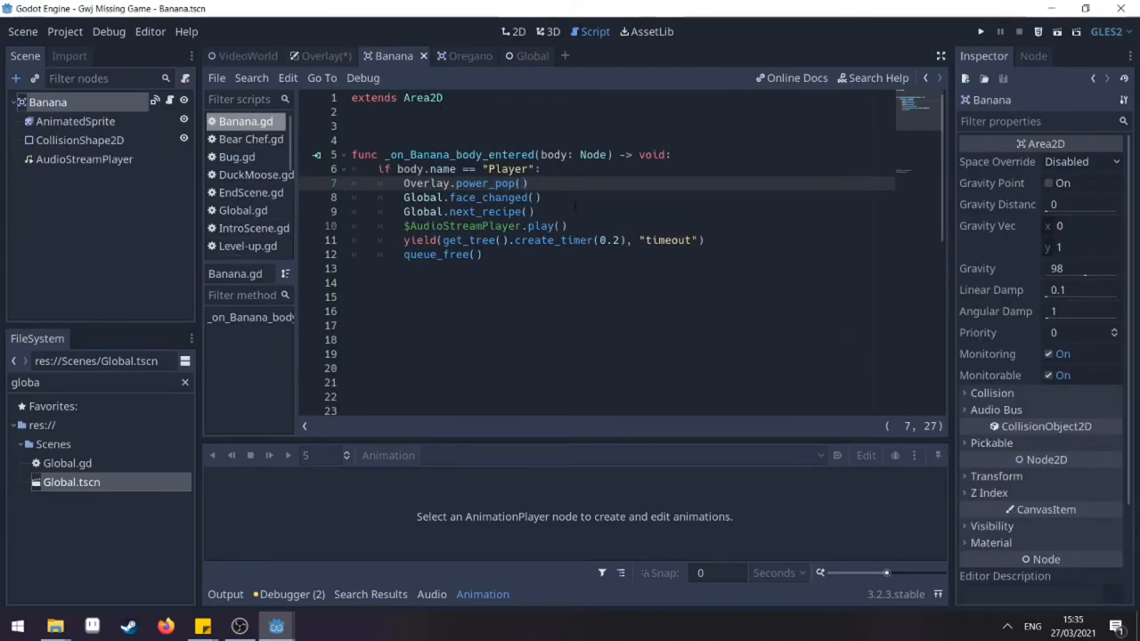
# Make Banana call Overlay.power_pop(0) and Oregano call Overlay.power_pop(1) after Global.next_recipe().
pyautogui.write('0')
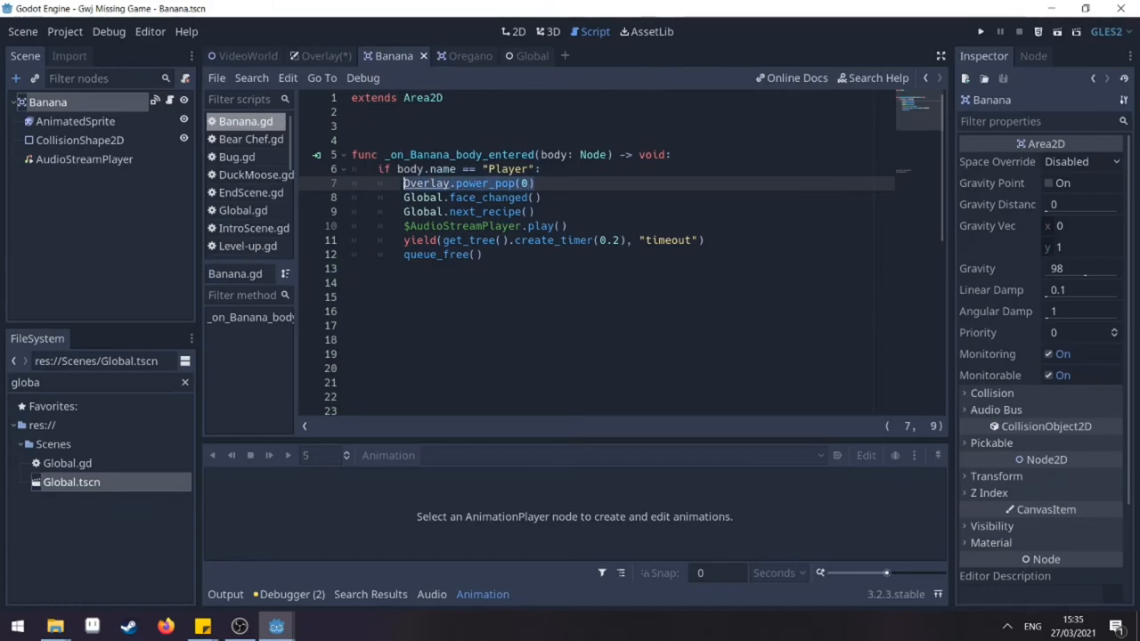
pyautogui.click(460, 55)
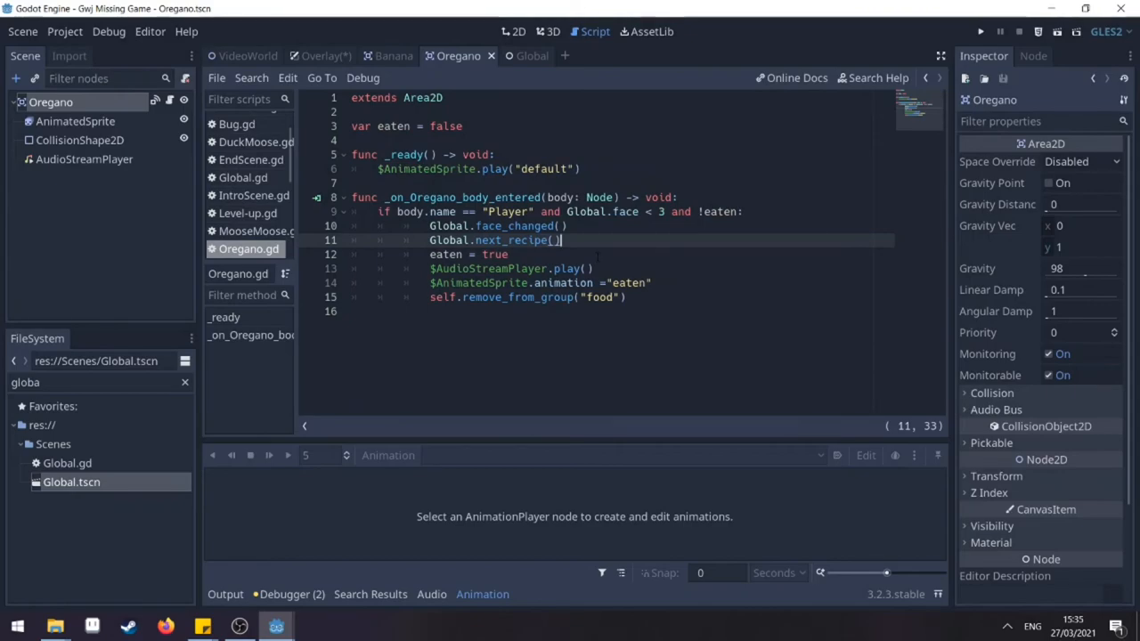
pyautogui.write('Overlay.power_pop(0)')
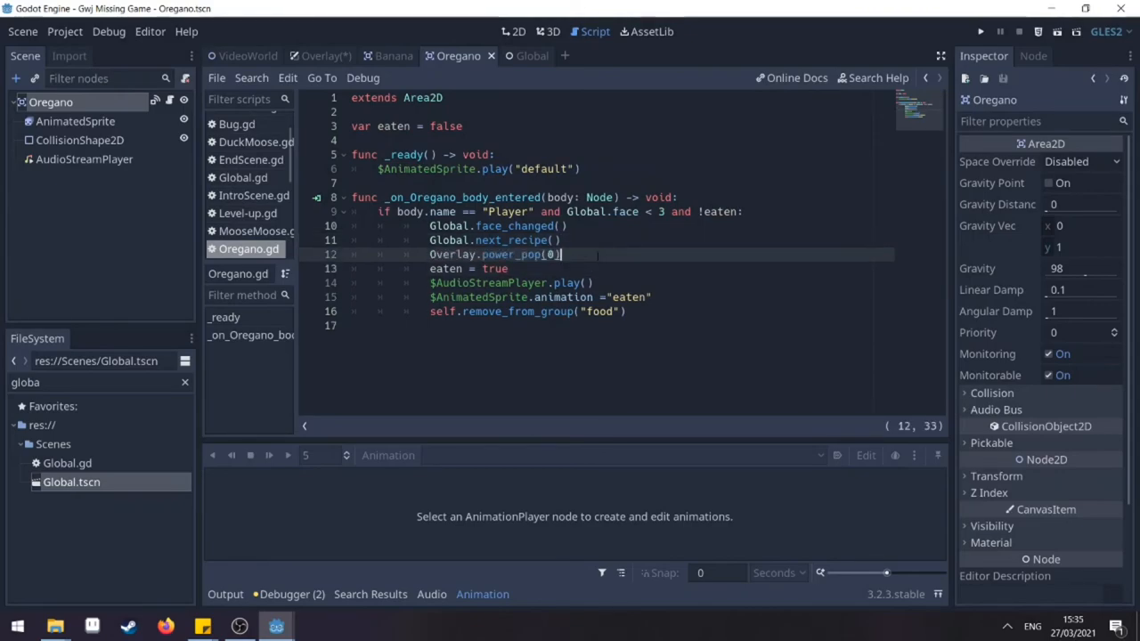
pyautogui.write('1')
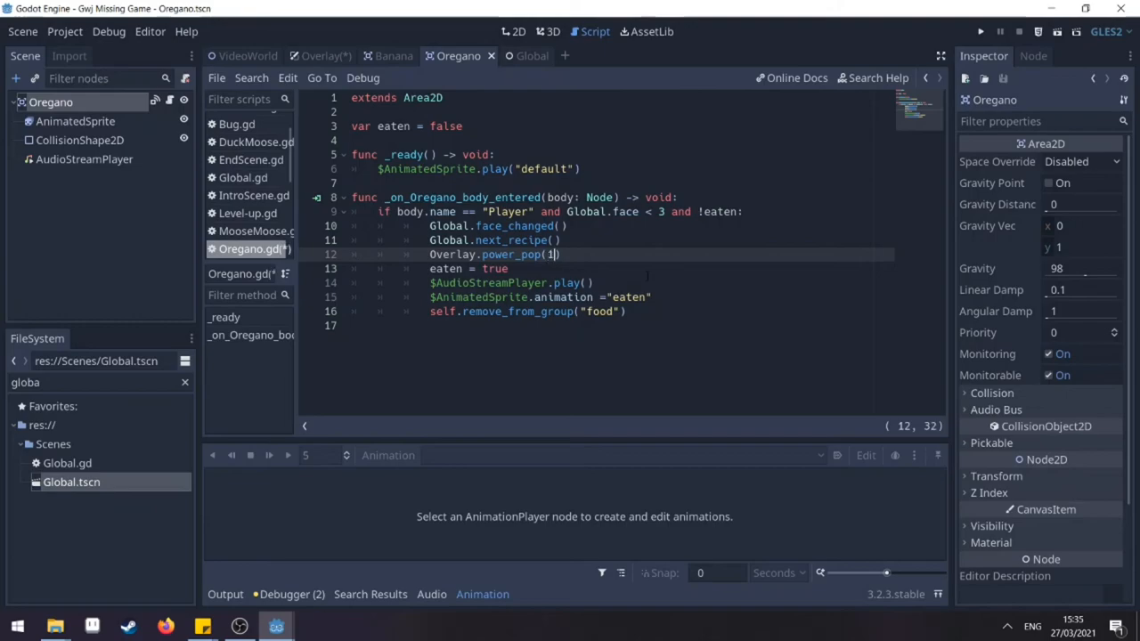